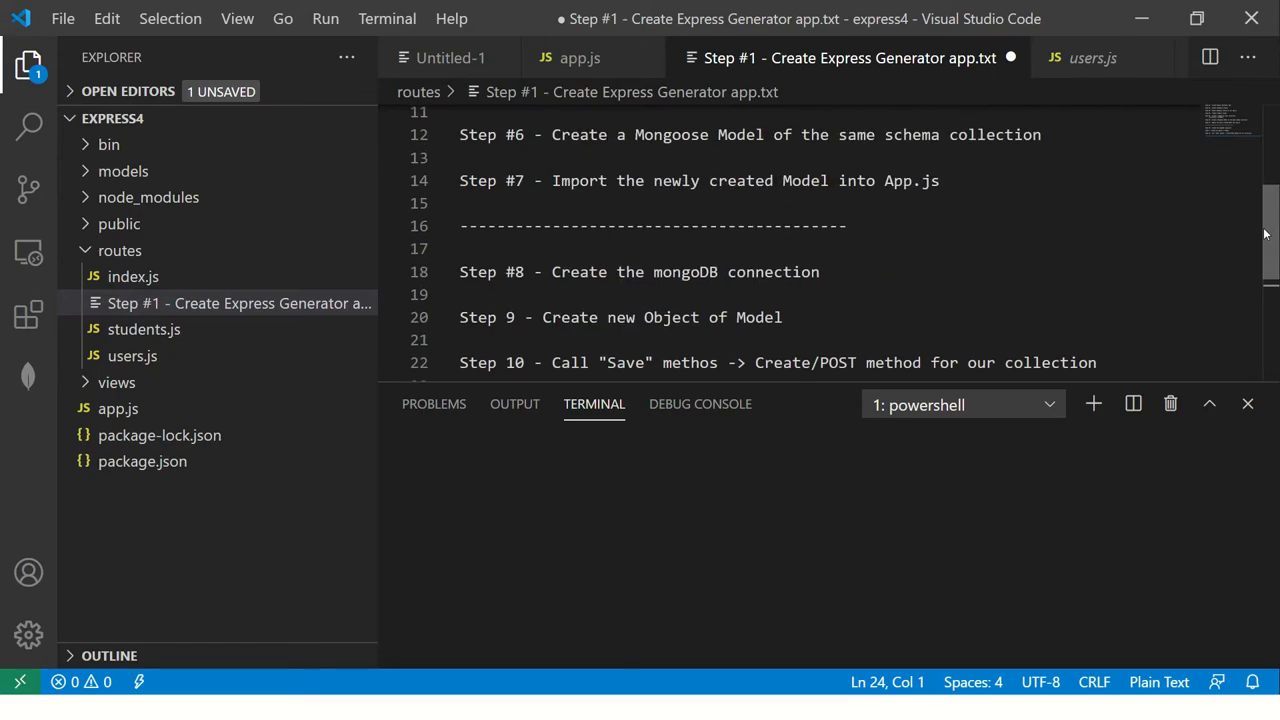
Write a dashed separator and a 'Step #11 - Refactor our code' heading in the notes.
text(-)
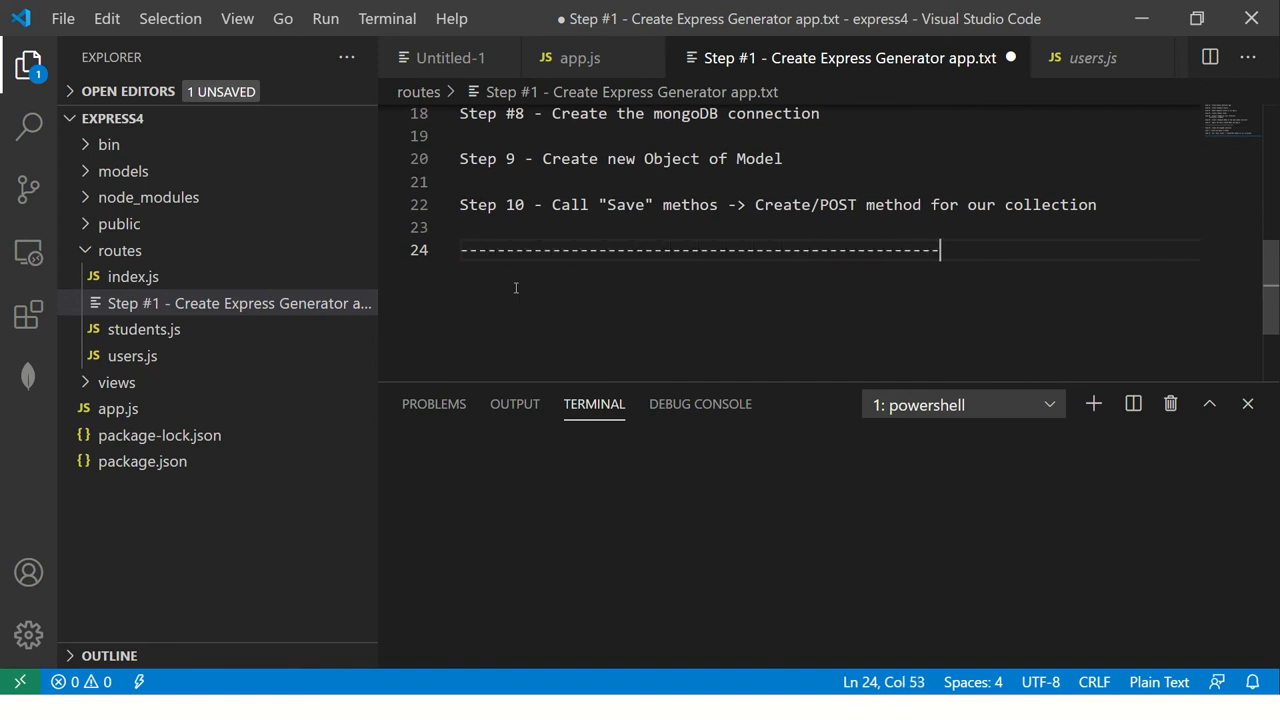
text(Ste)
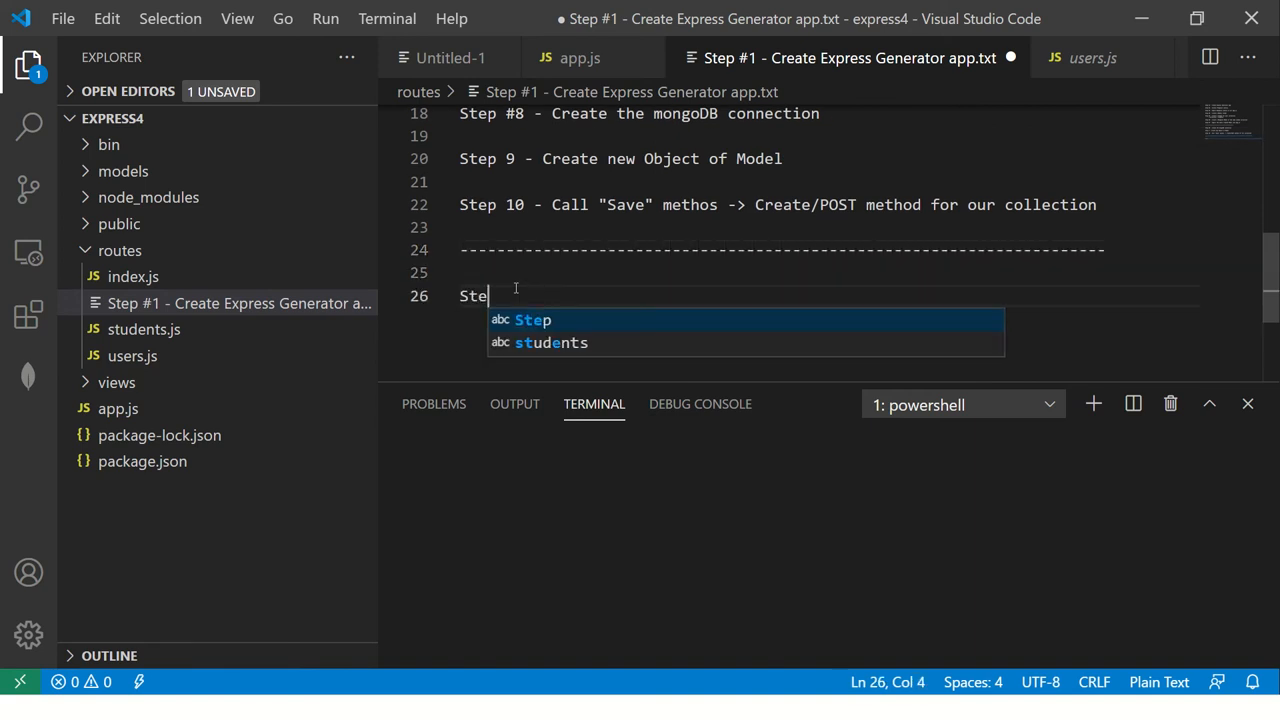
text(p #11 -)
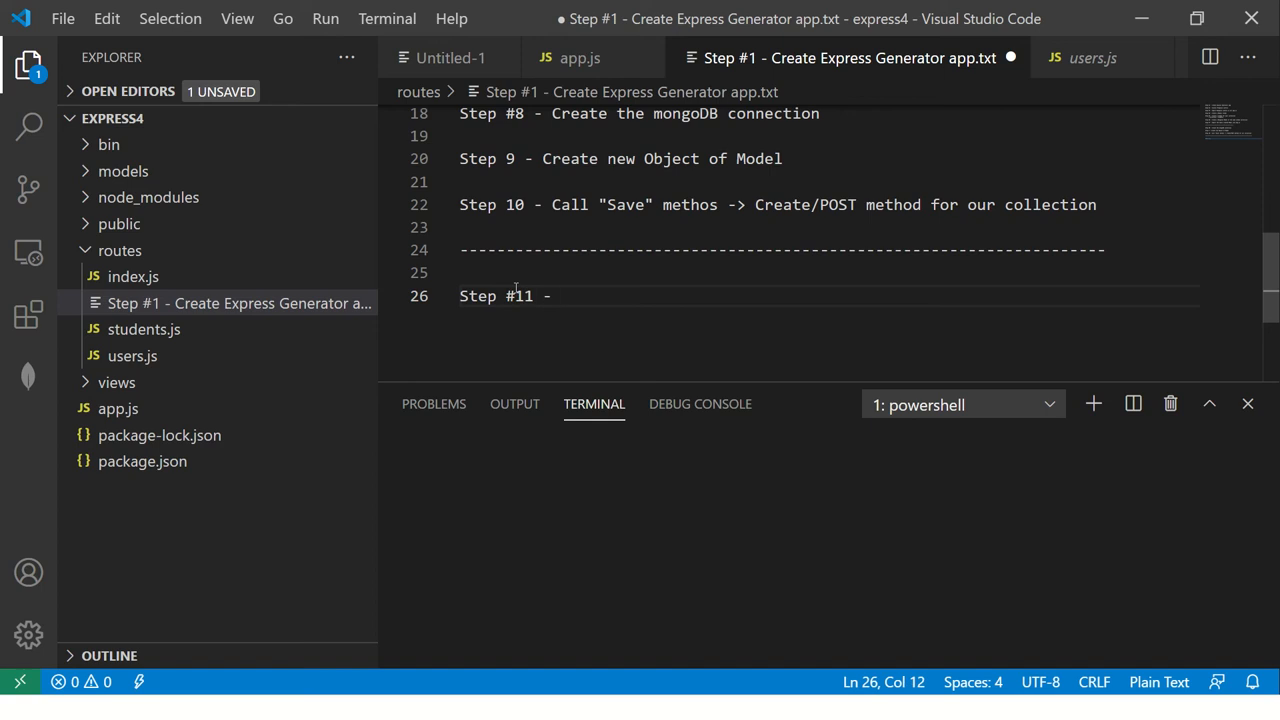
text(Refactor our code)
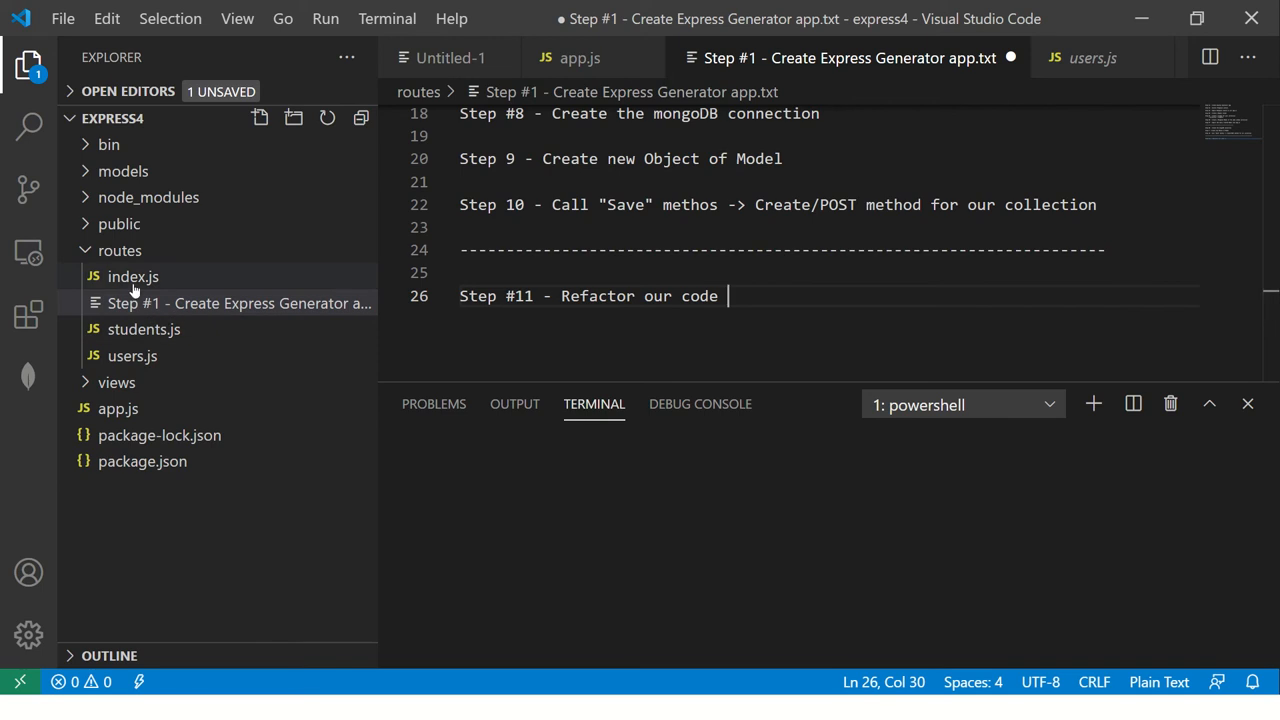
In students.js, begin reading the add route's studentId from req instead of a fixed value.
click(144, 328)
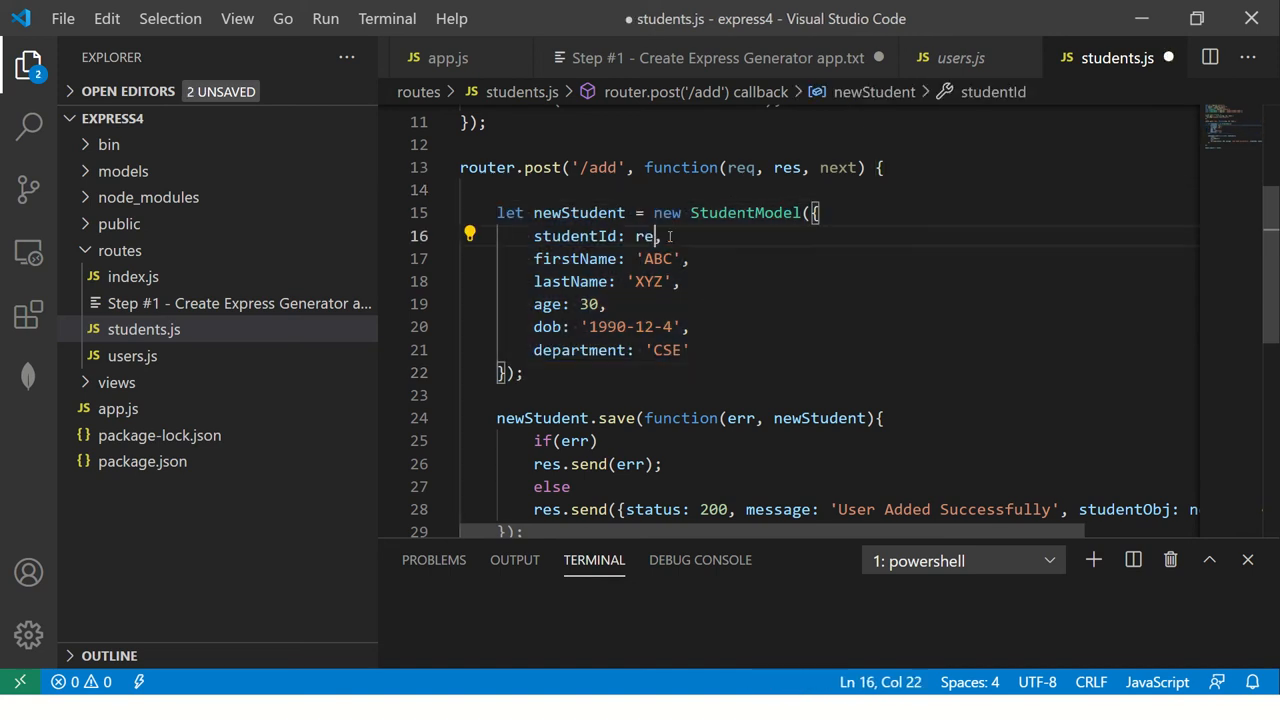
text(q.readableHighWaterMark.)
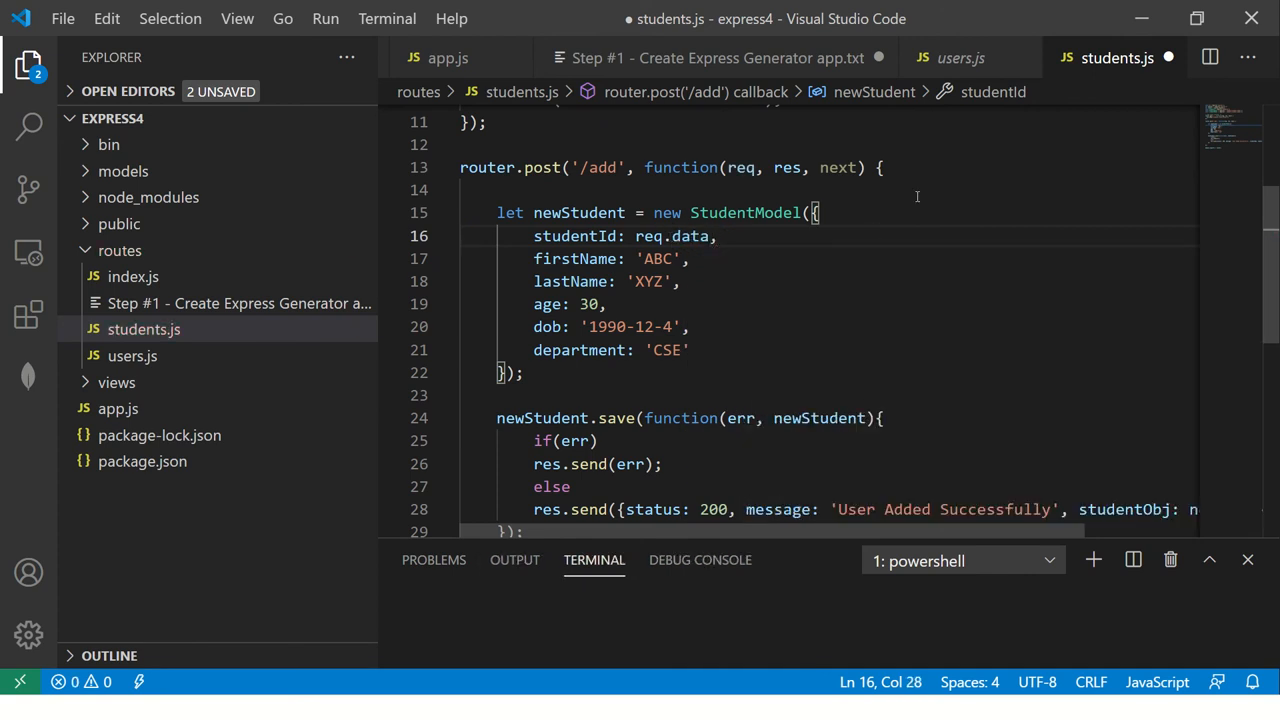
text(.)
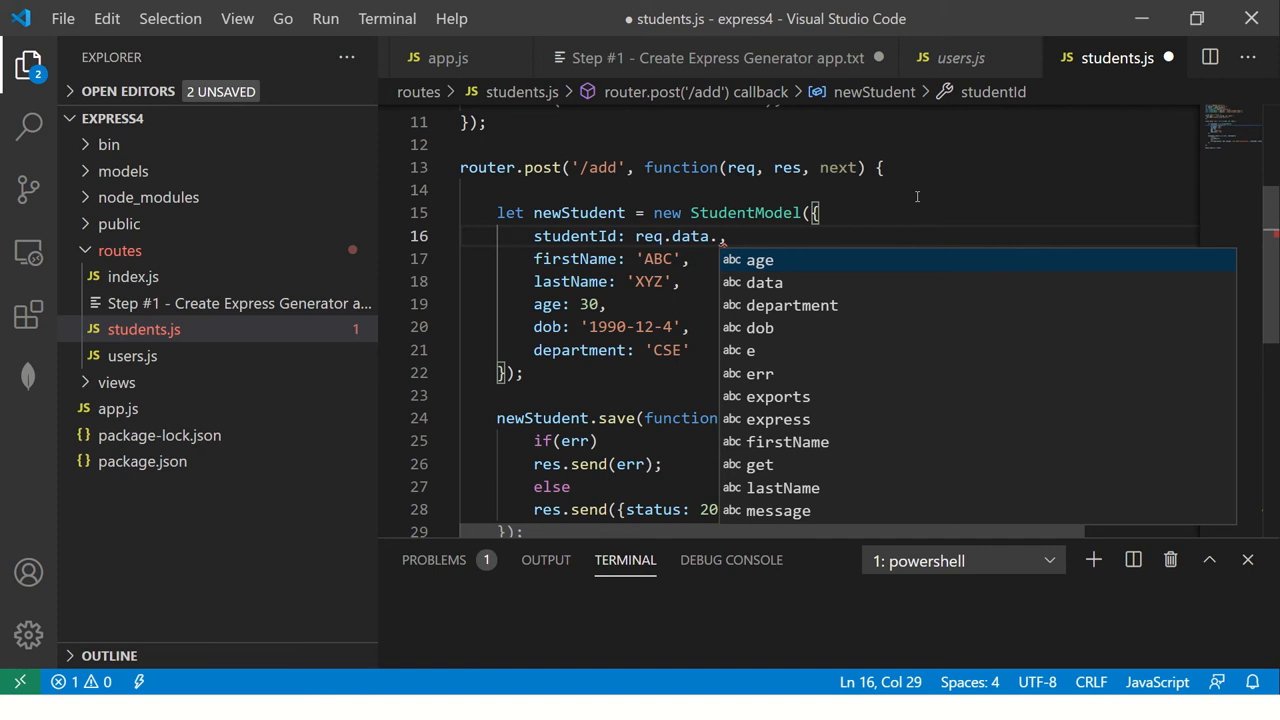
key(Escape)
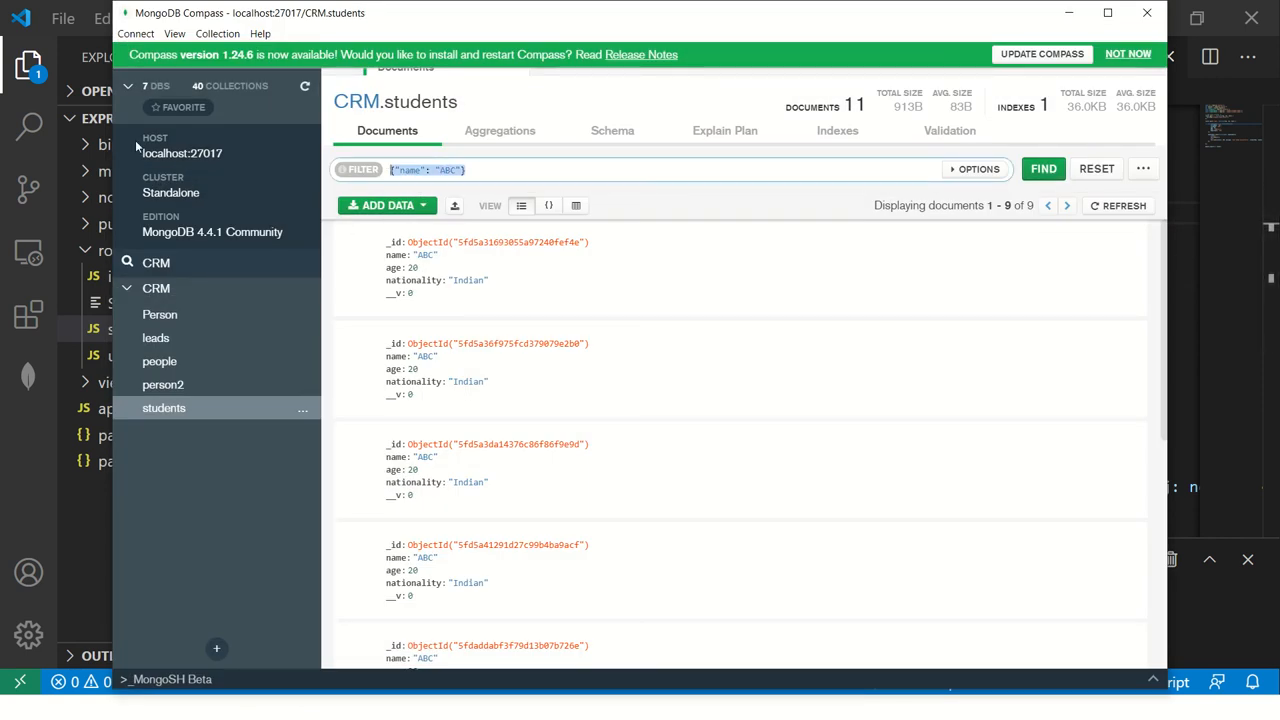
Clear the name ABC filter so the query lists all student documents.
click(1096, 168)
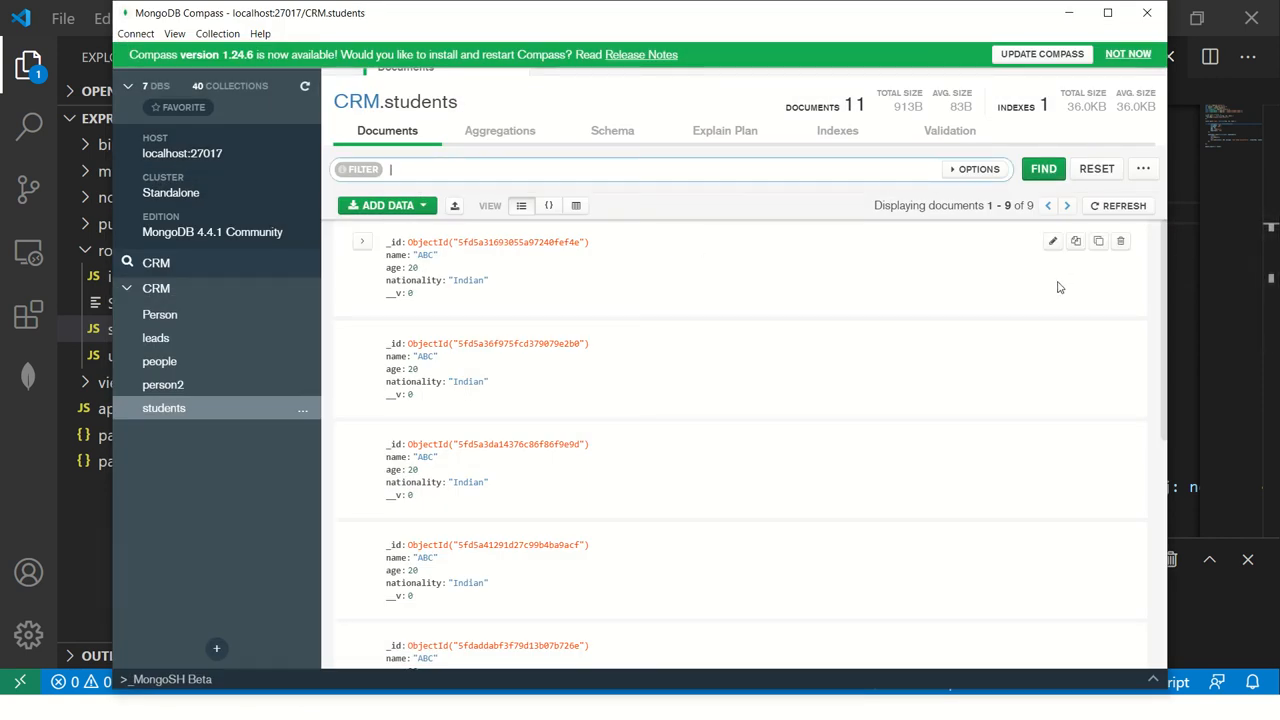
mouse_move(1120, 240)
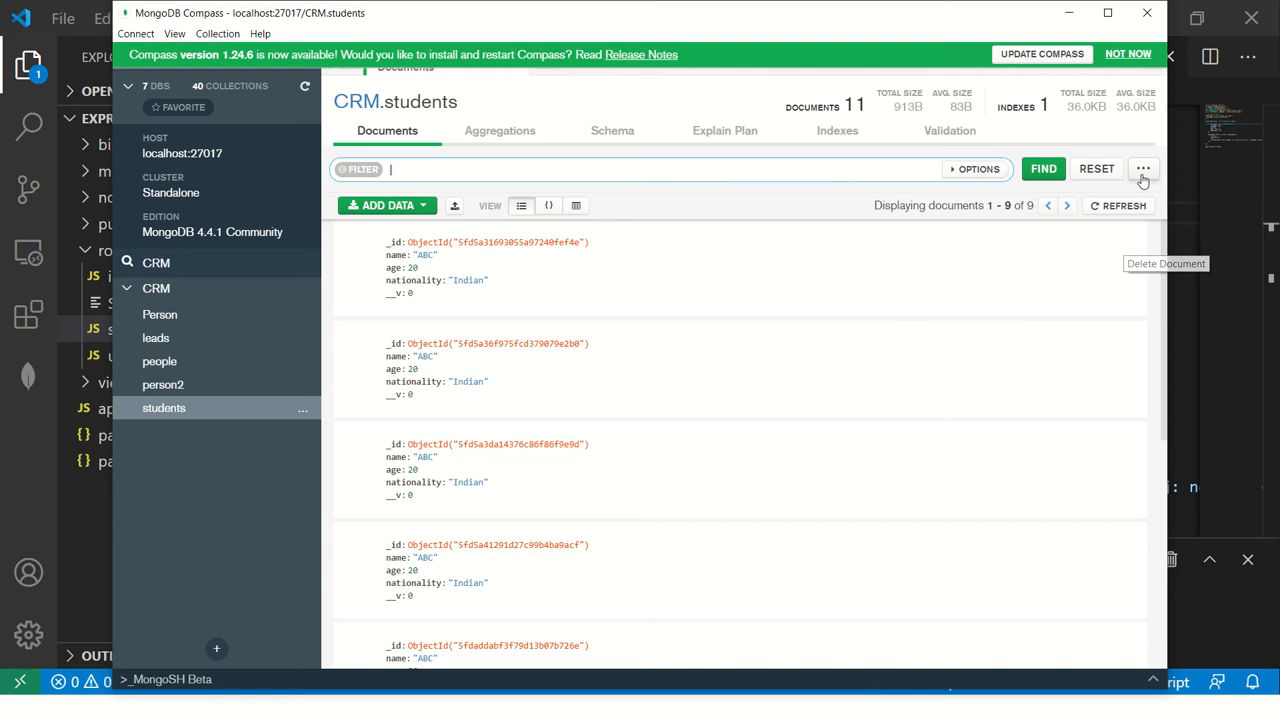
click(1144, 168)
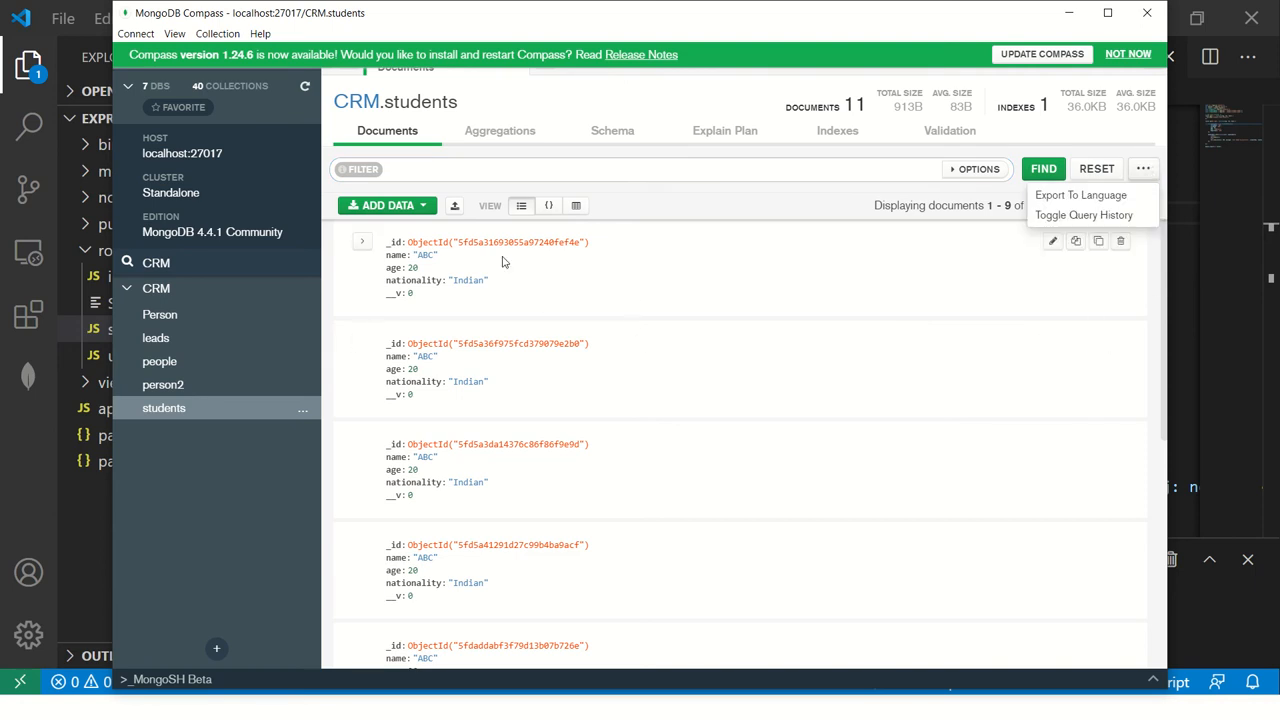
click(386, 204)
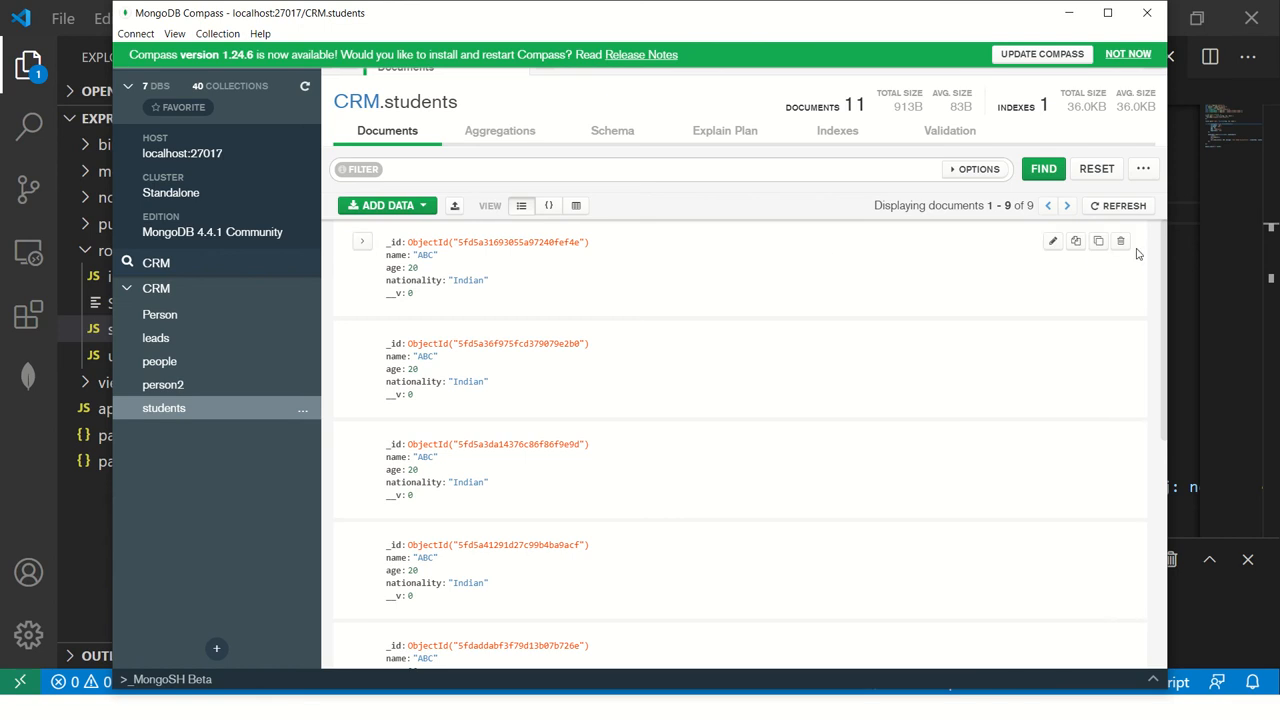
Delete each ABC student document from CRM.students, confirming the last one.
click(1120, 240)
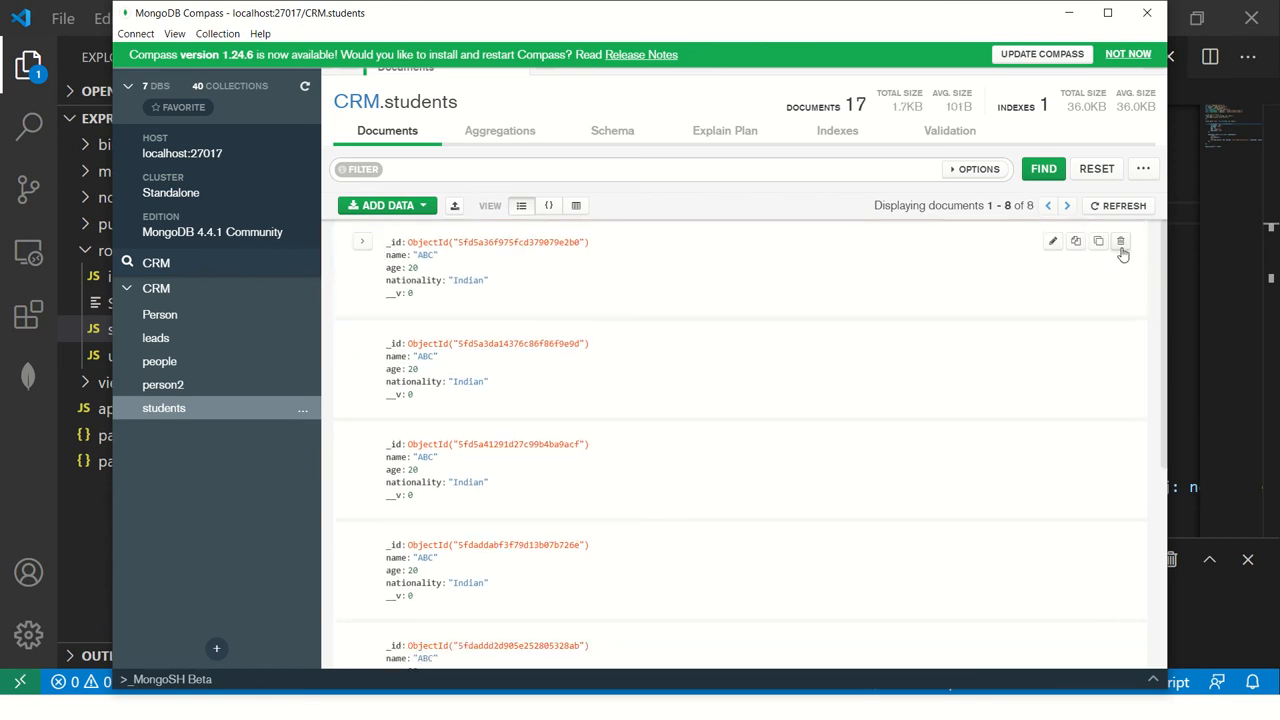
click(1120, 240)
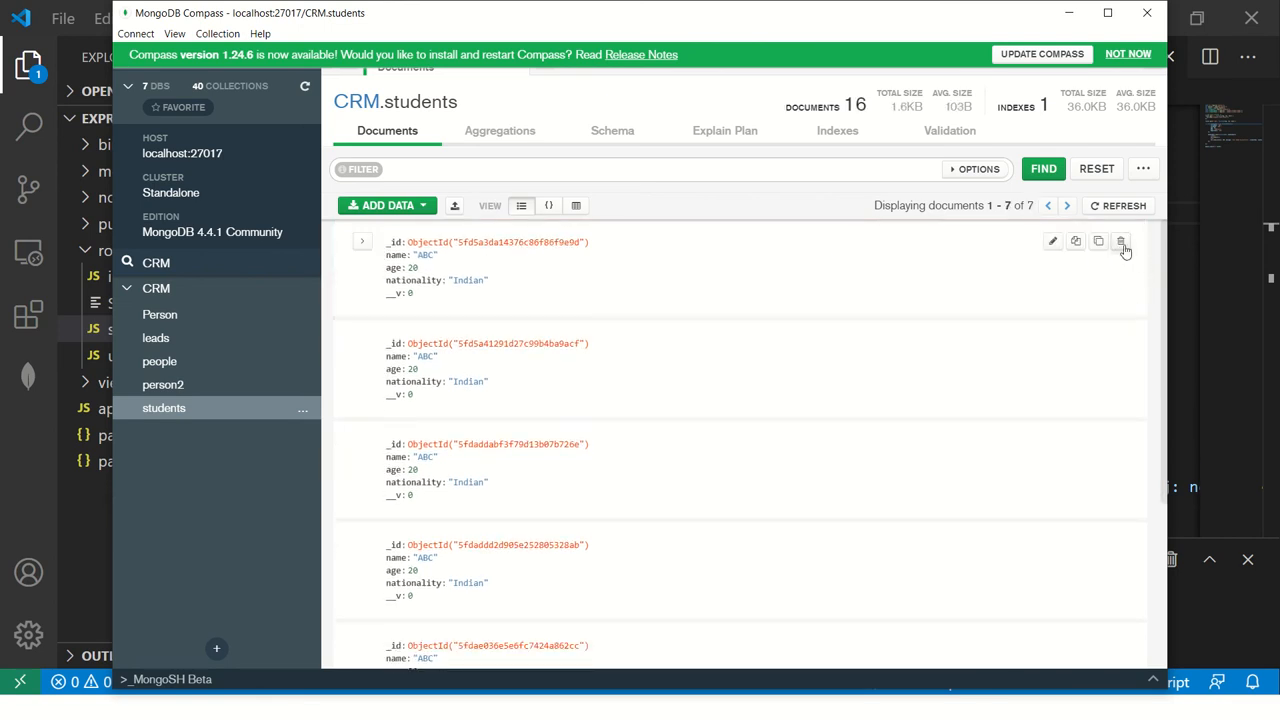
click(1120, 240)
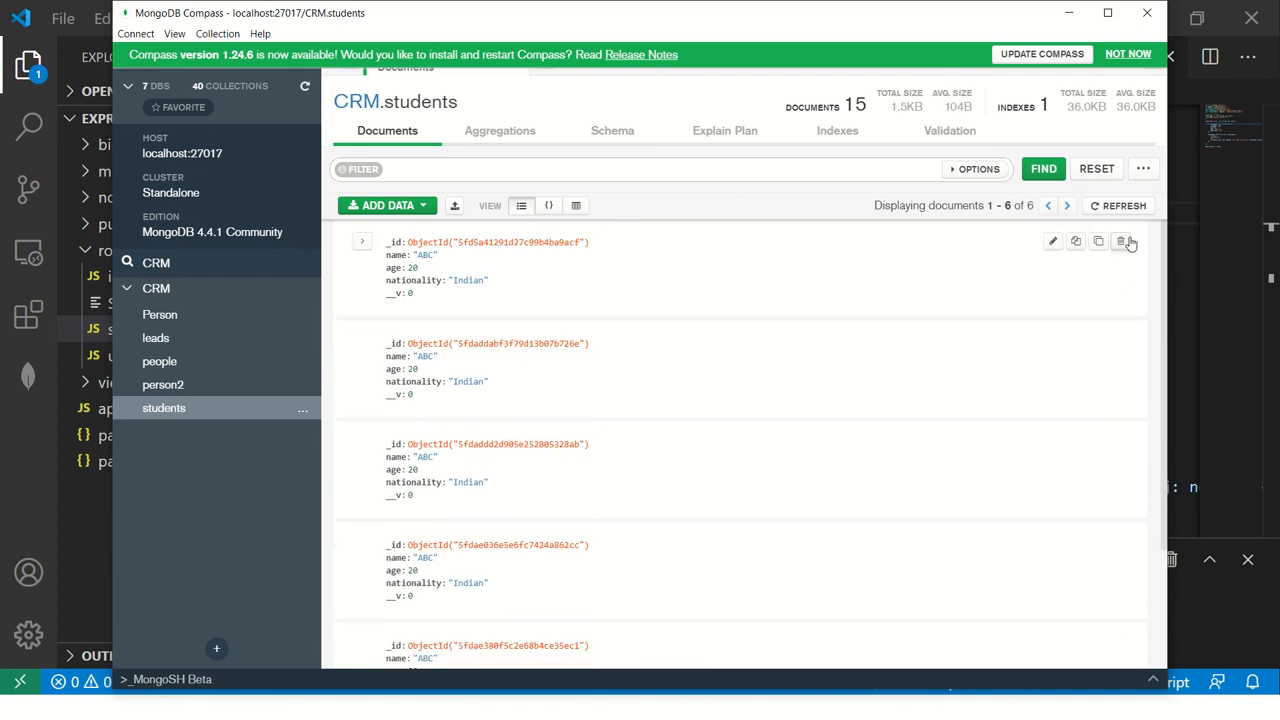
click(1120, 240)
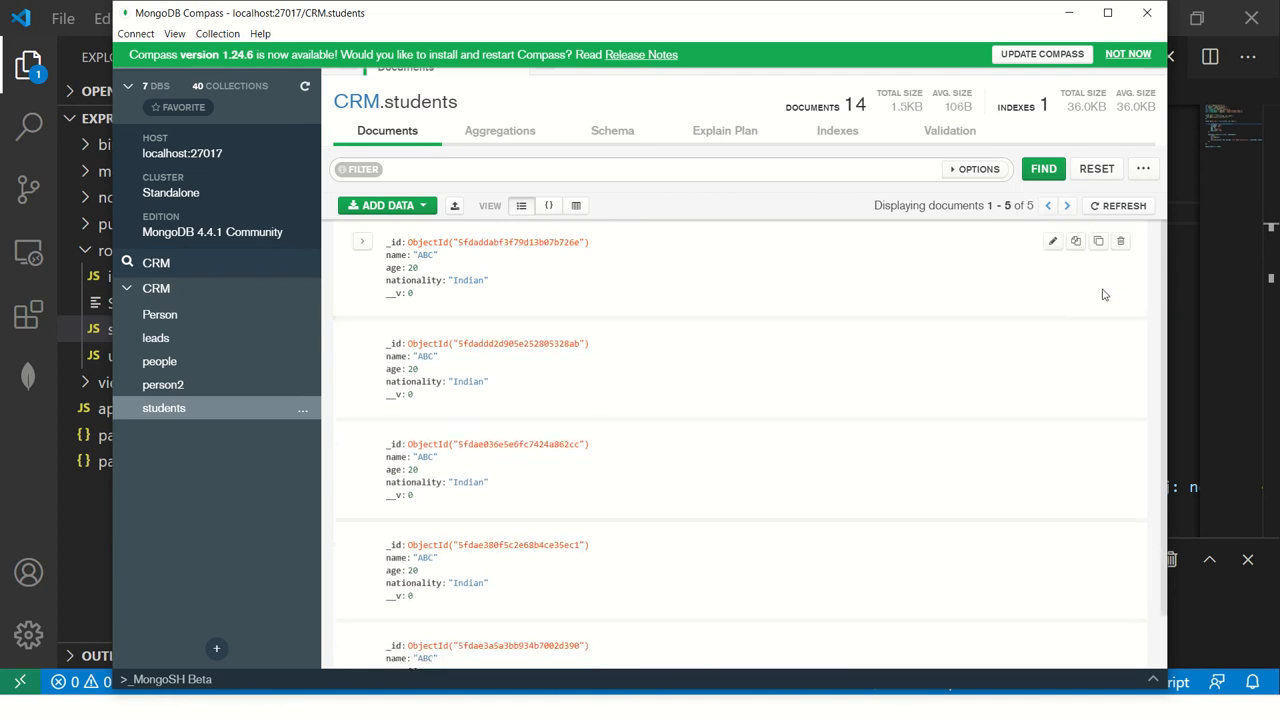
click(1120, 240)
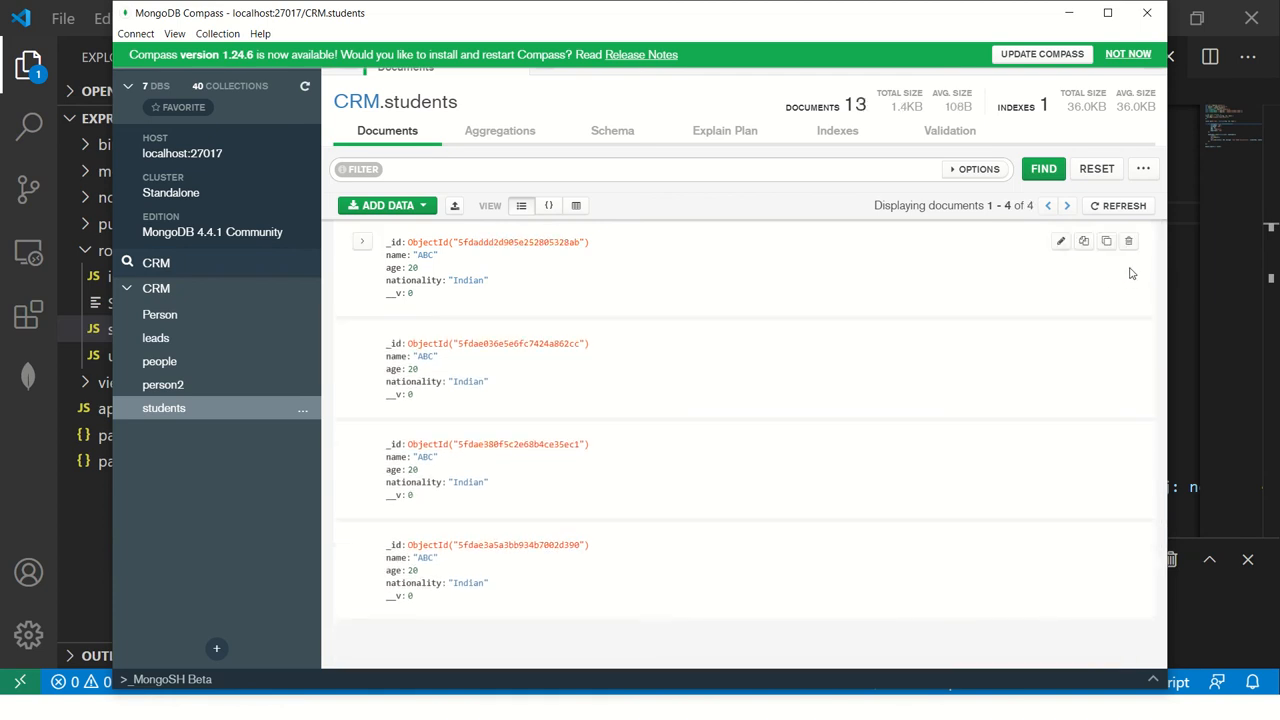
click(1128, 240)
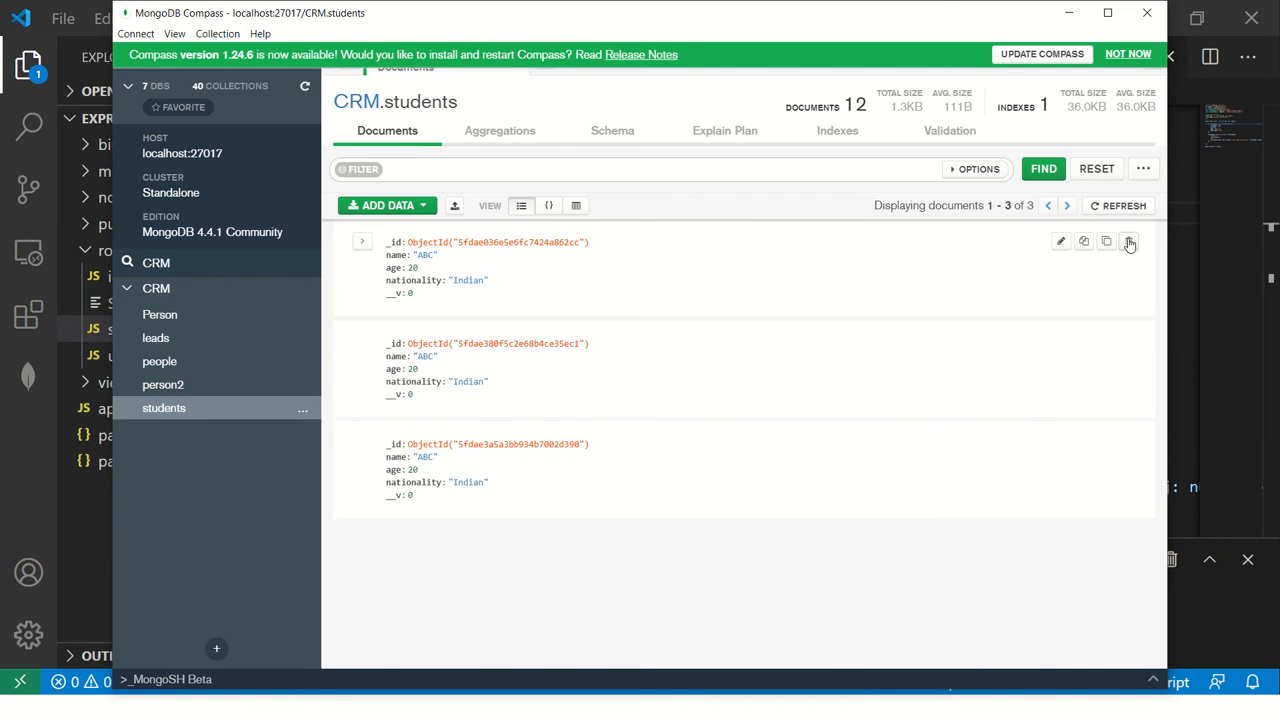
click(1128, 240)
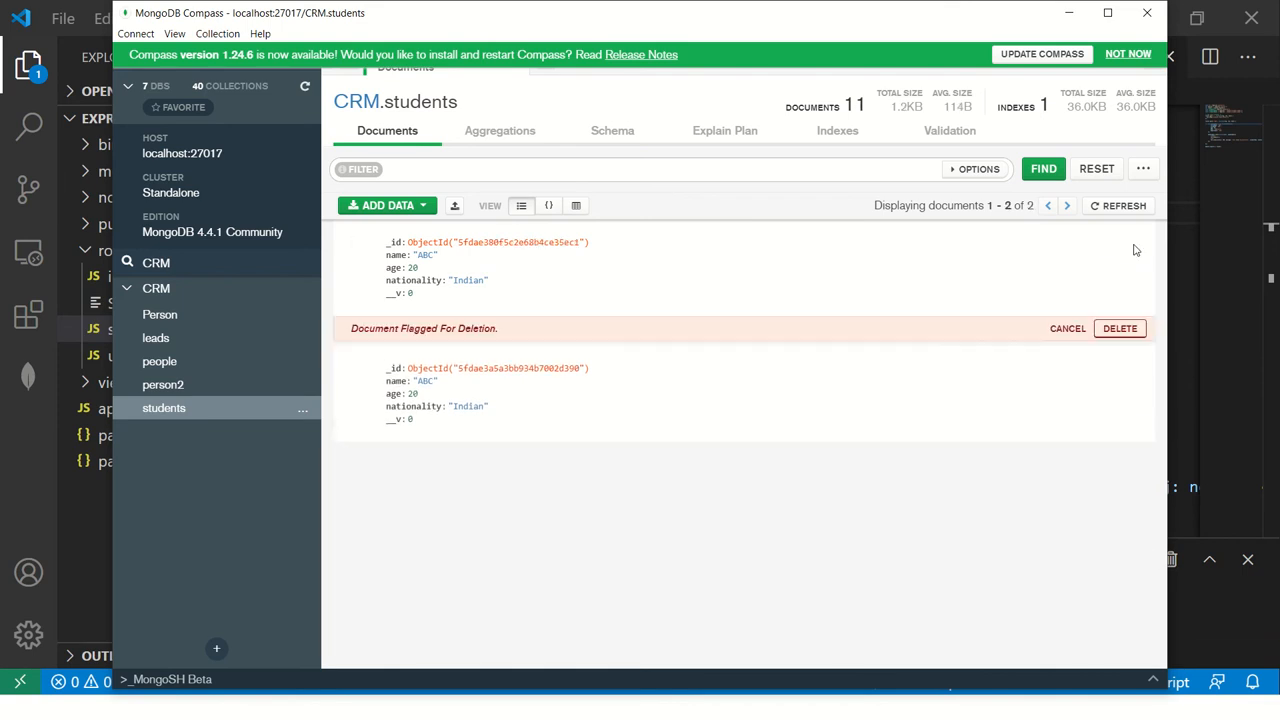
click(1120, 328)
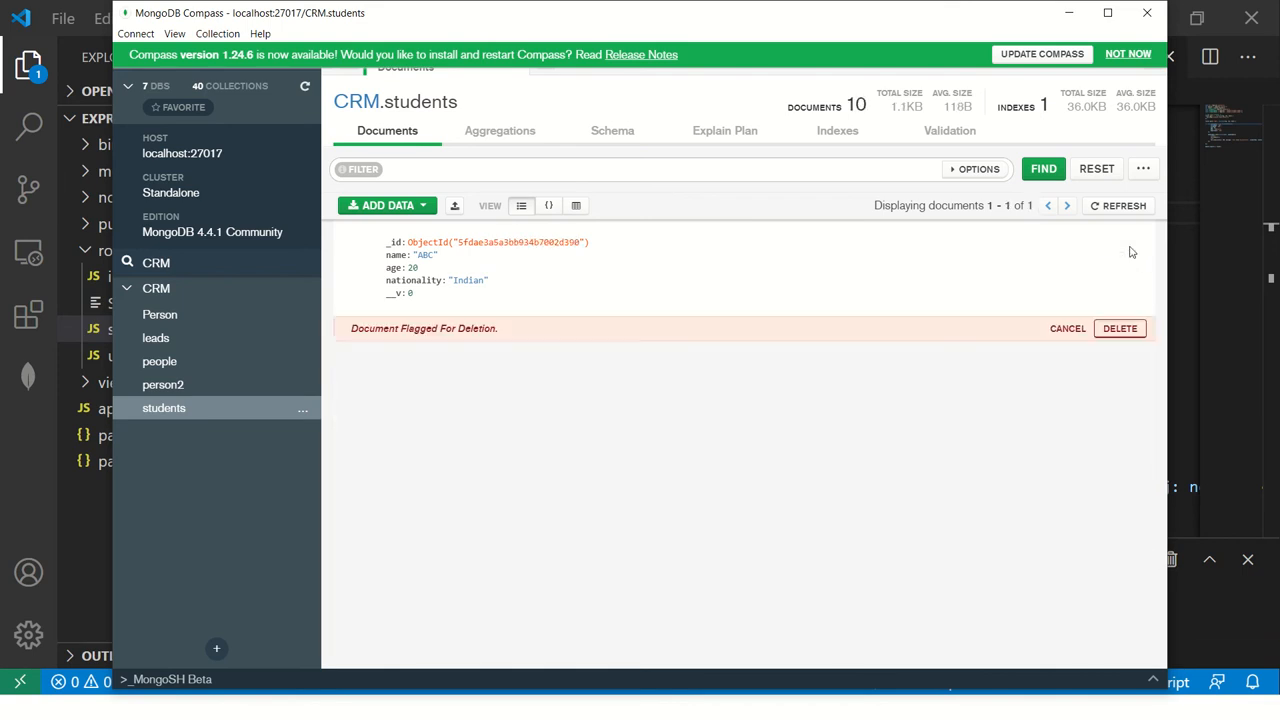
click(1120, 328)
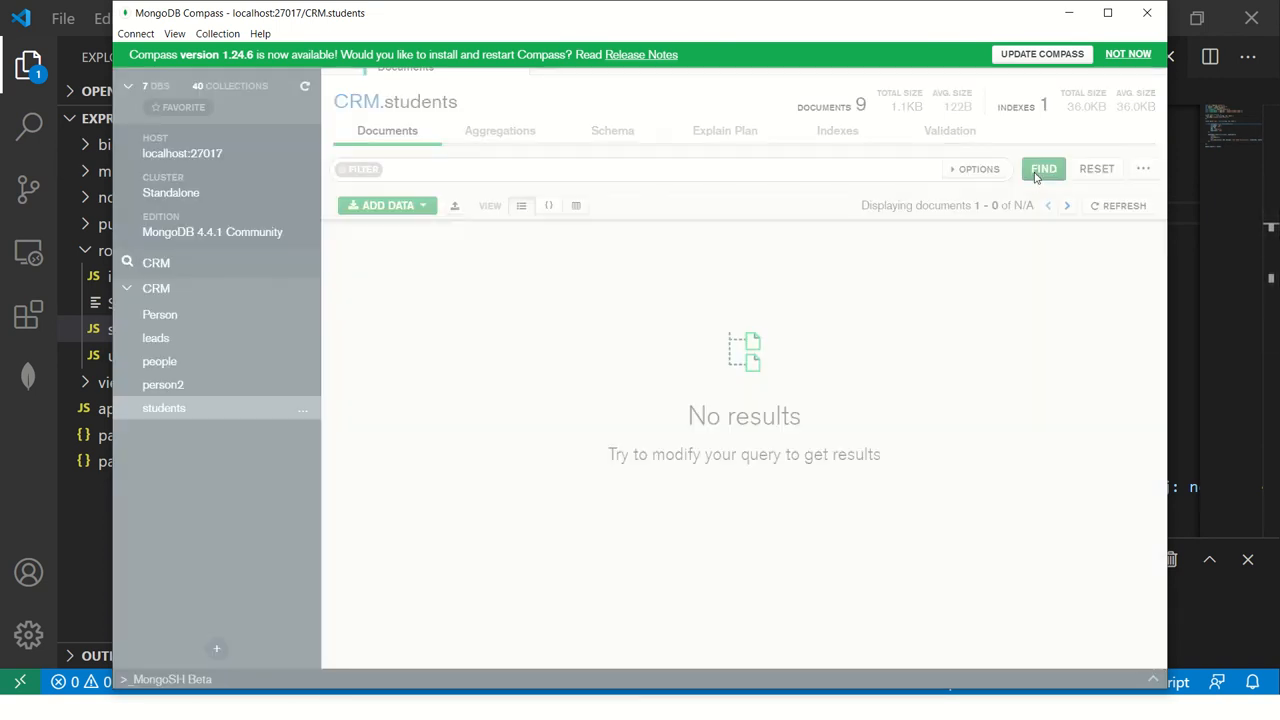
Rerun the query and delete James and every remaining student document until the collection is empty.
click(1044, 168)
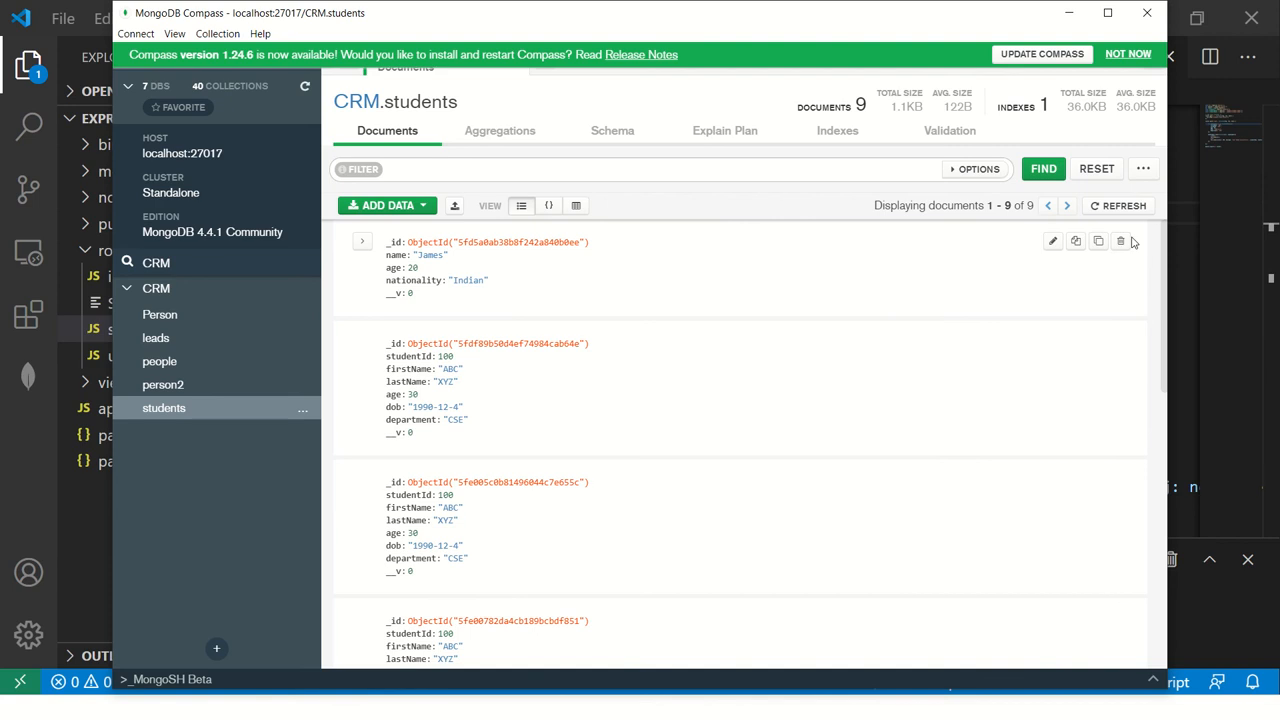
click(1120, 240)
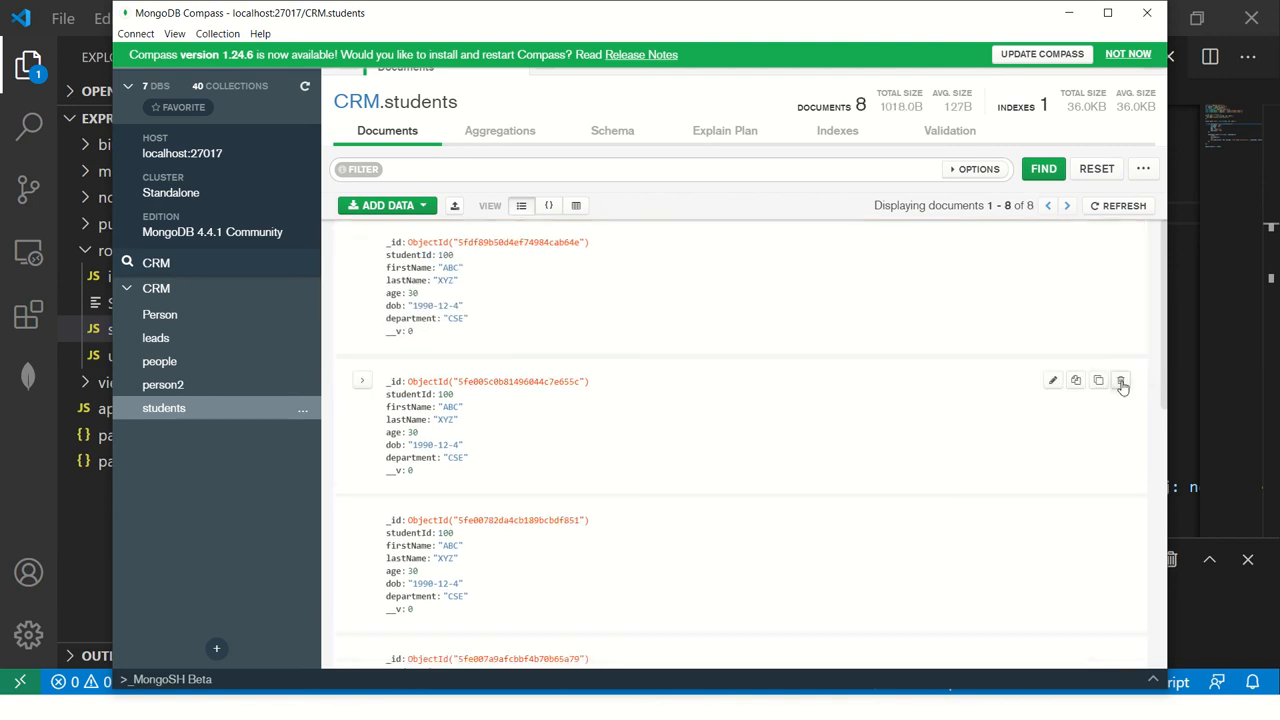
click(1120, 380)
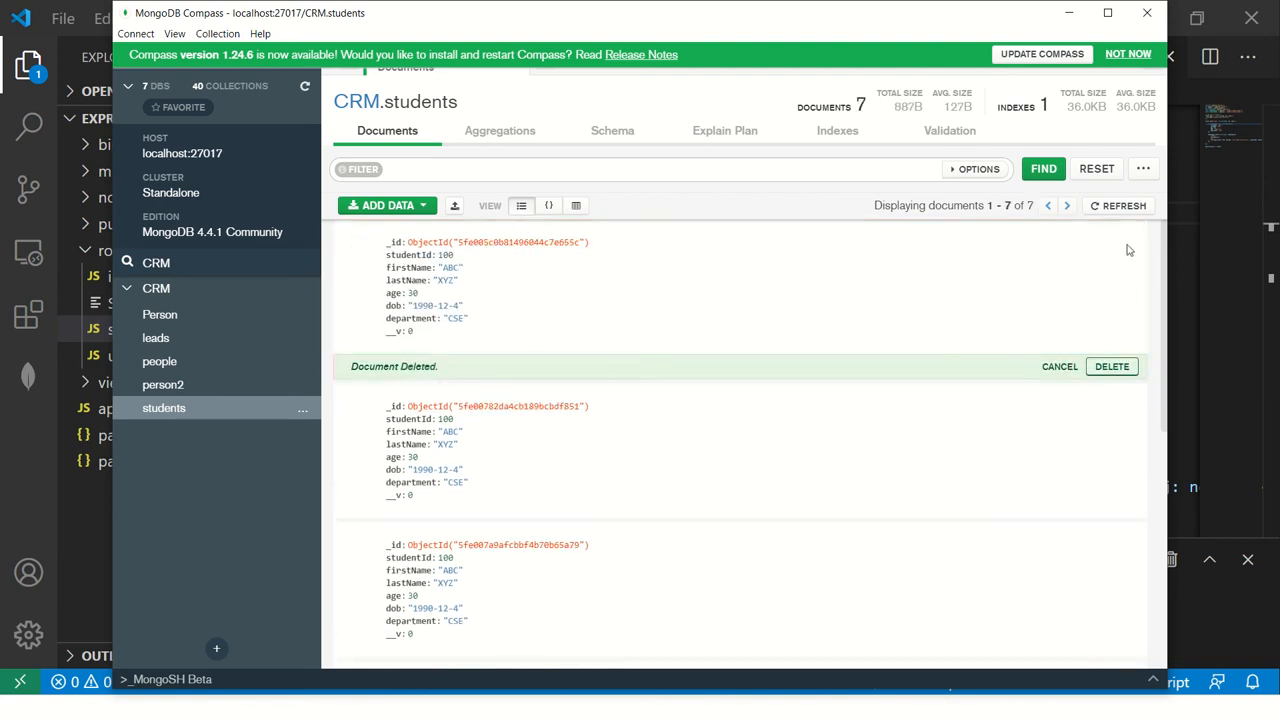
click(1112, 366)
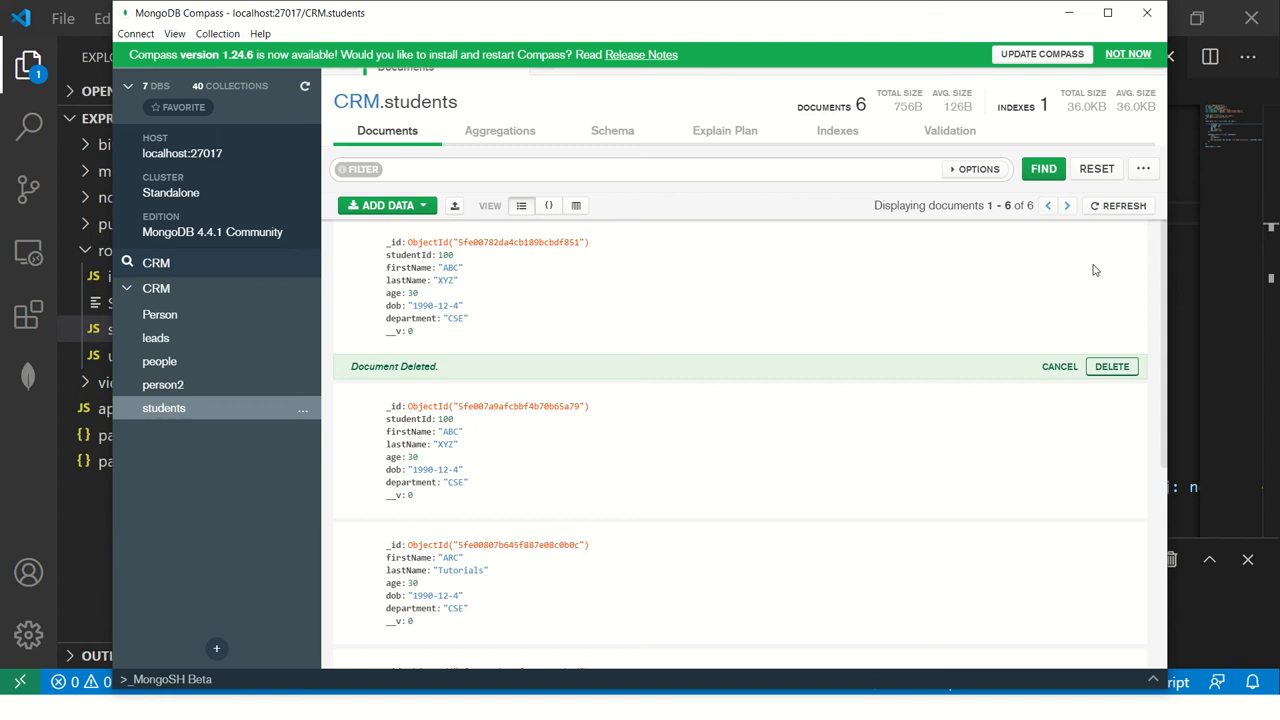
click(1112, 366)
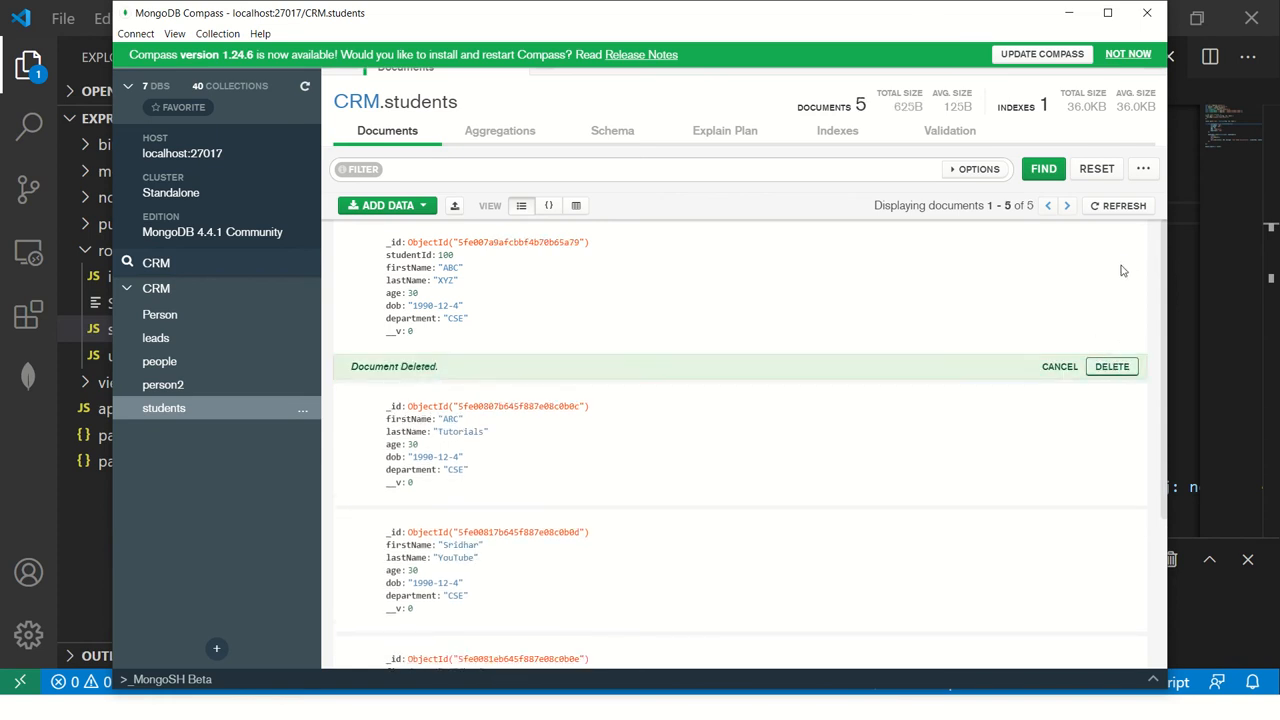
click(1112, 366)
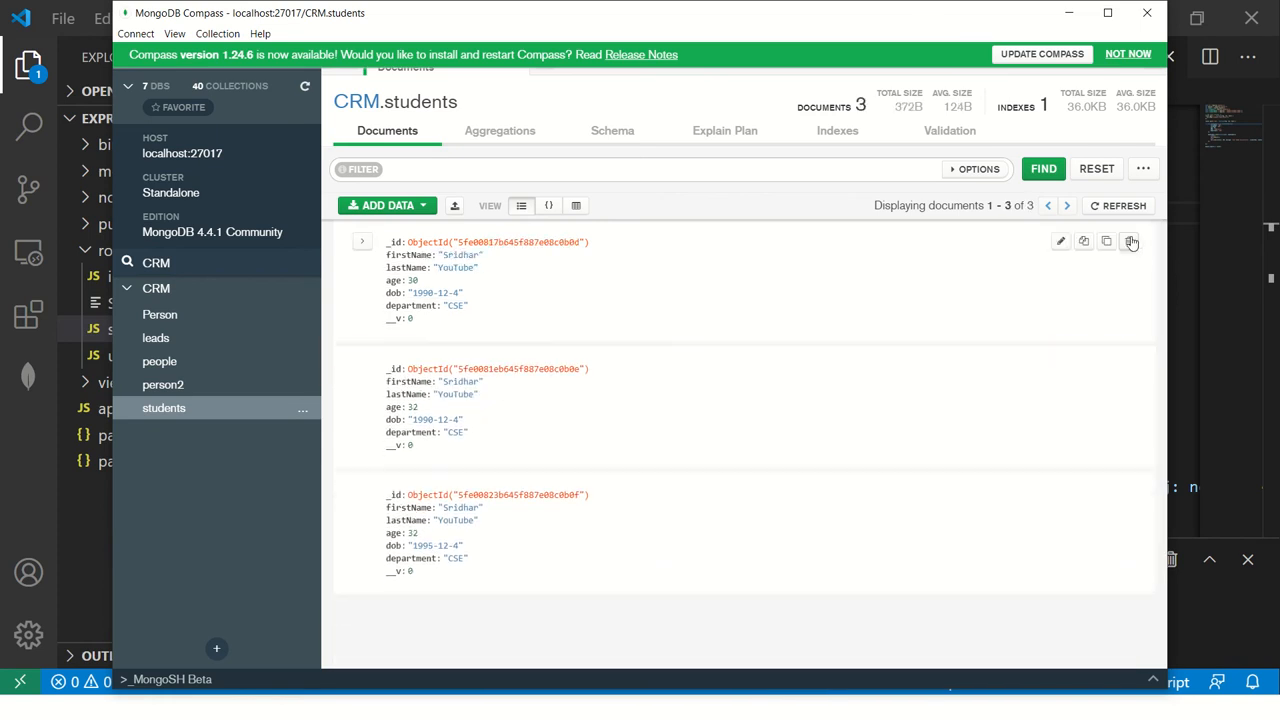
click(1130, 240)
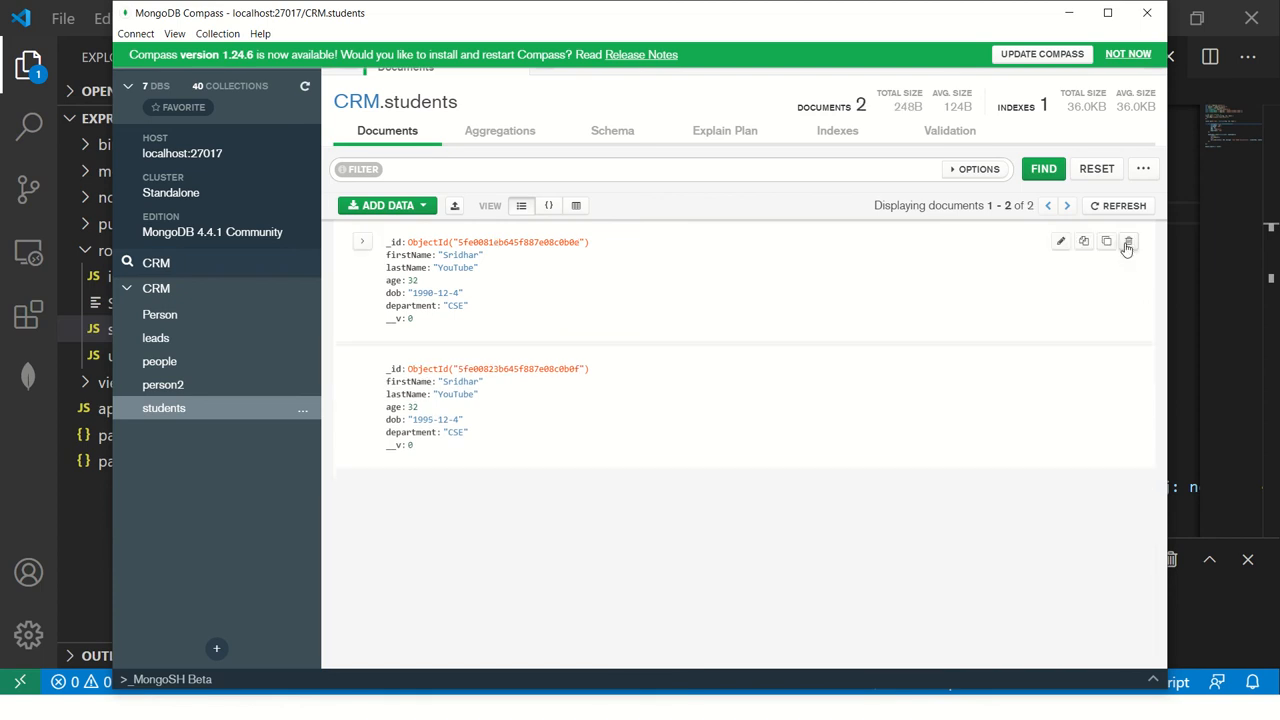
click(1128, 240)
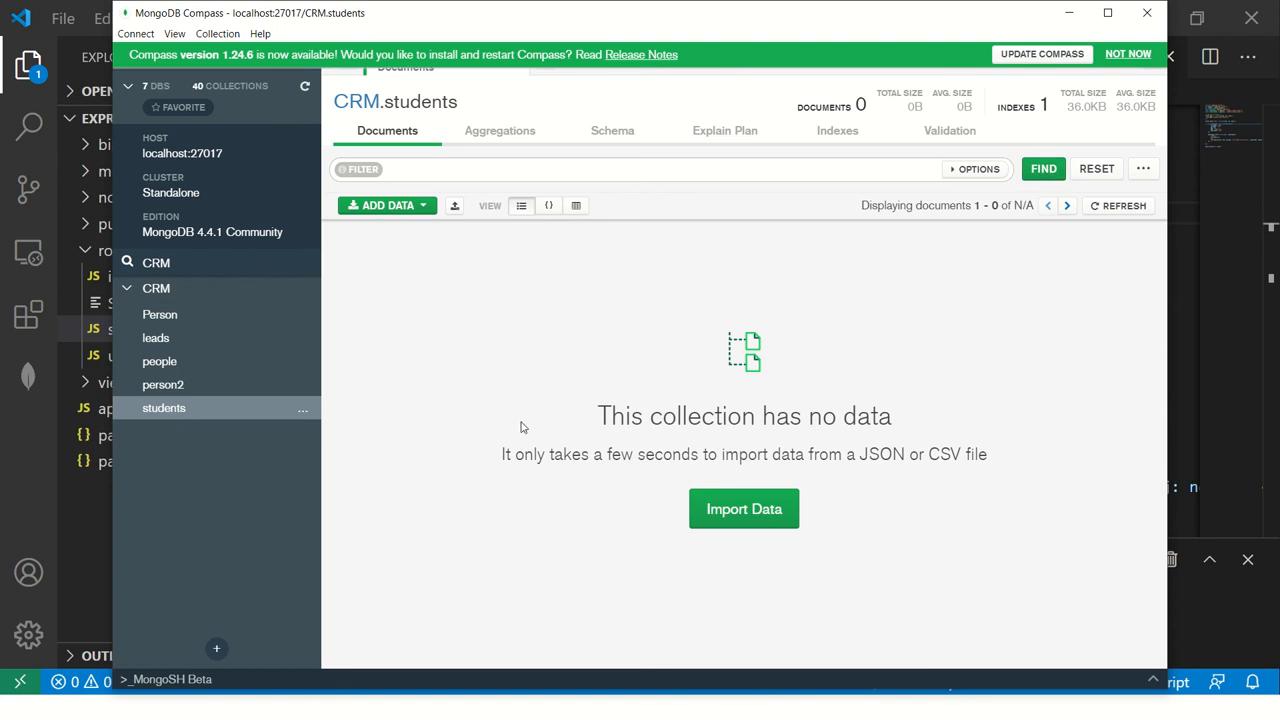
mouse_move(968, 300)
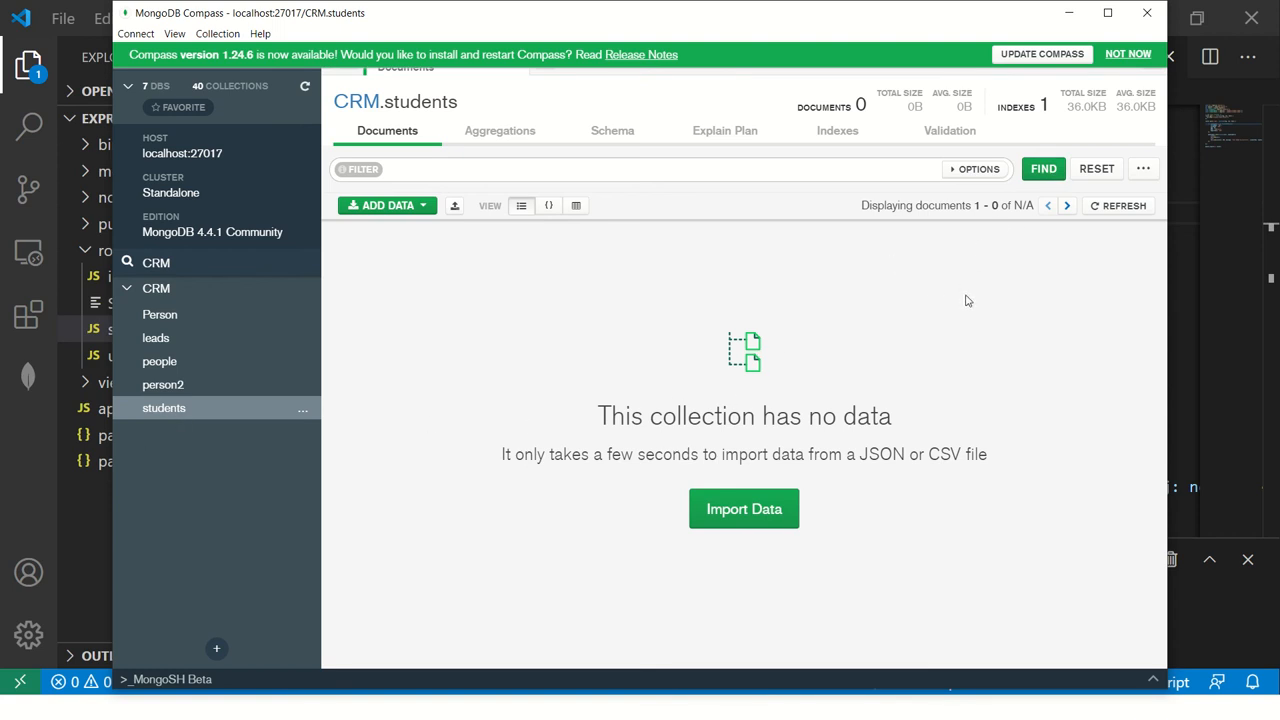
mouse_move(1044, 168)
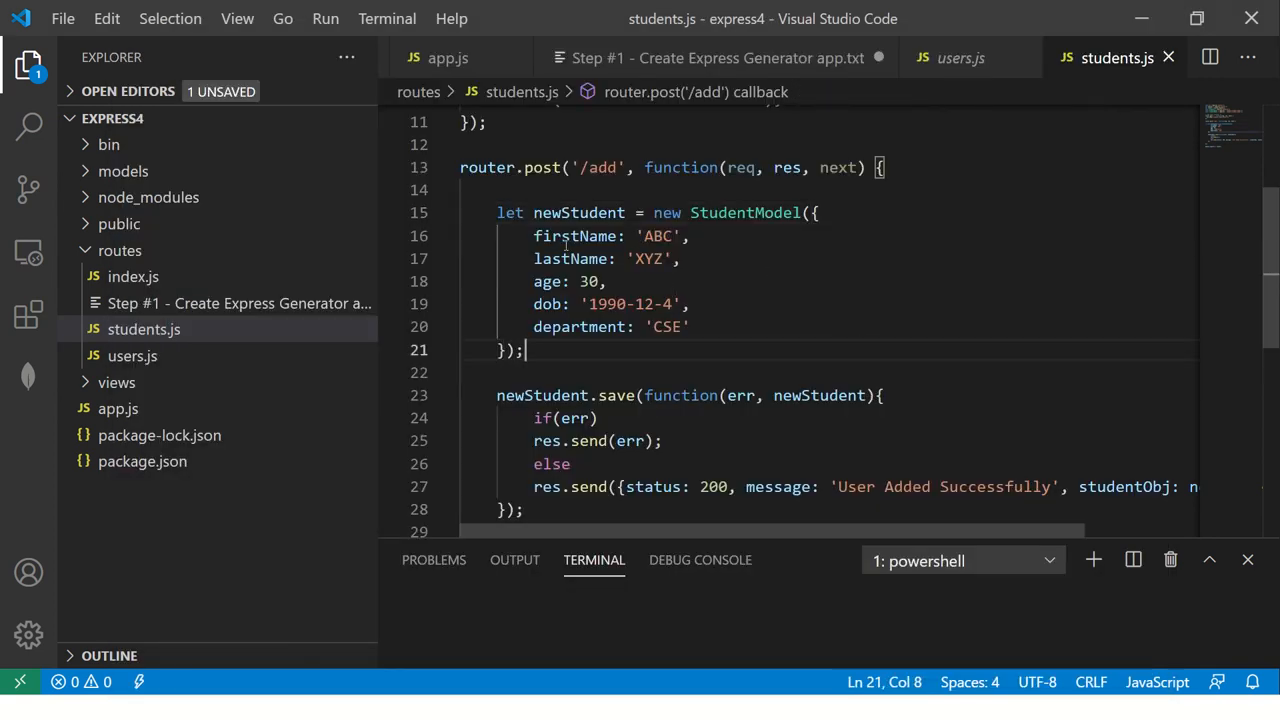
Replace the hardcoded firstName and lastName values with req.data.firstName and req.data.lastName.
drag(532, 236, 690, 304)
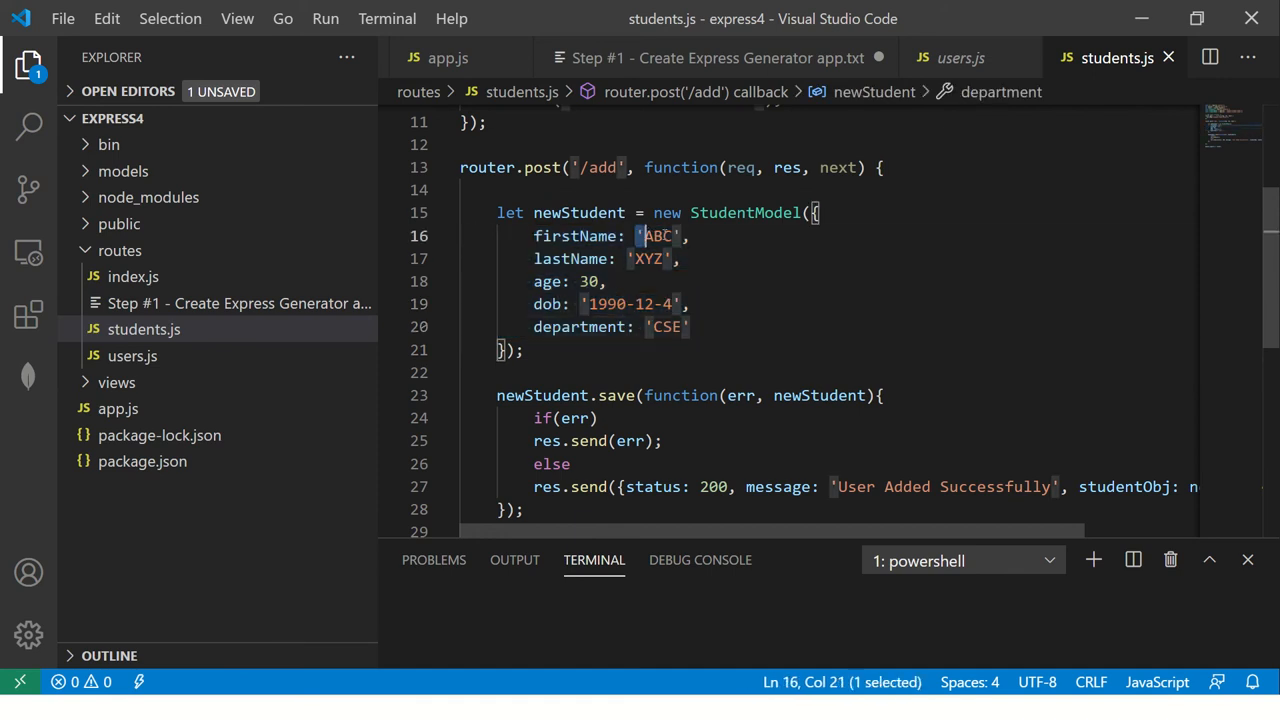
key(Delete)
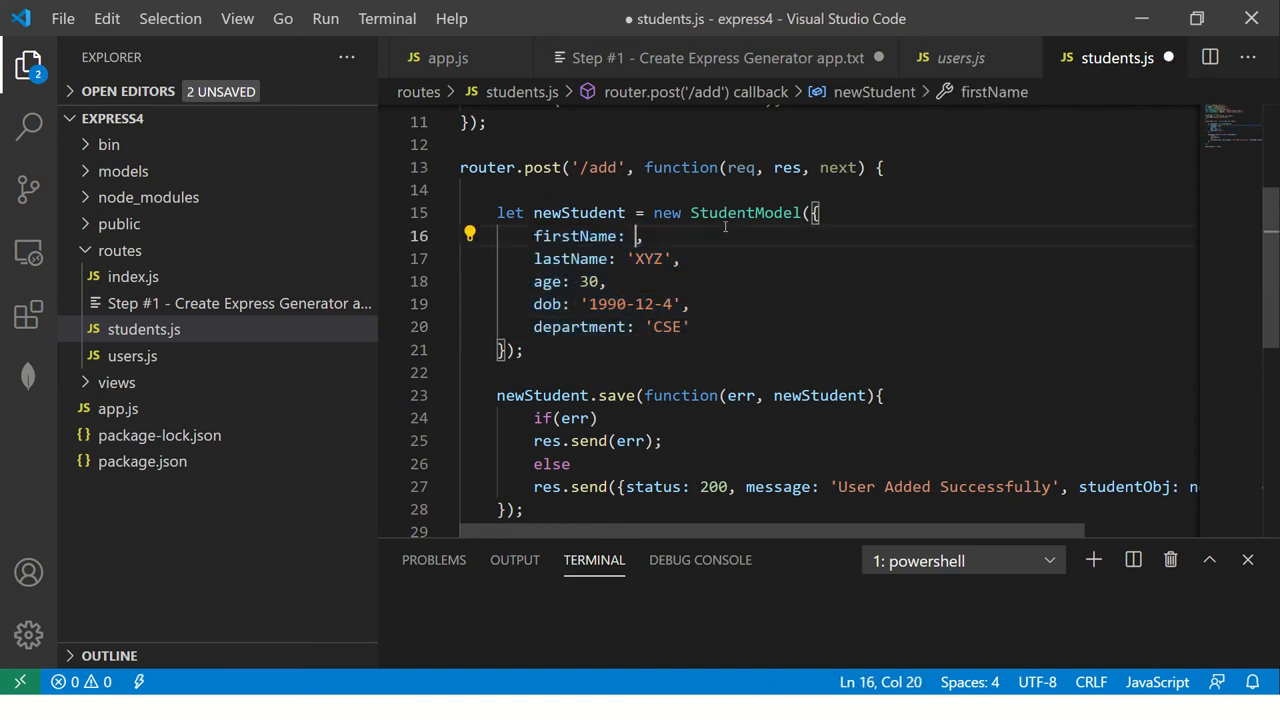
text(req.daya)
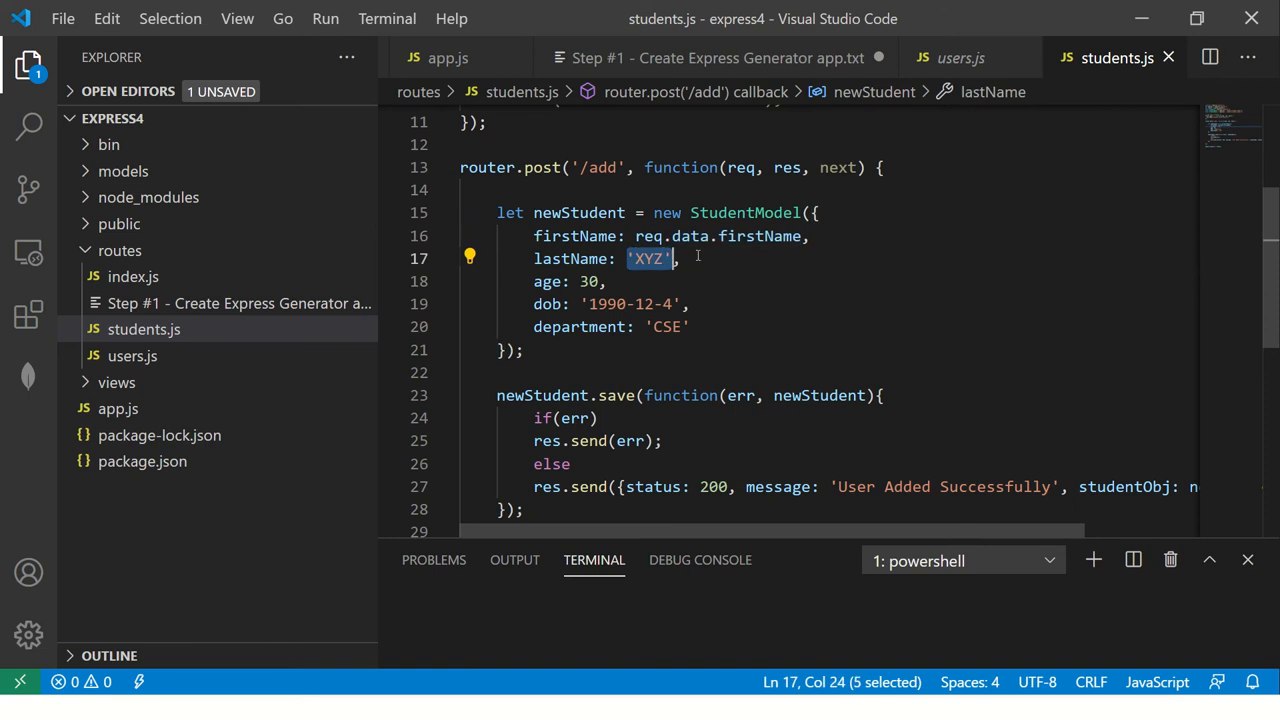
text(req.data.last)
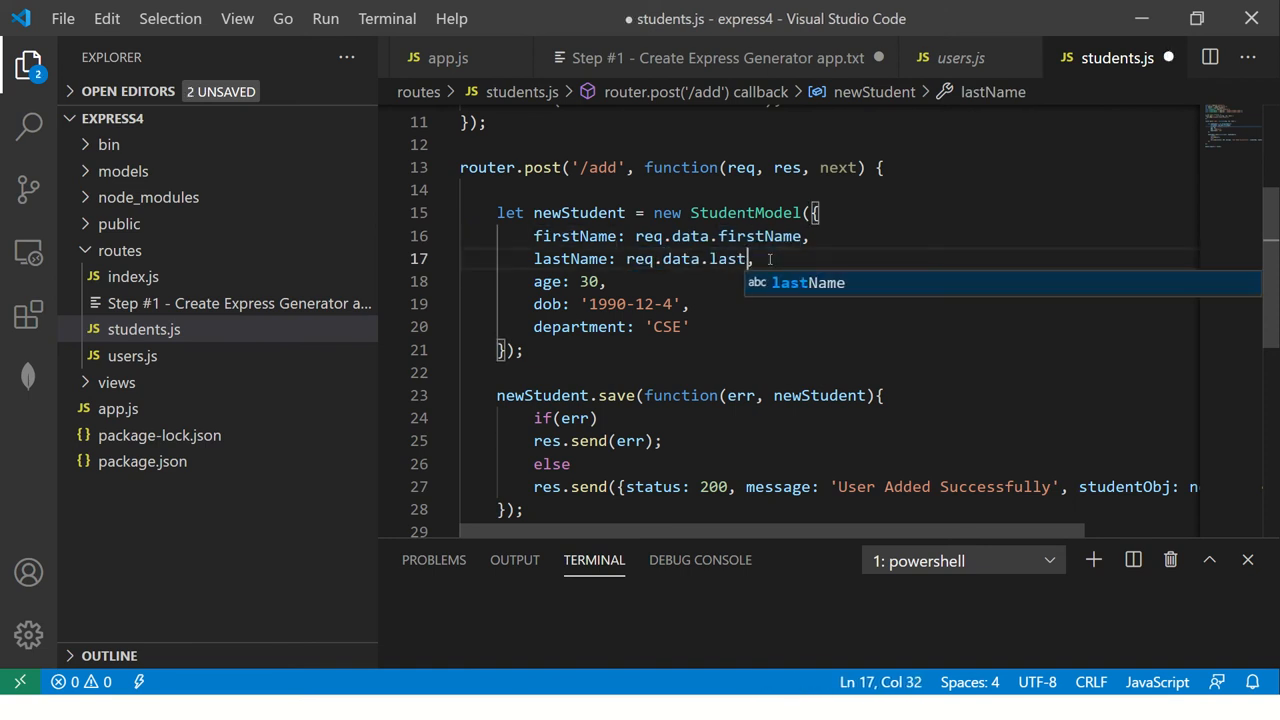
text(na)
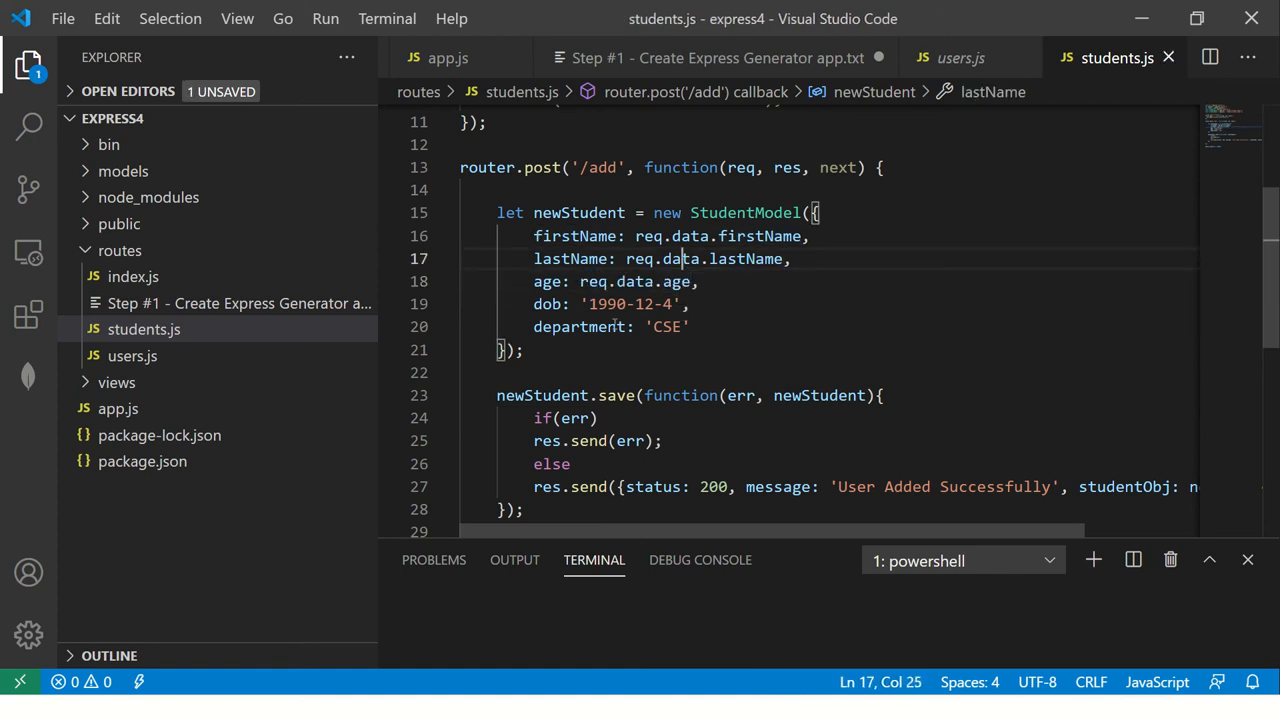
Make the remaining age, dob and department fields read from req.data as well.
text(req.data.firstName)
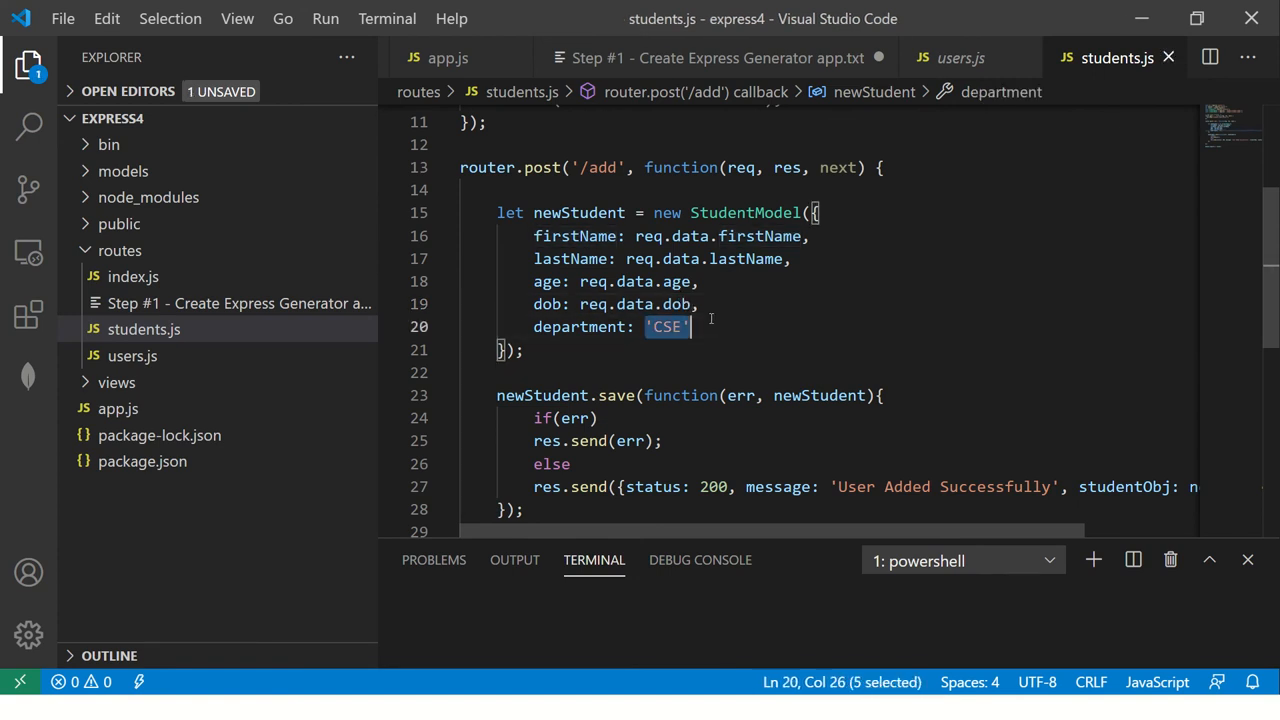
text(req.data.firstName)
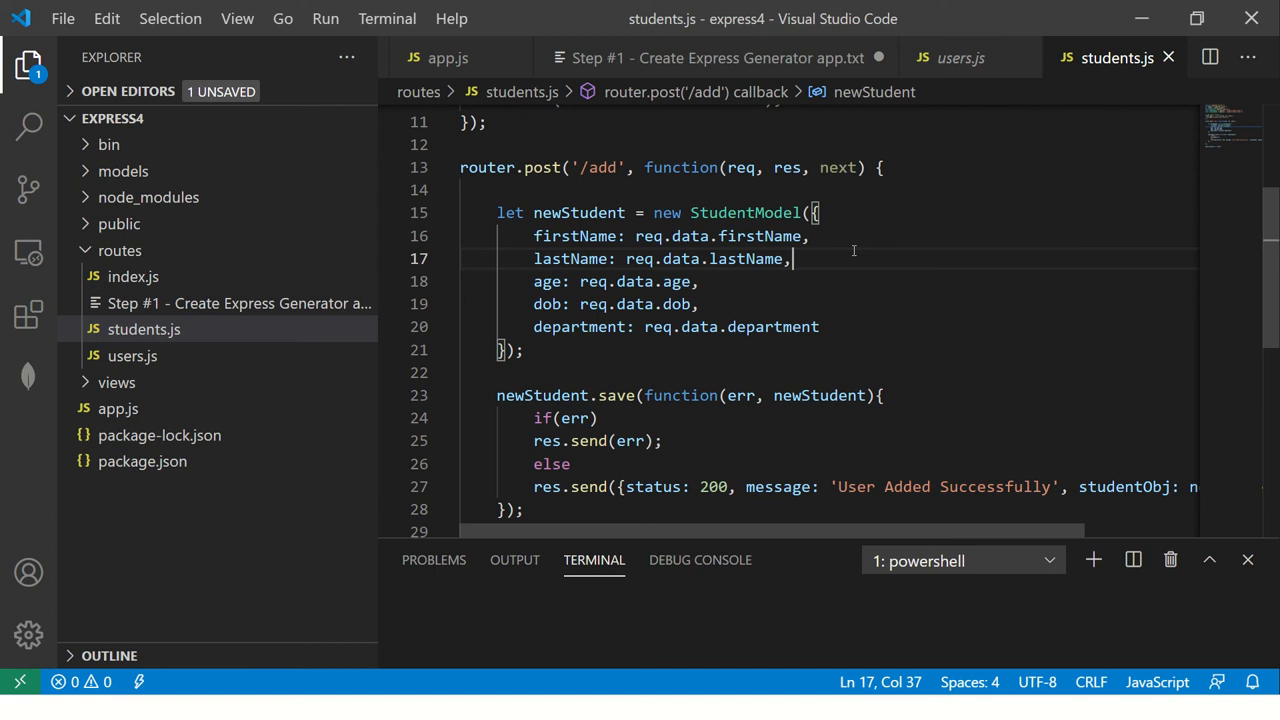
click(690, 236)
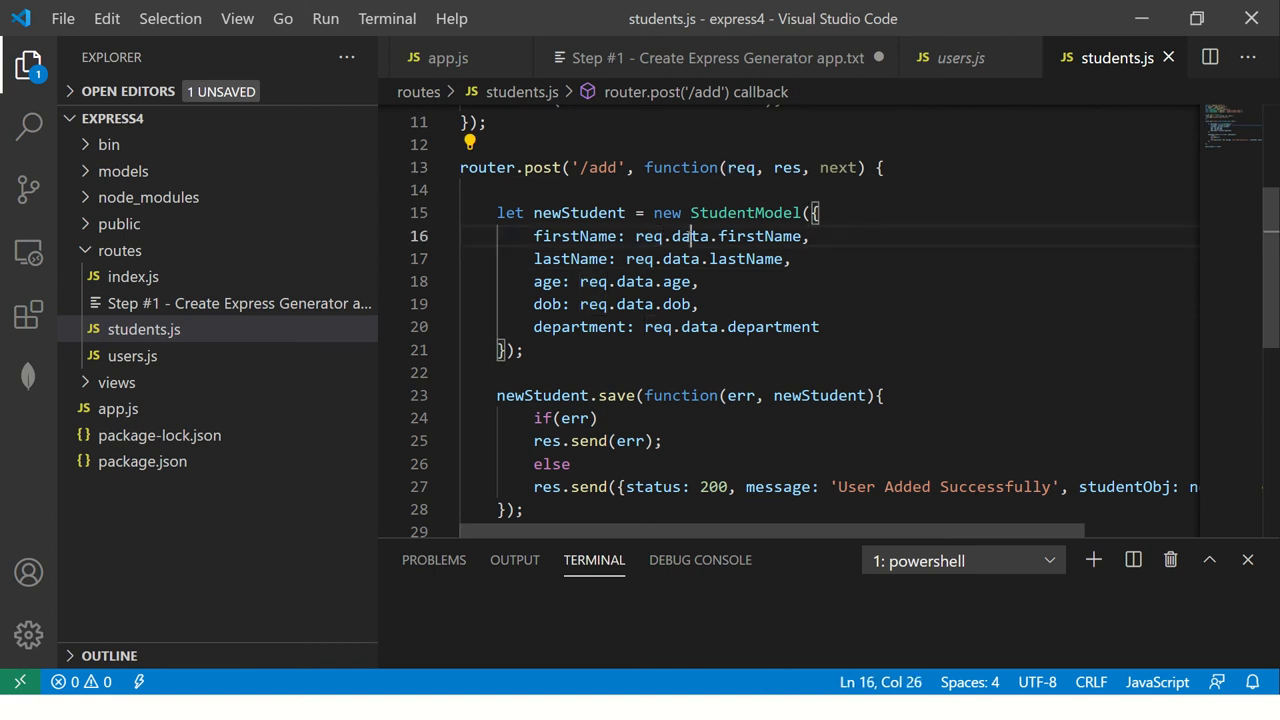
double_click(680, 258)
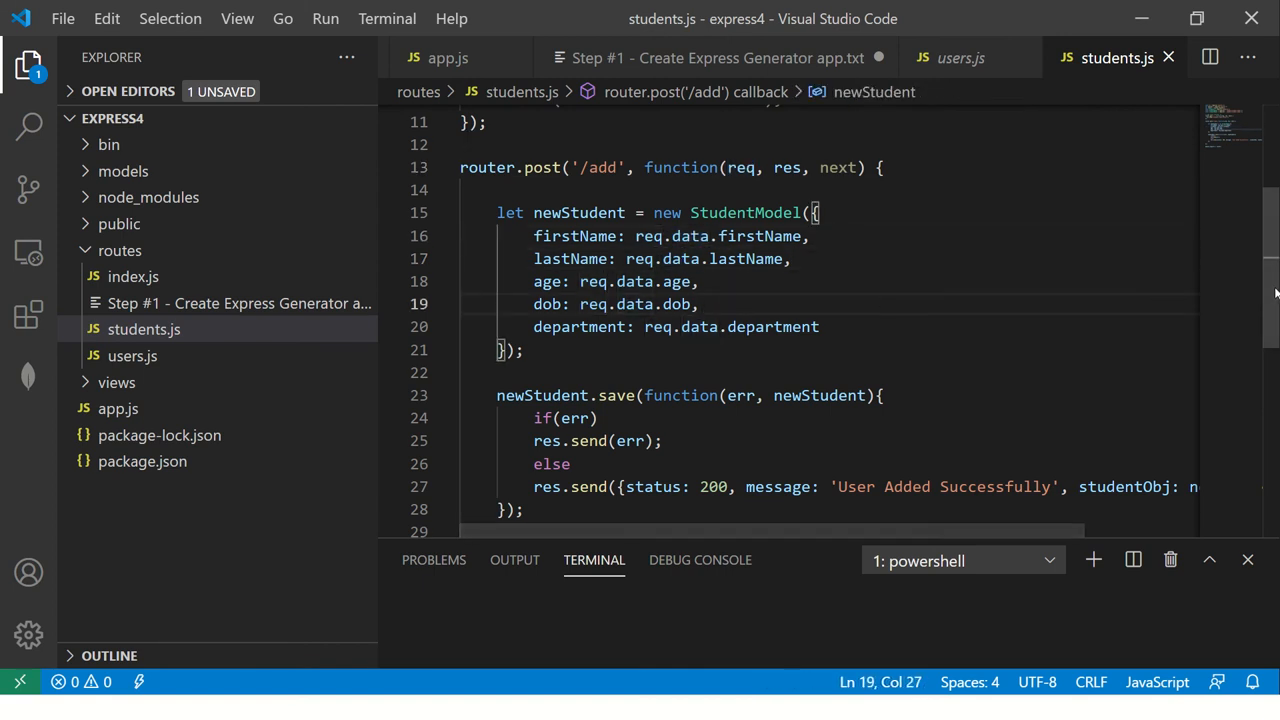
scroll(down, 3)
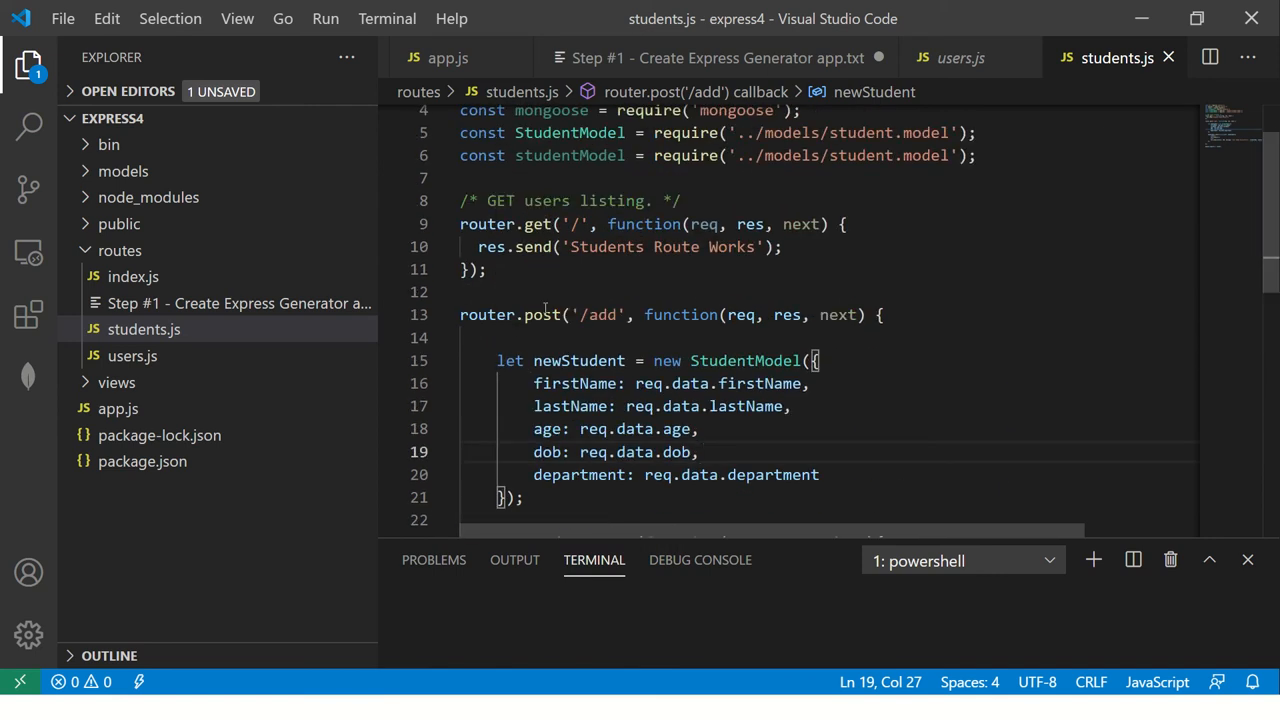
Note under Step #11 that the POST method now uses data coming from the request object.
click(716, 56)
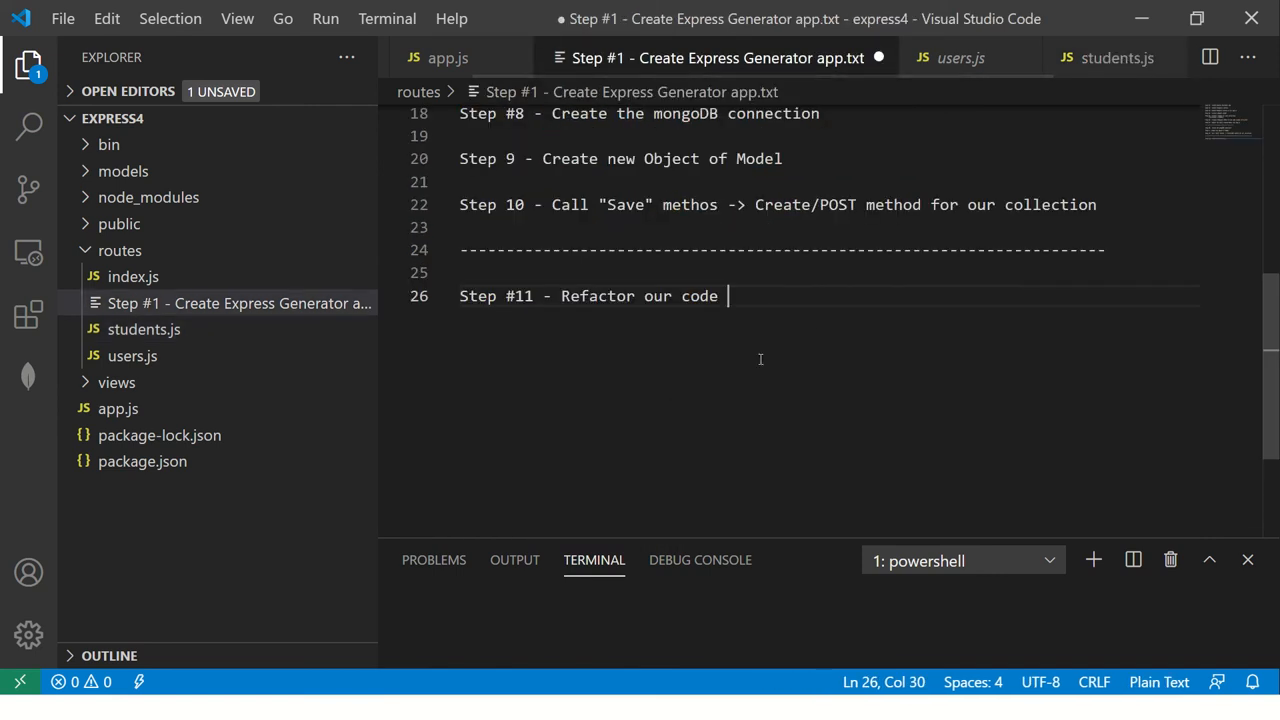
text(- made the method -)
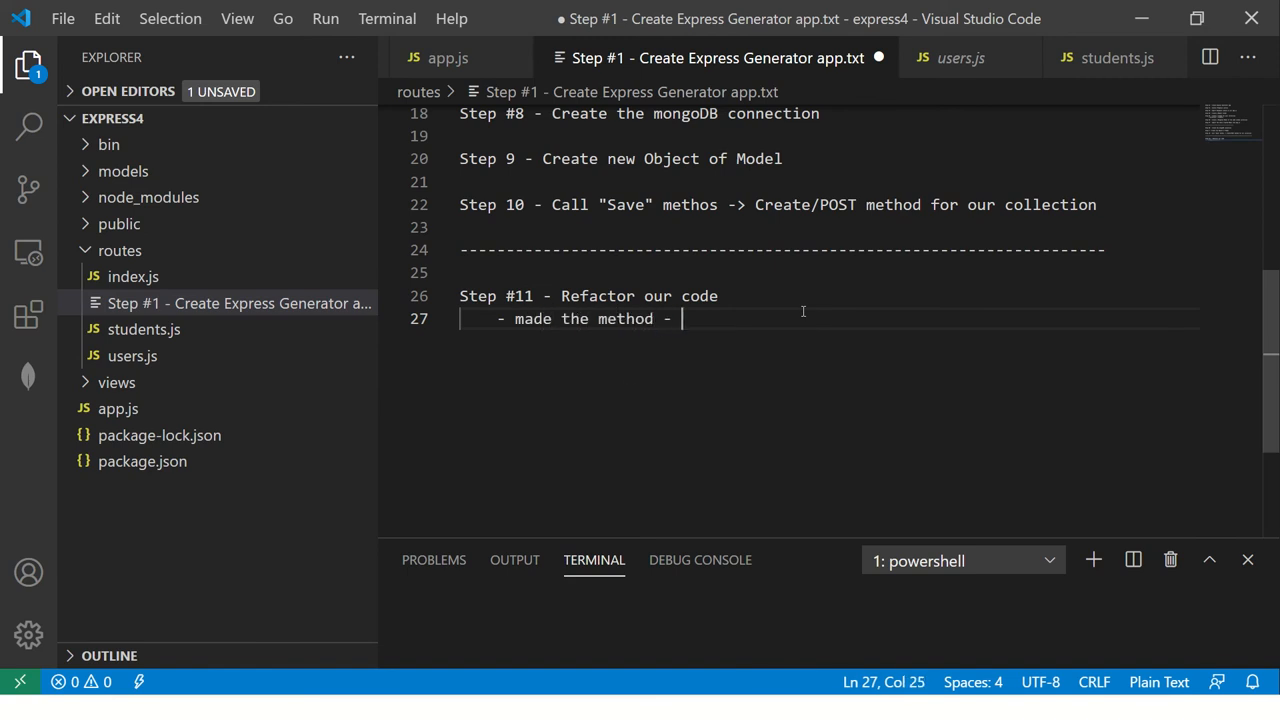
text(POST)
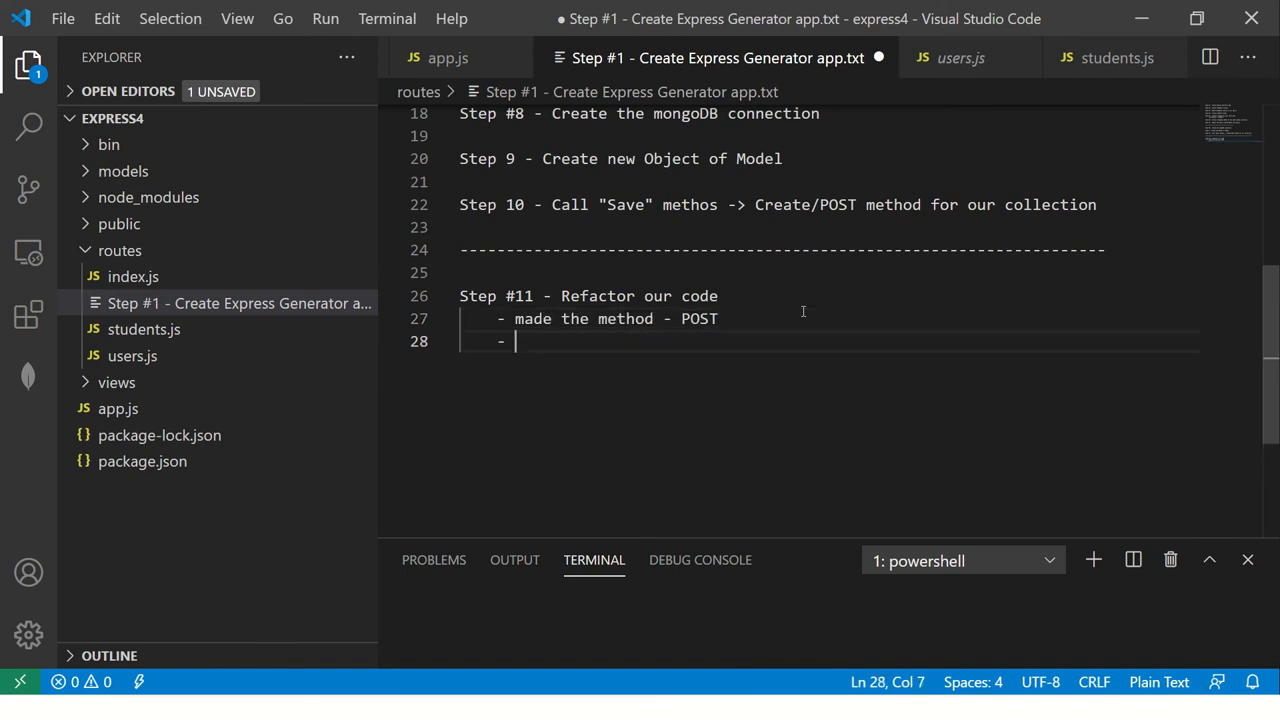
text(made the data dynamic in nature)
text(-)
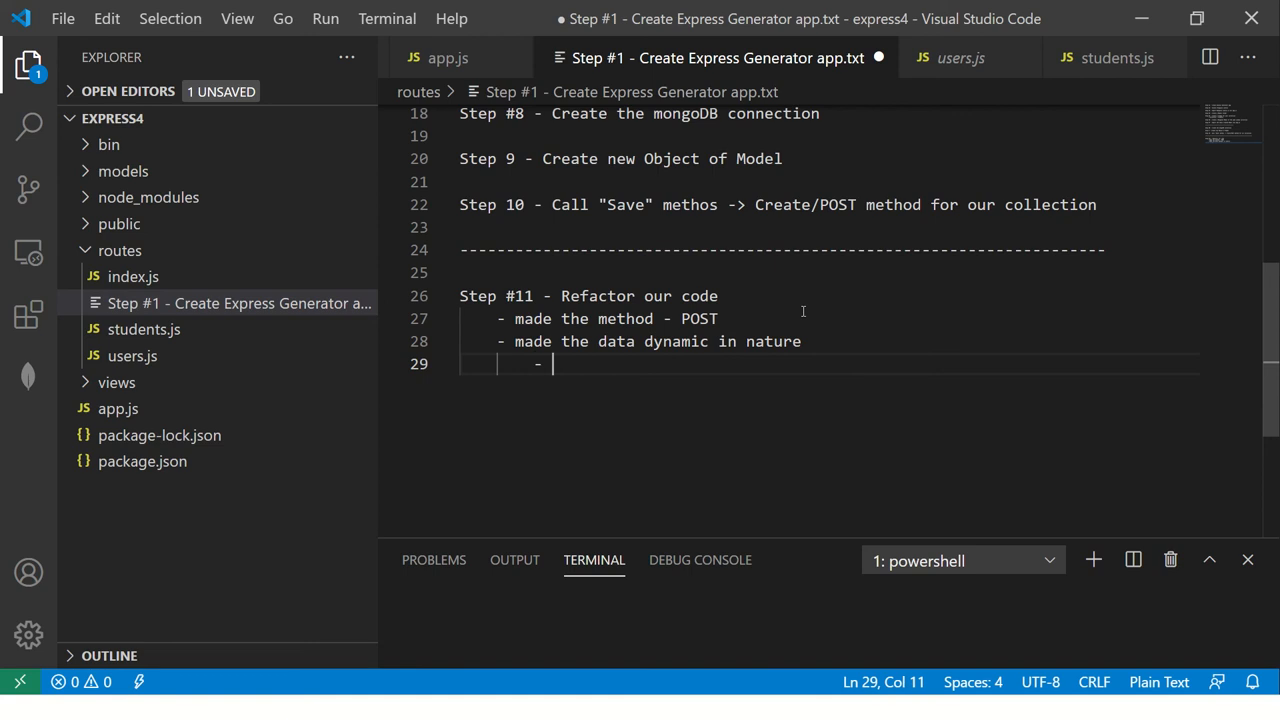
text(coming from req)
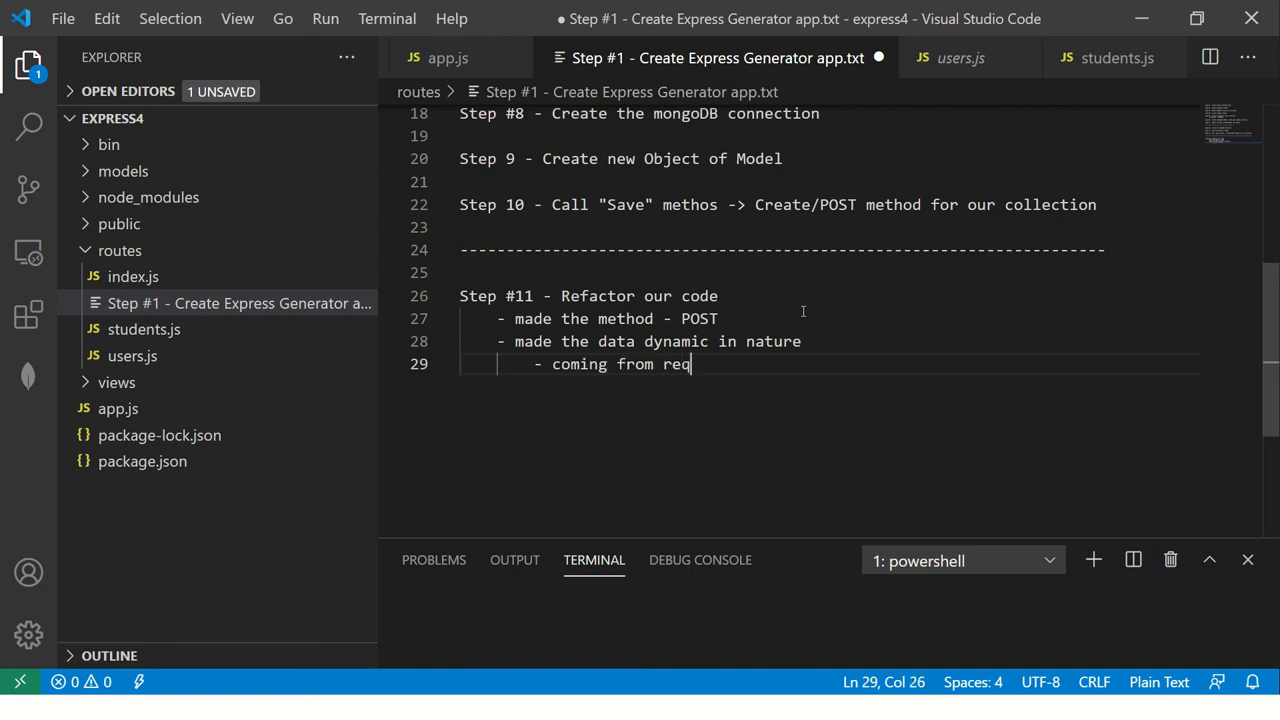
text(uest object)
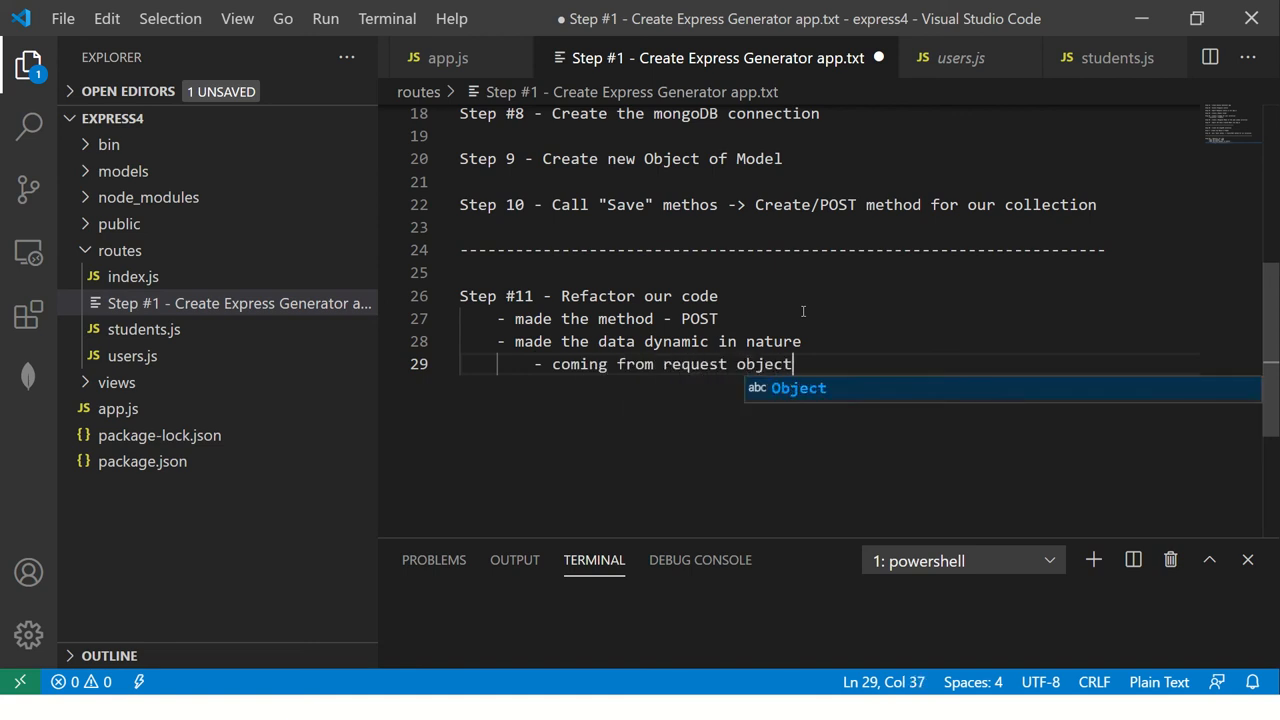
Add a 'Step #12 - Using POSTman' heading to the notes.
text(Step #12 - U)
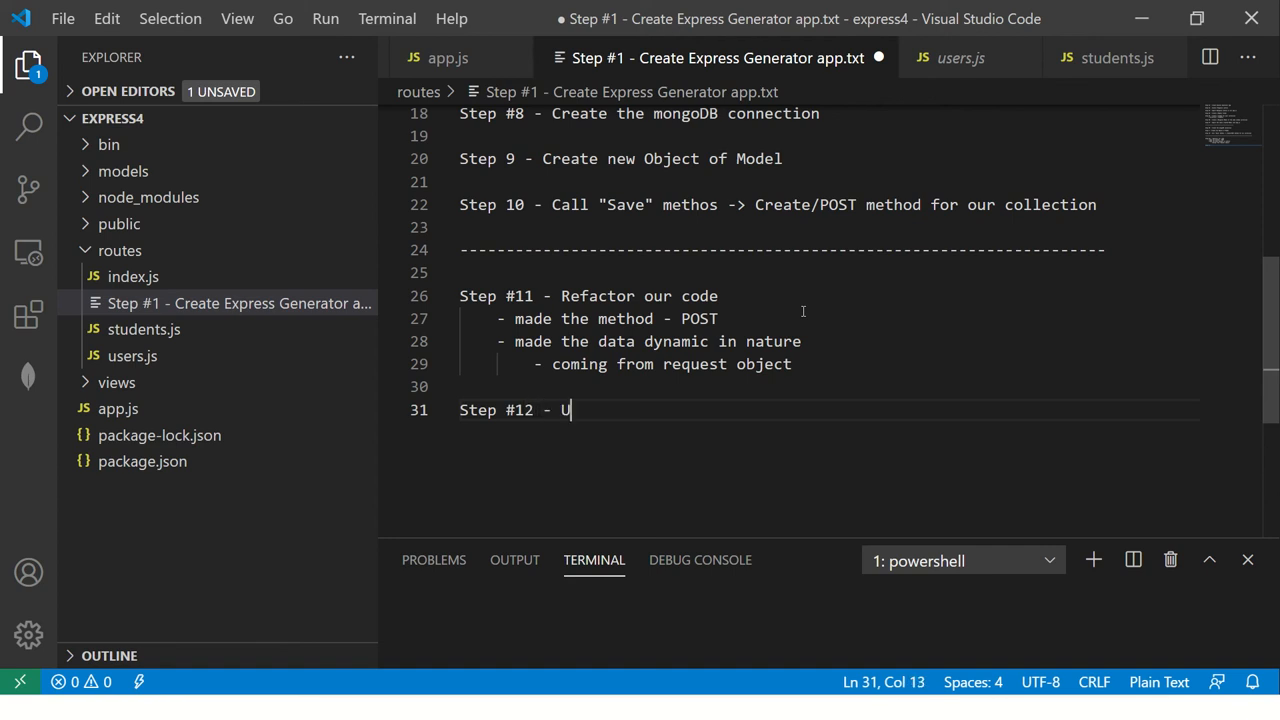
text(sing POST)
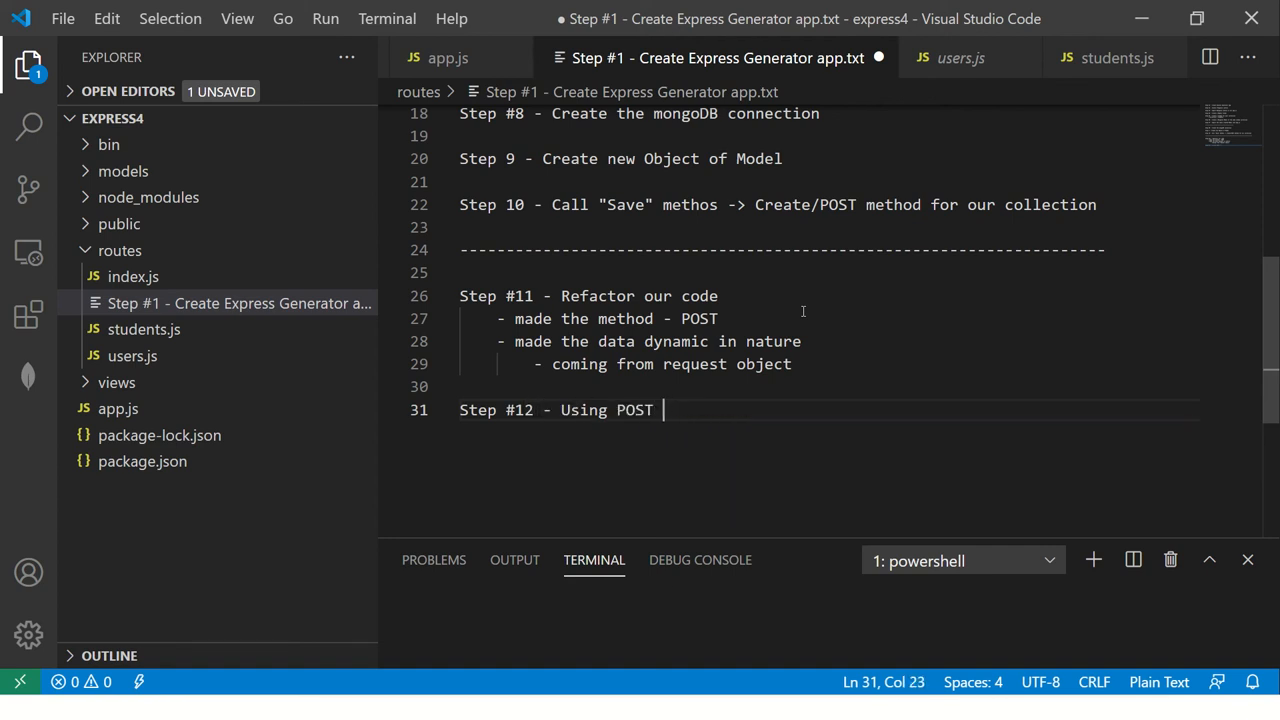
text(man)
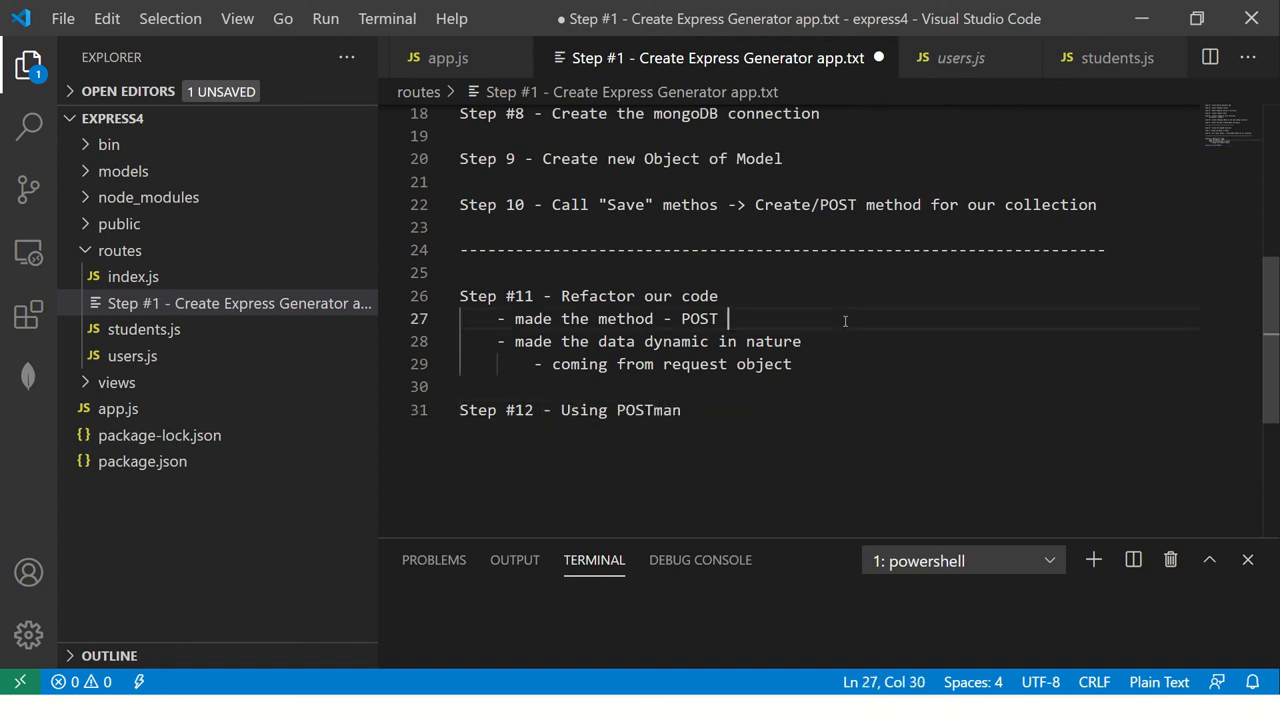
key(Enter)
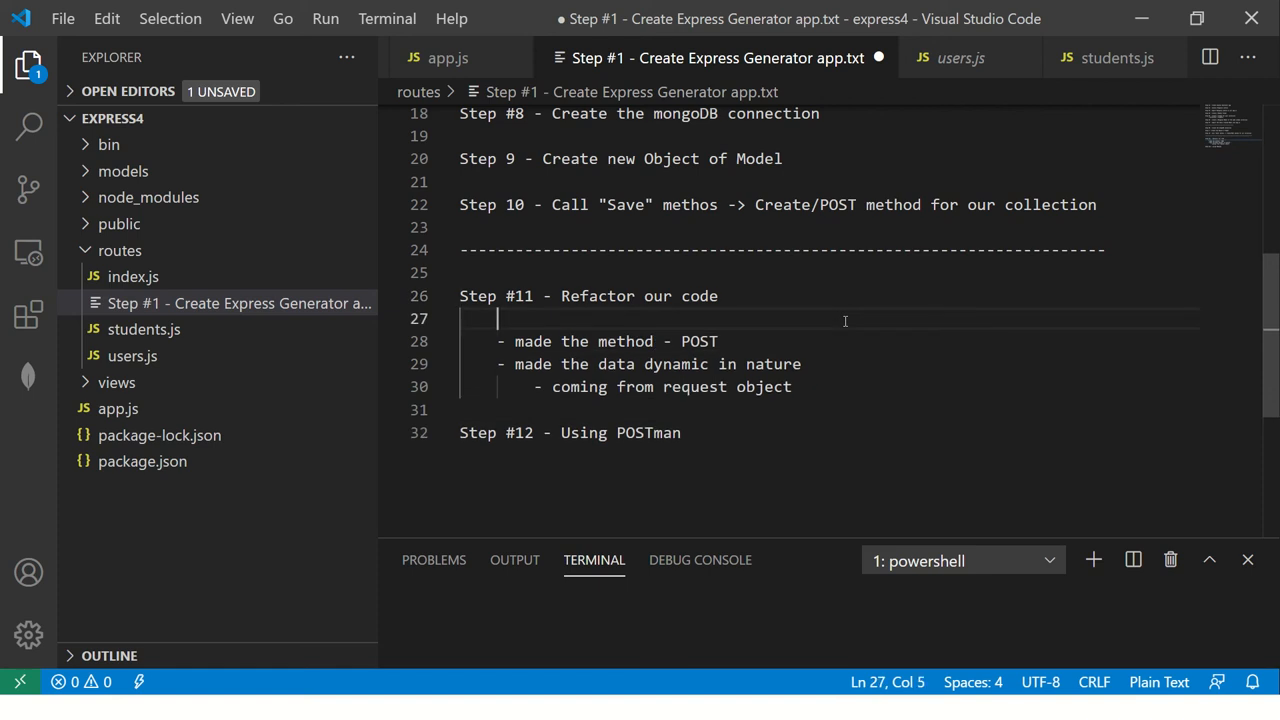
Note that the entire collection was deleted so the inserts can be verified.
text(- deleted)
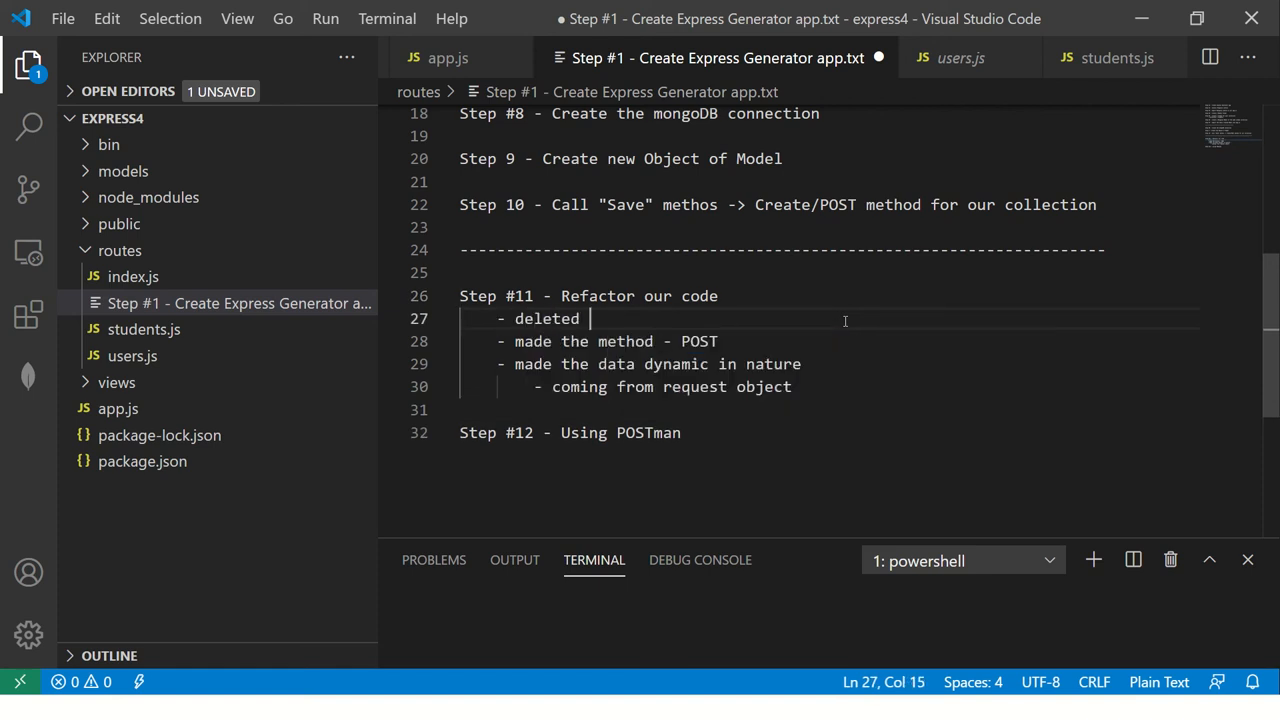
text(the entire collection document)
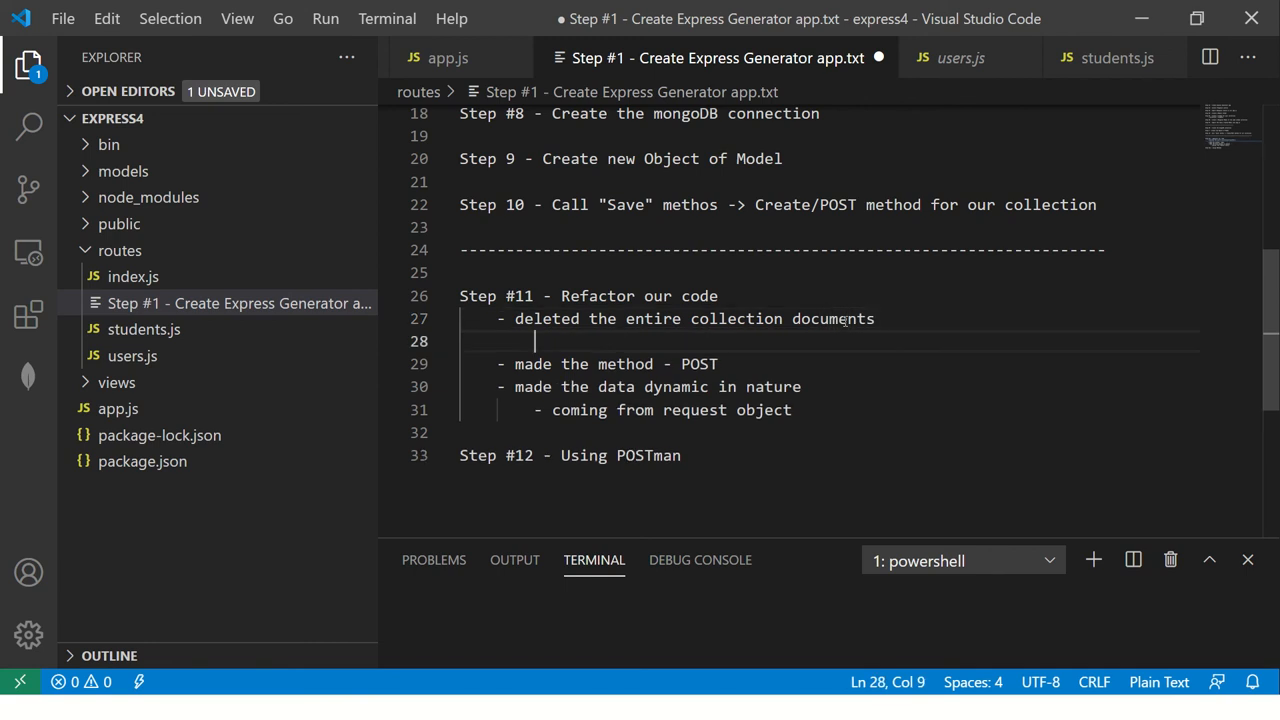
text(so that y)
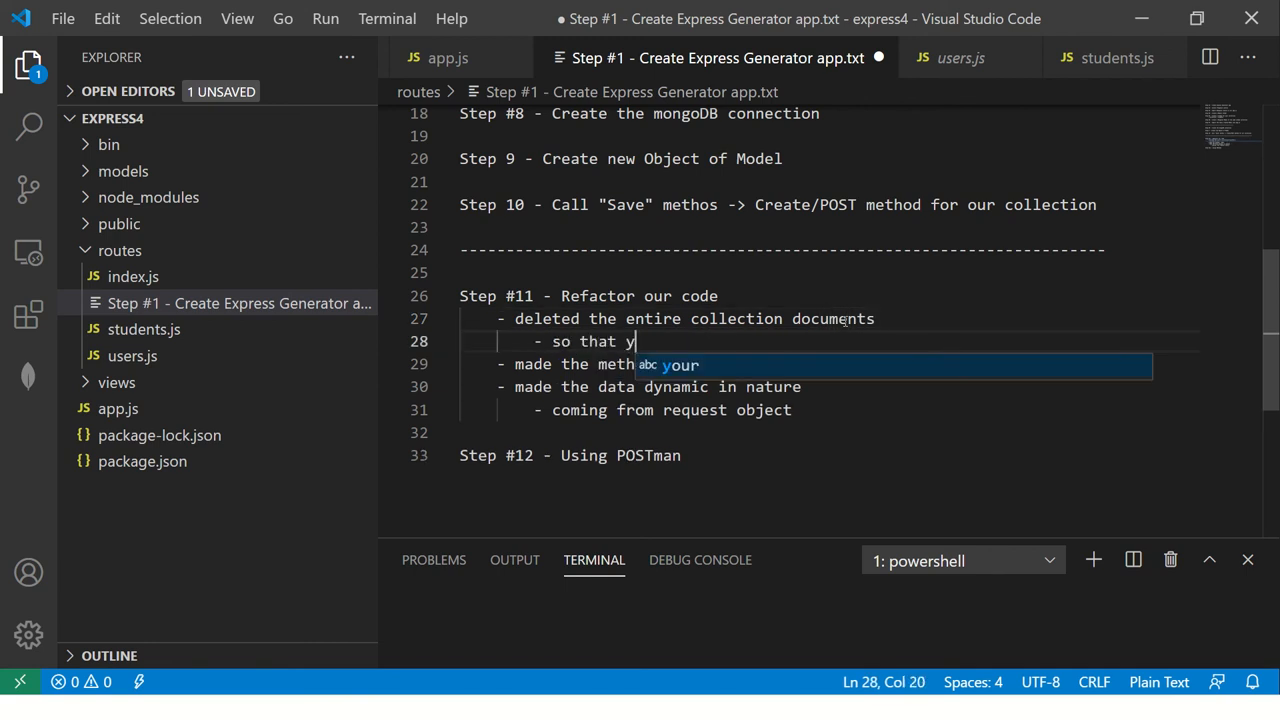
text(we can verf)
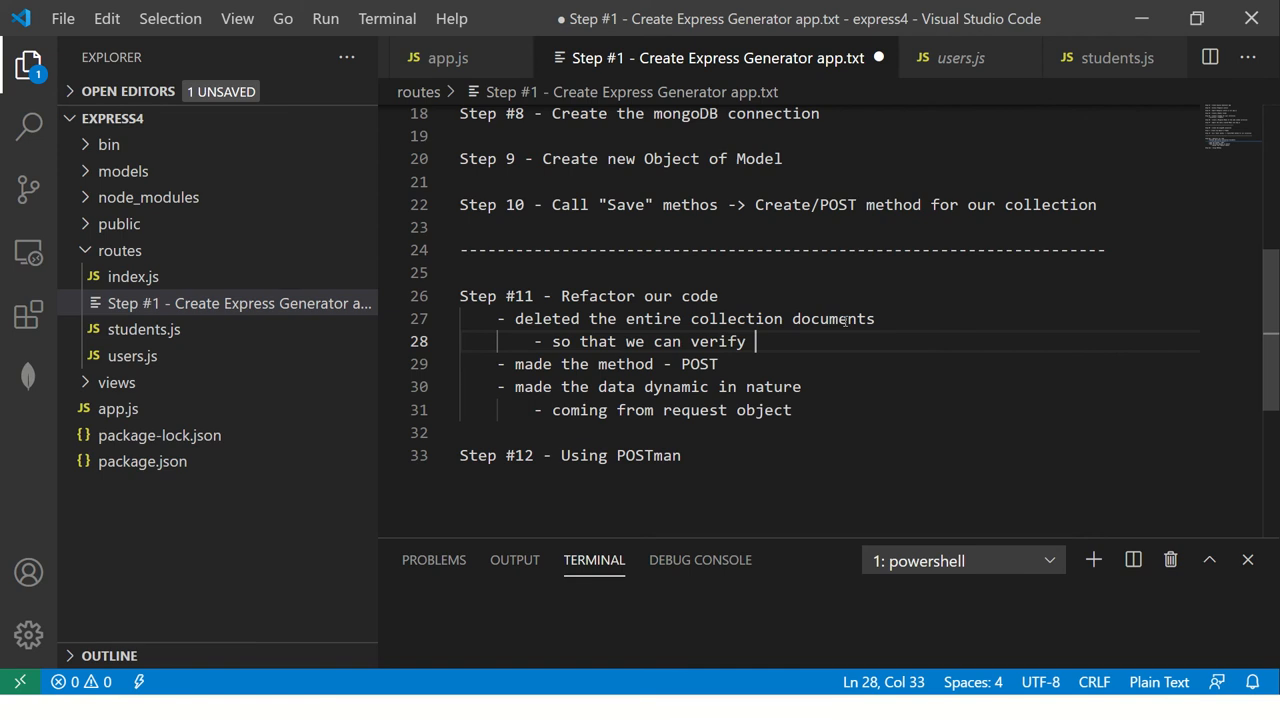
key(Backspace)
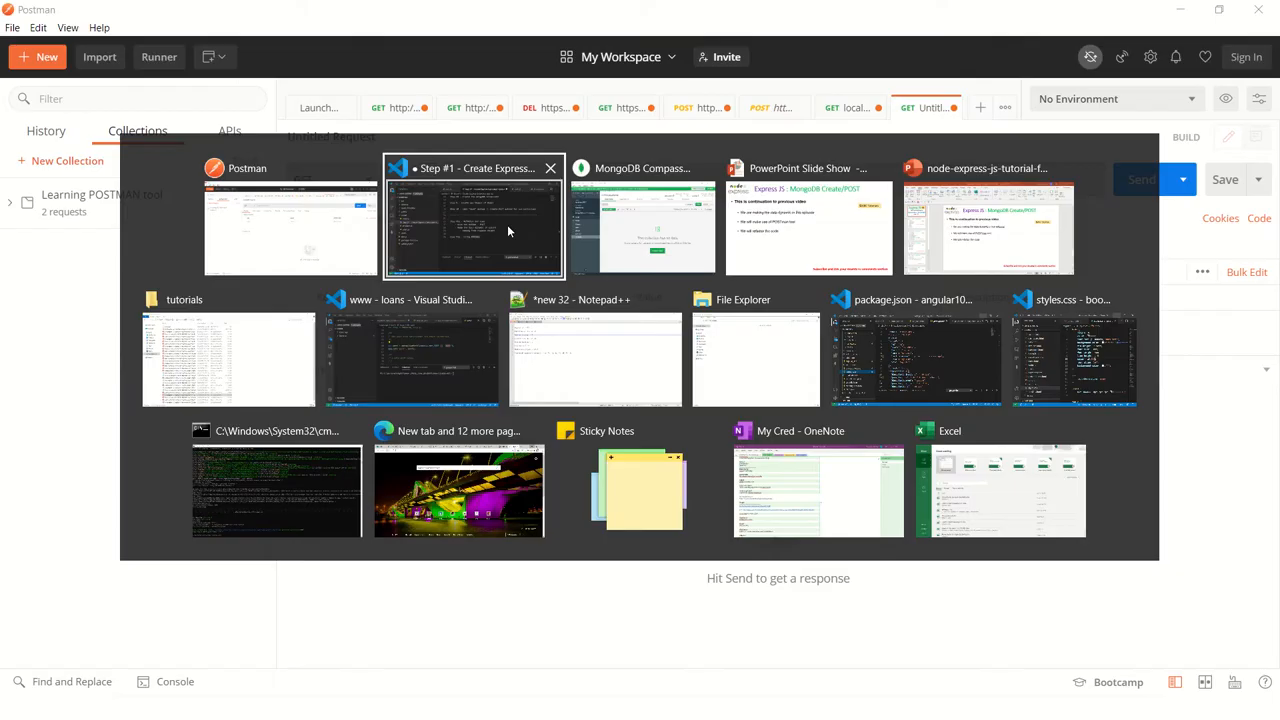
Add postman.com to the Step #12 notes and trim the Step #11 collection-deletion lines.
click(472, 216)
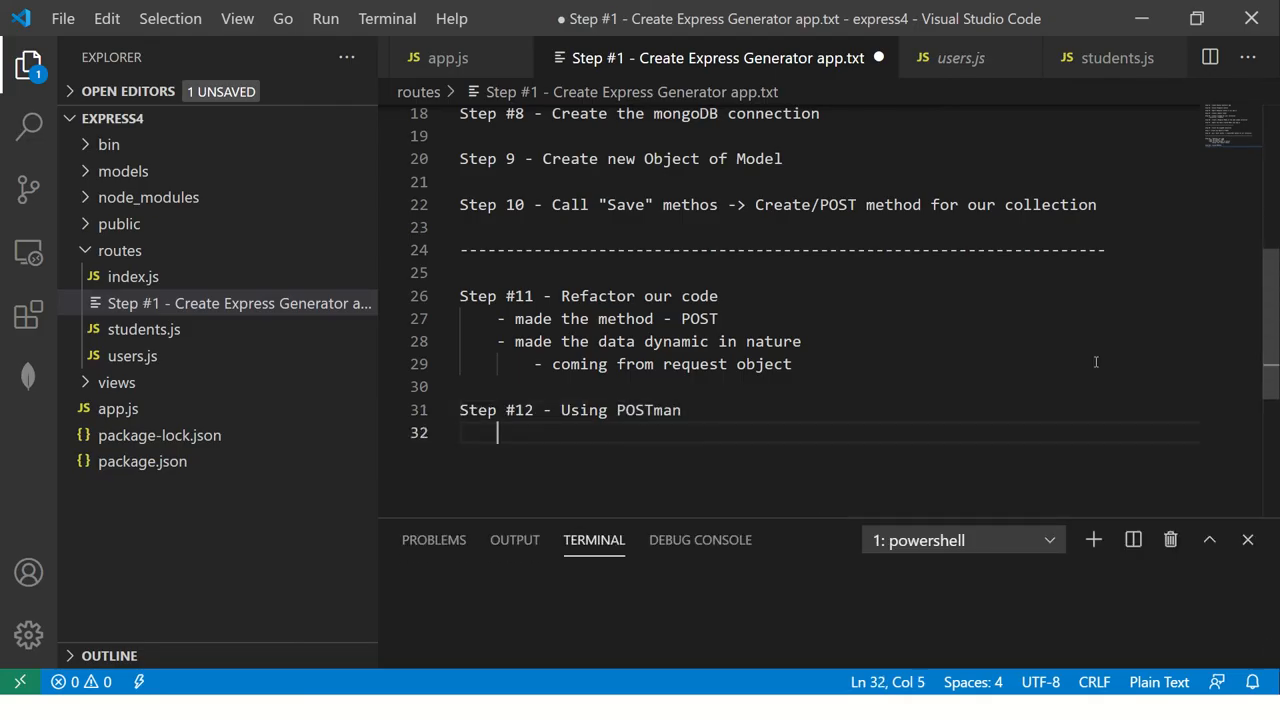
text(post)
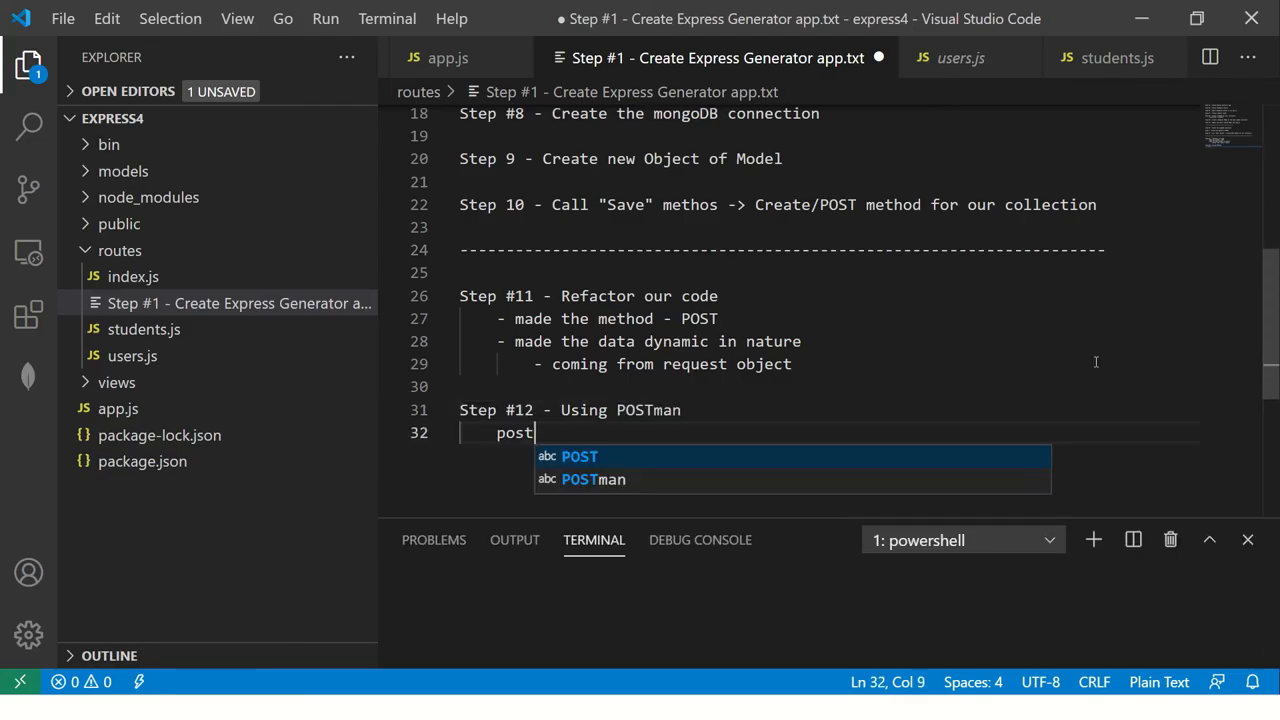
text(man.com)
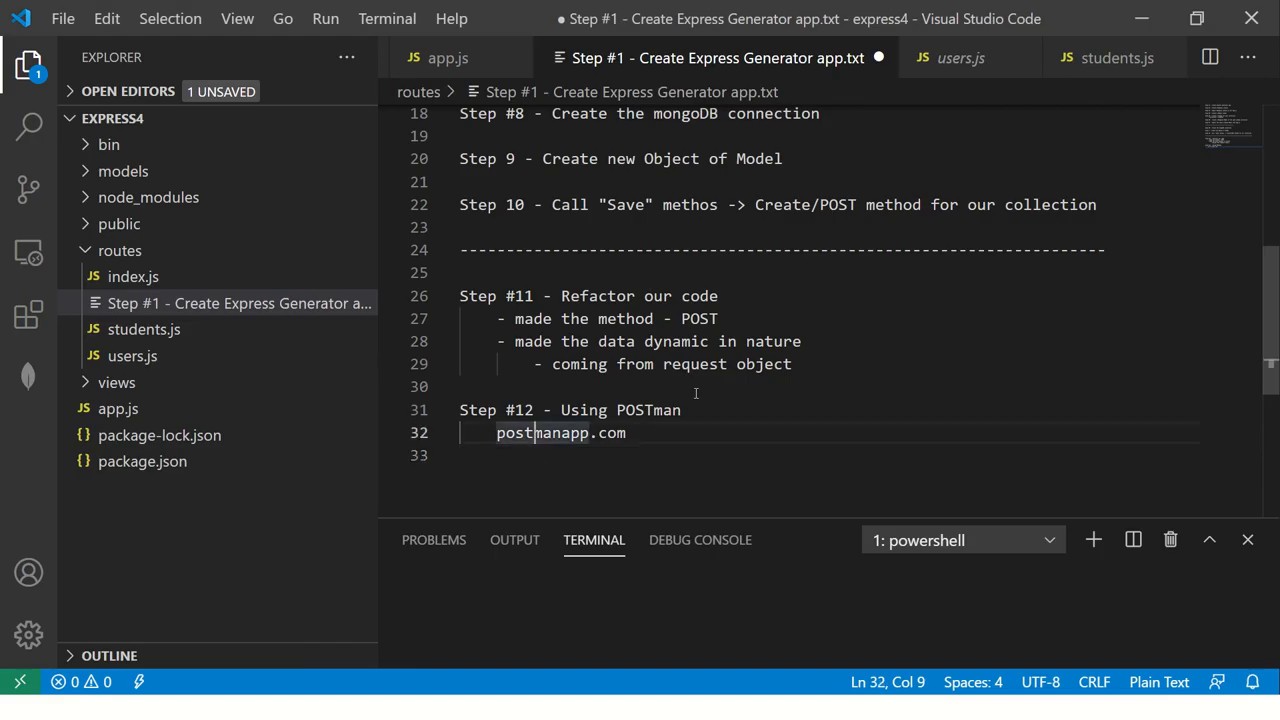
key(Backspace)
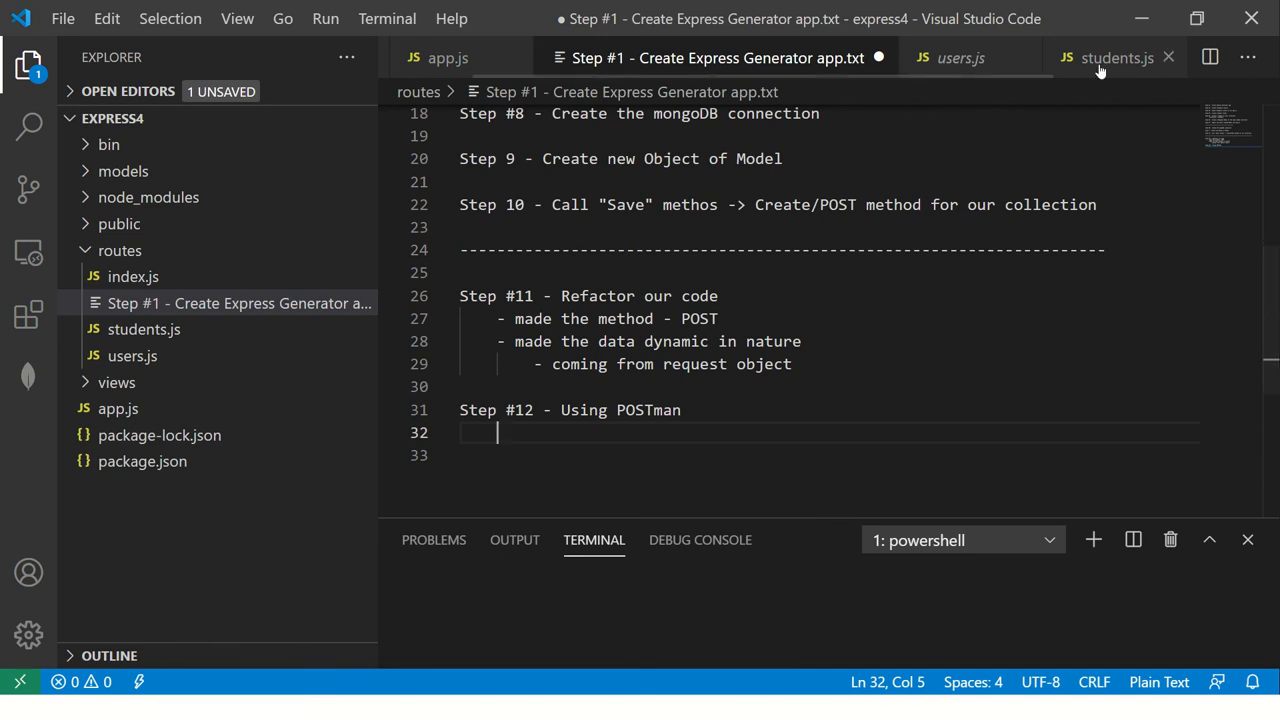
Review the router.post add handler in students.js and launch the server with npm run start.
click(1116, 56)
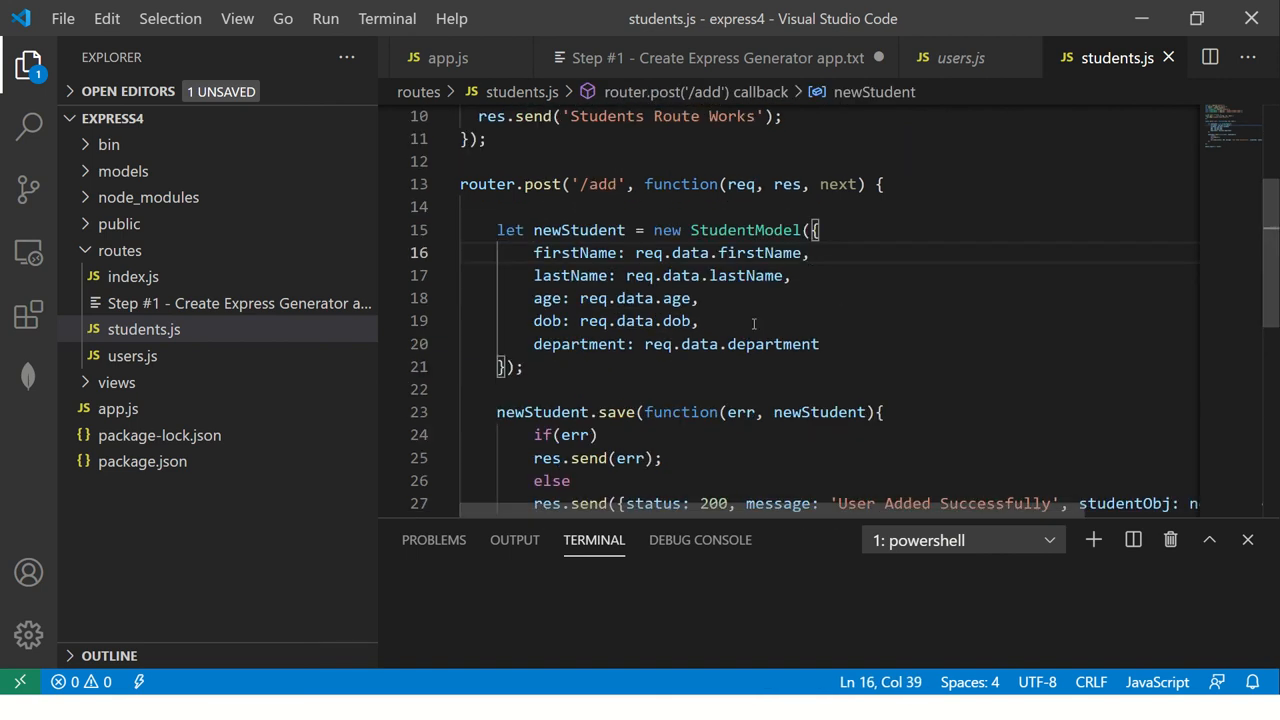
scroll(down, 3)
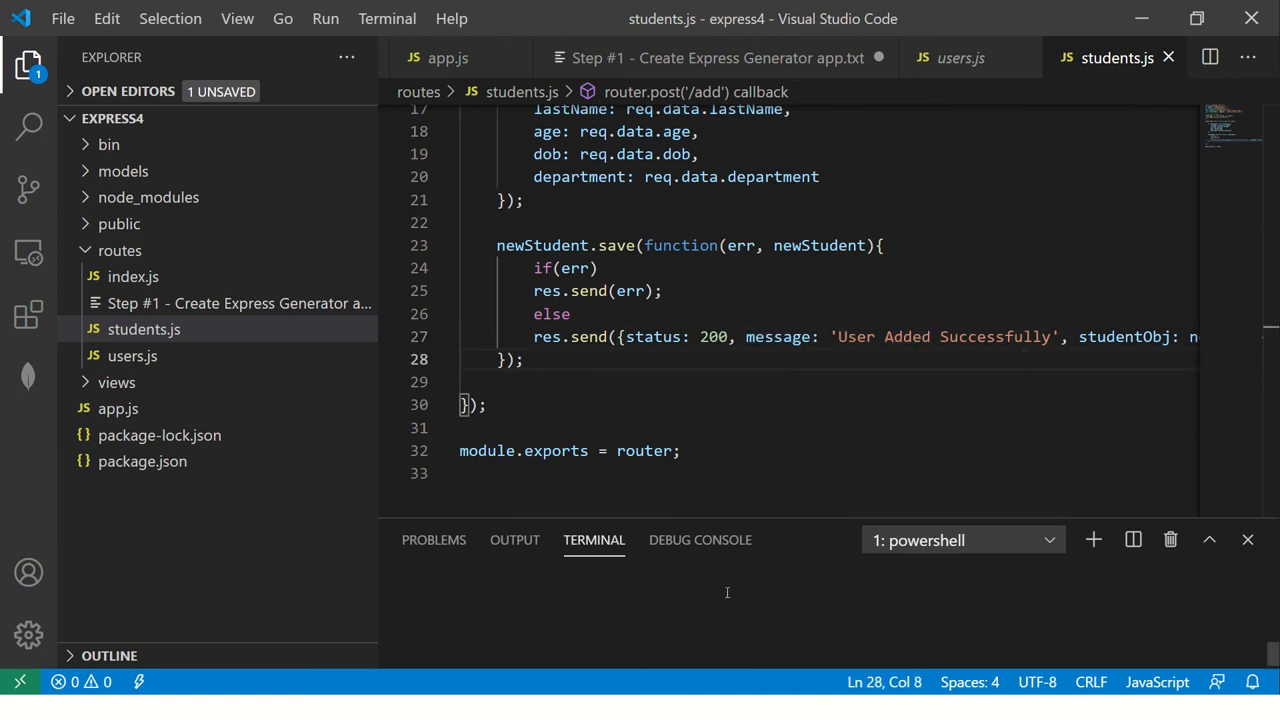
text(npm run start)
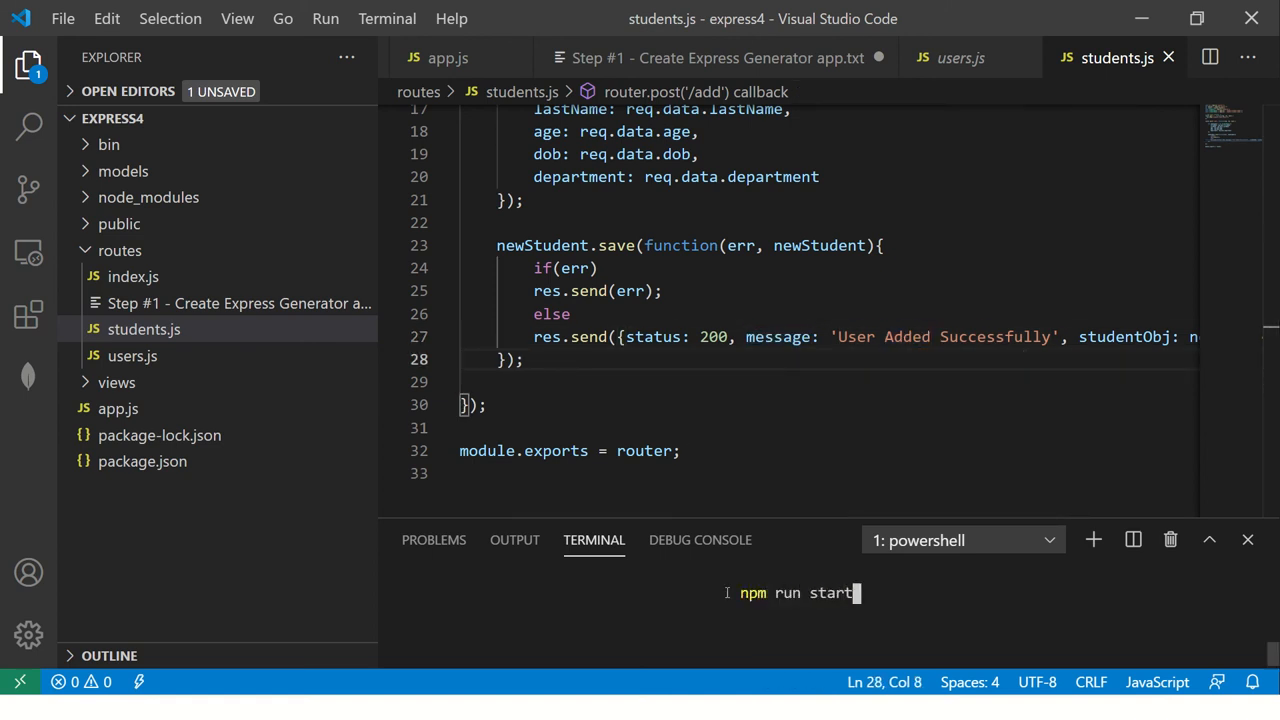
key(Enter)
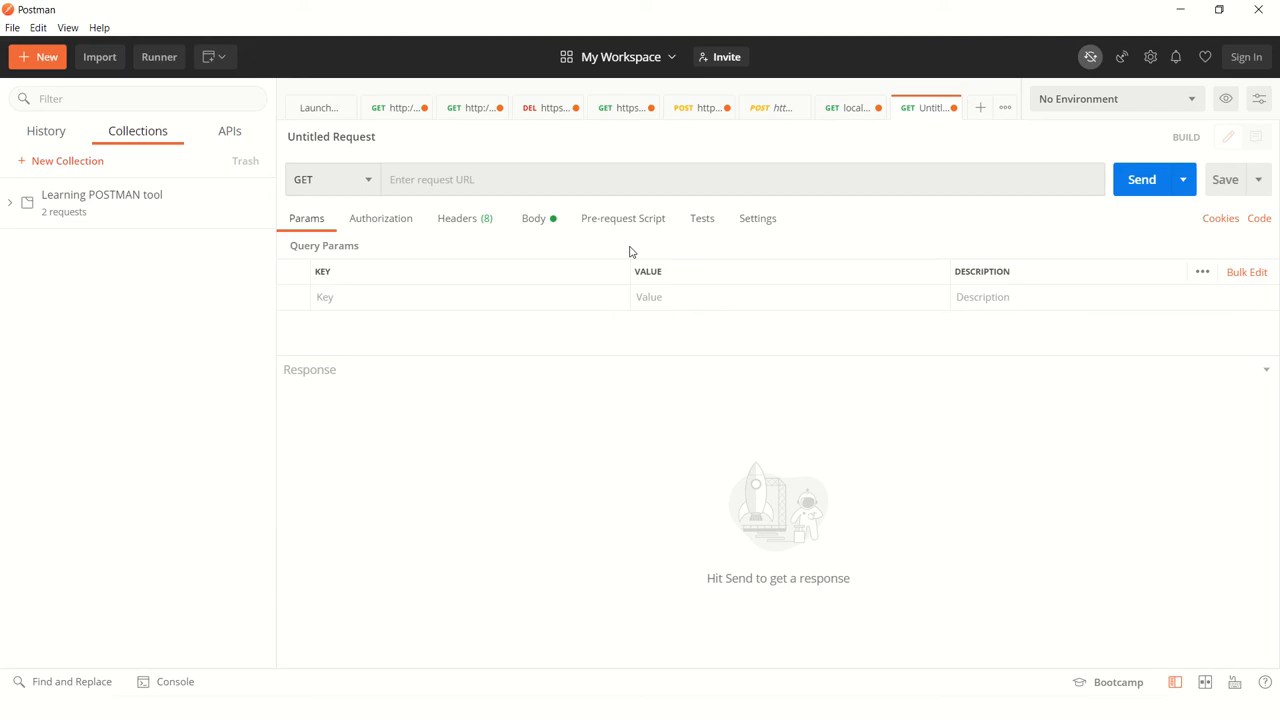
click(456, 180)
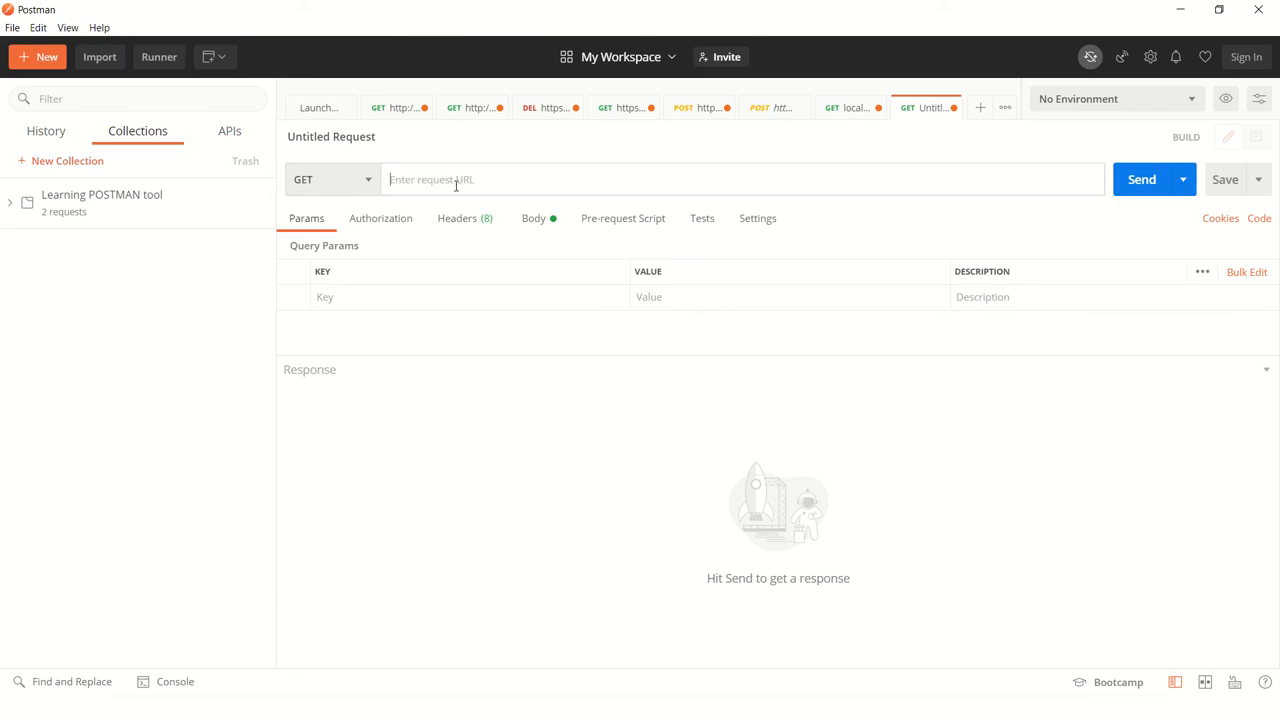
text(http://)
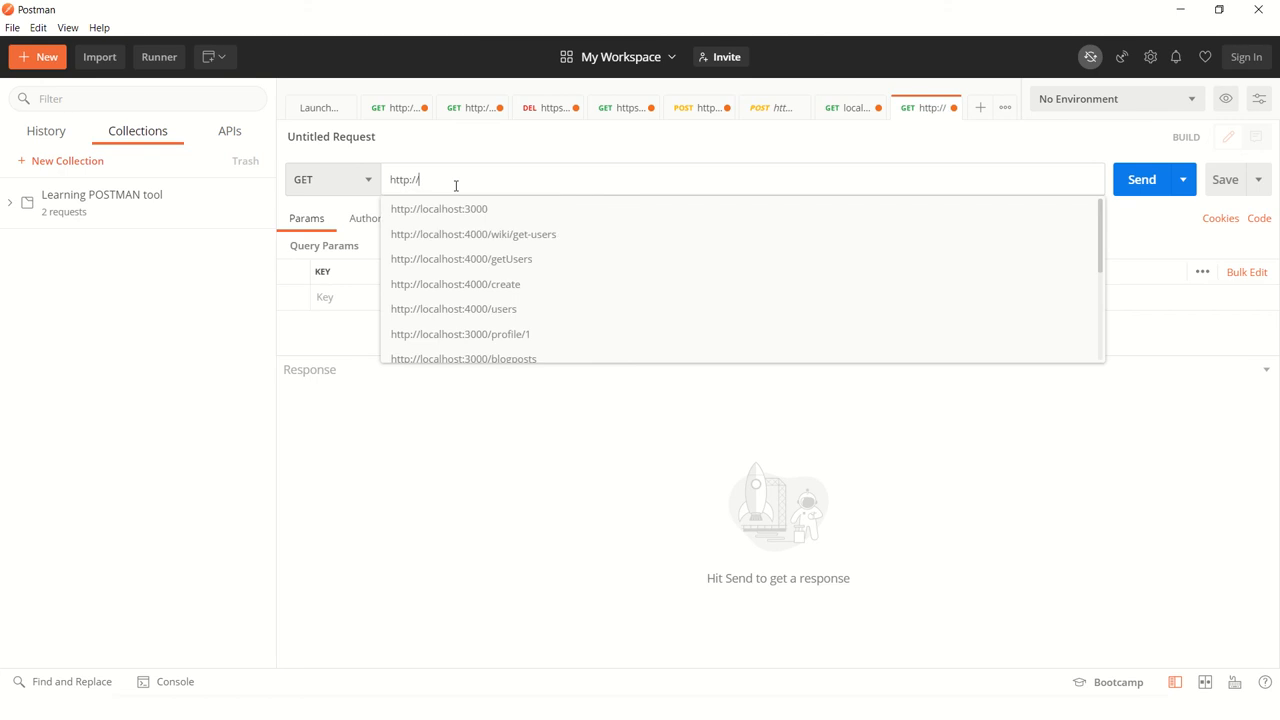
text(localhost:3000/s)
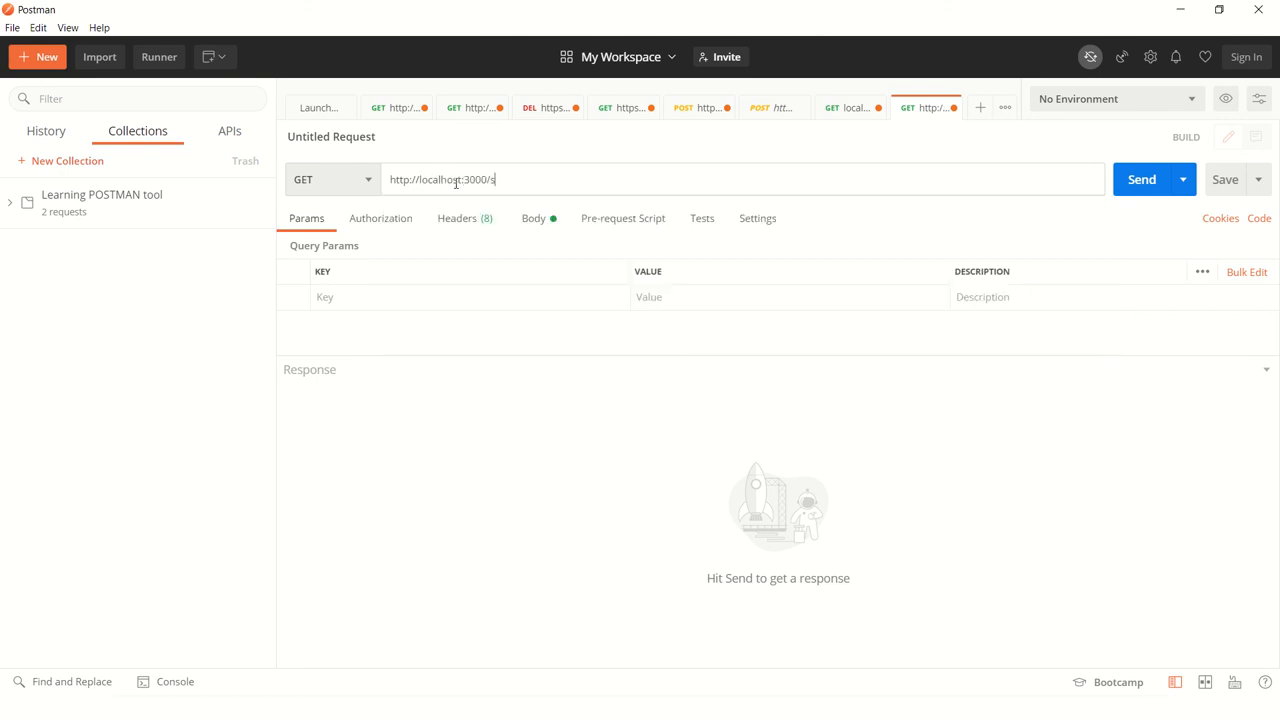
text(tudents)
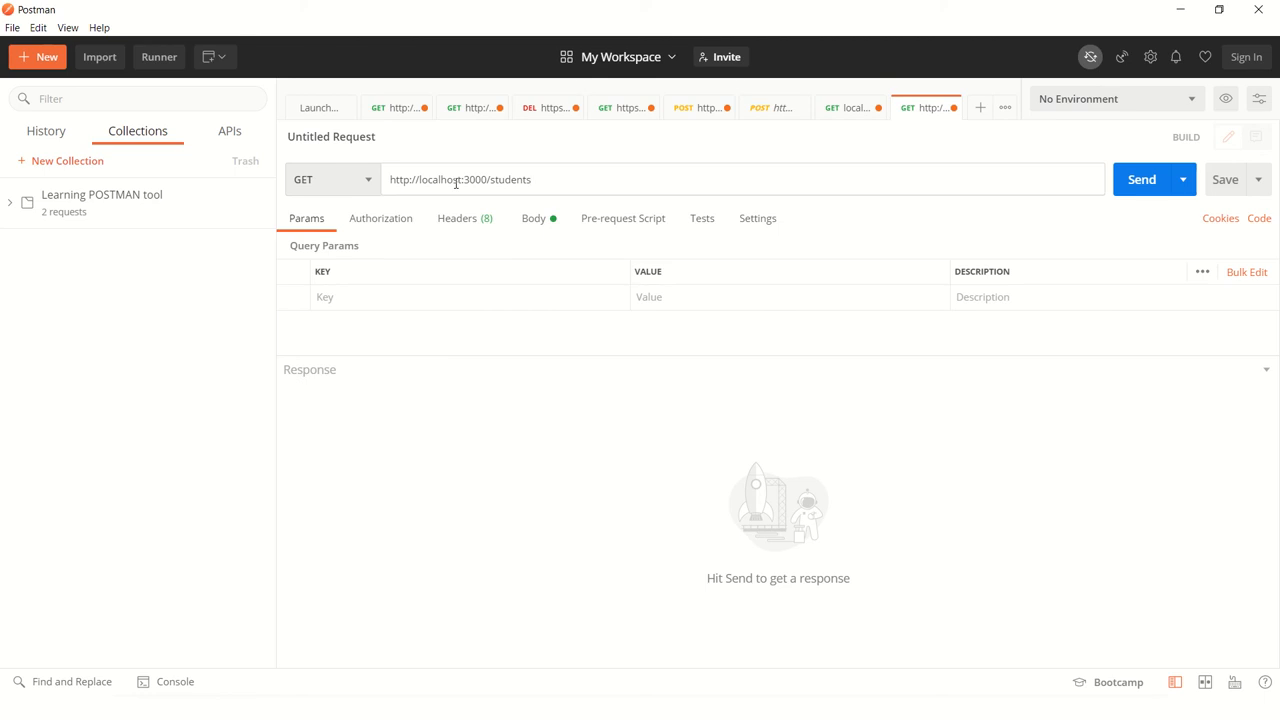
click(1140, 180)
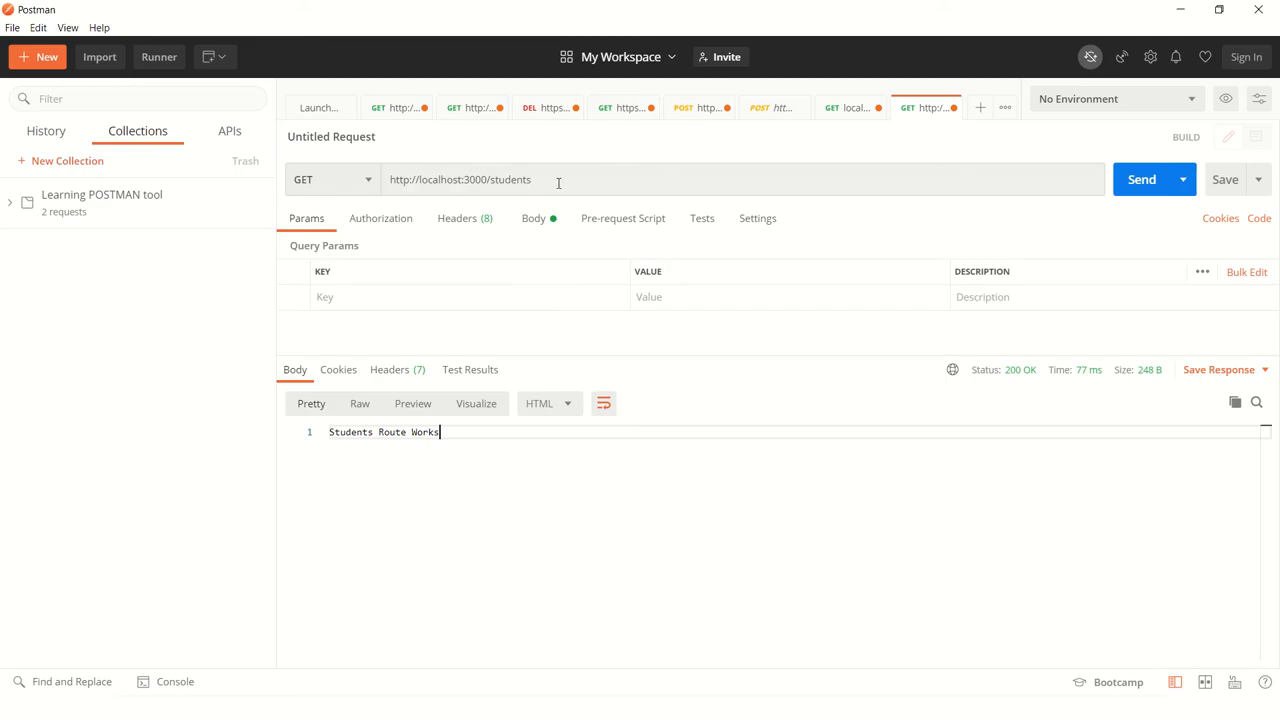
text(/add)
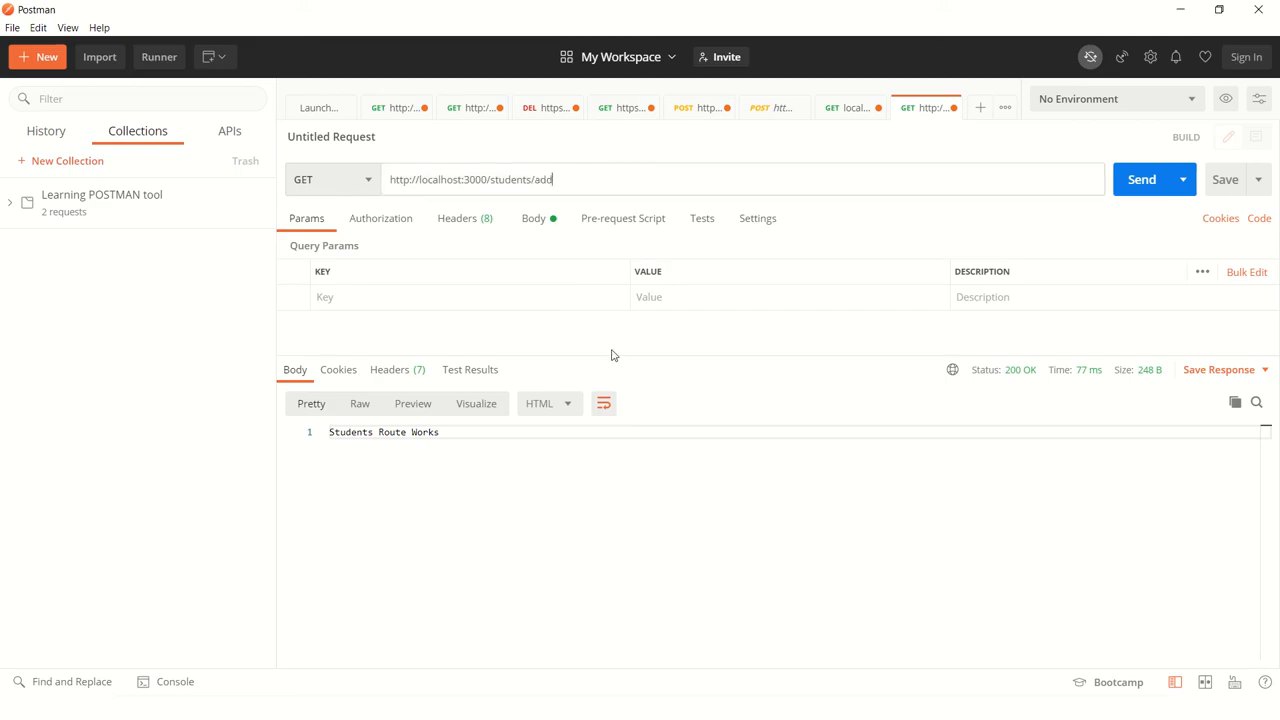
Switch the request method to POST and show the body editor.
click(332, 180)
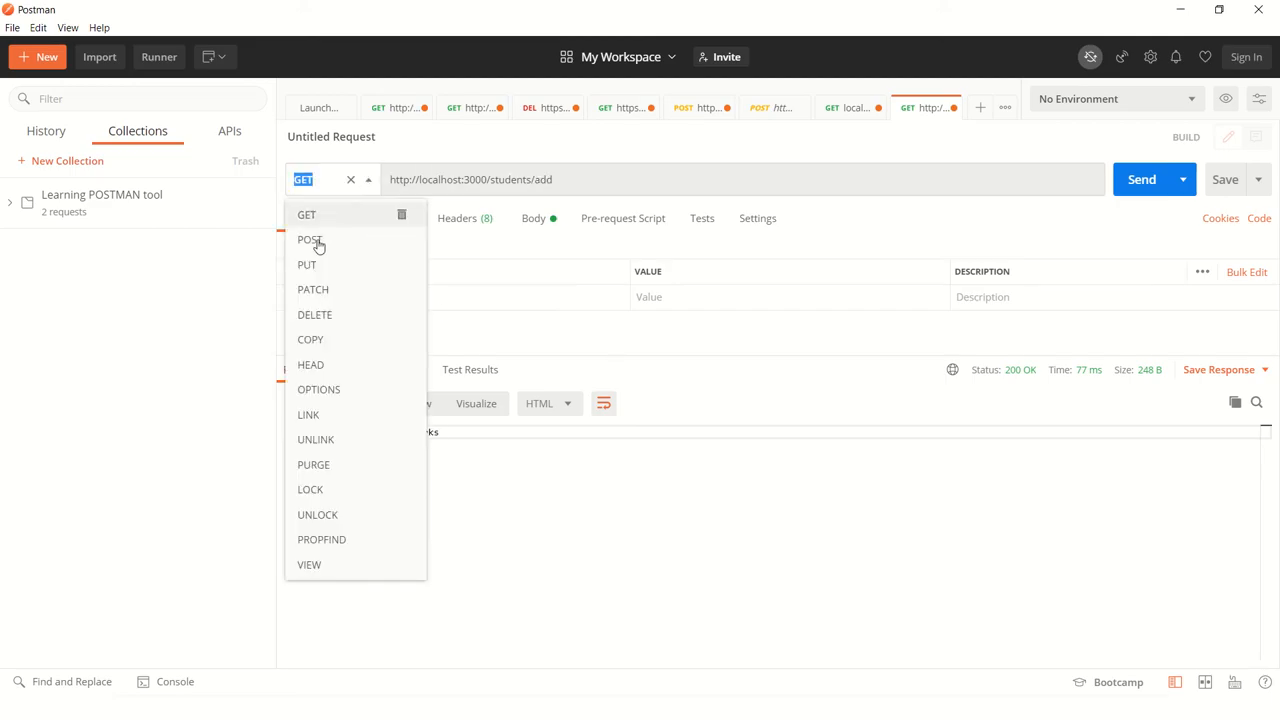
click(310, 240)
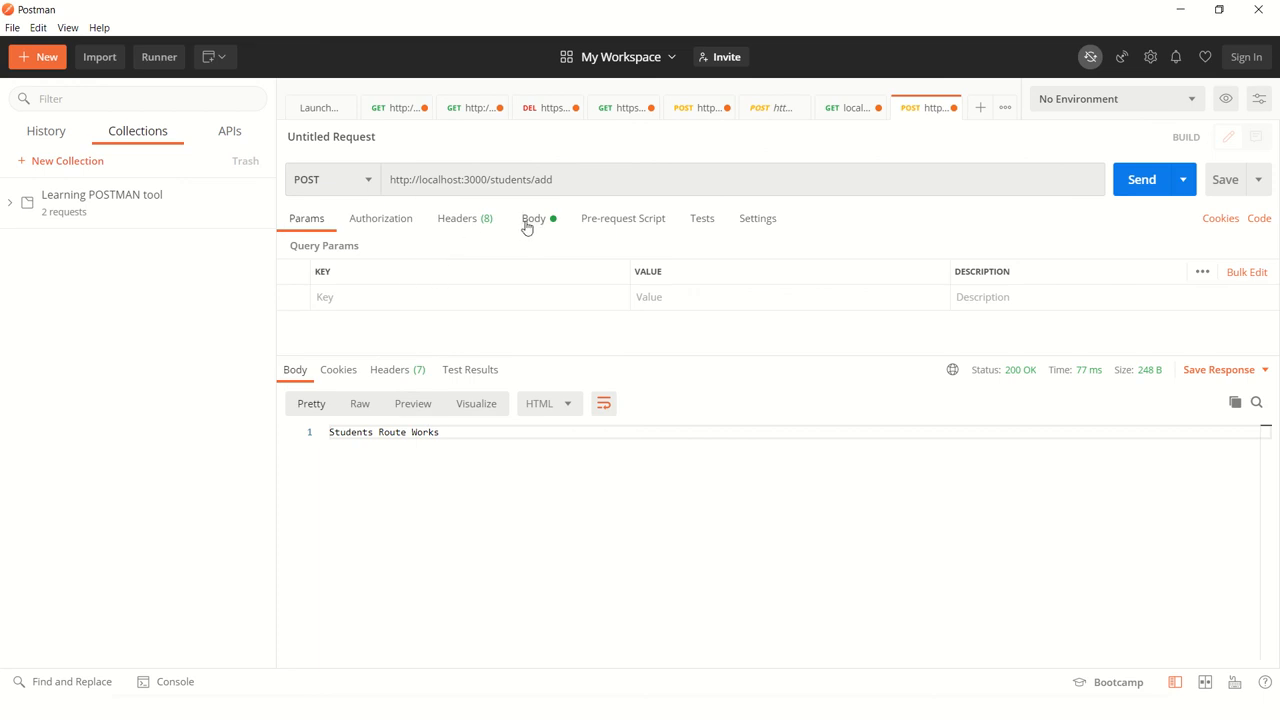
click(532, 218)
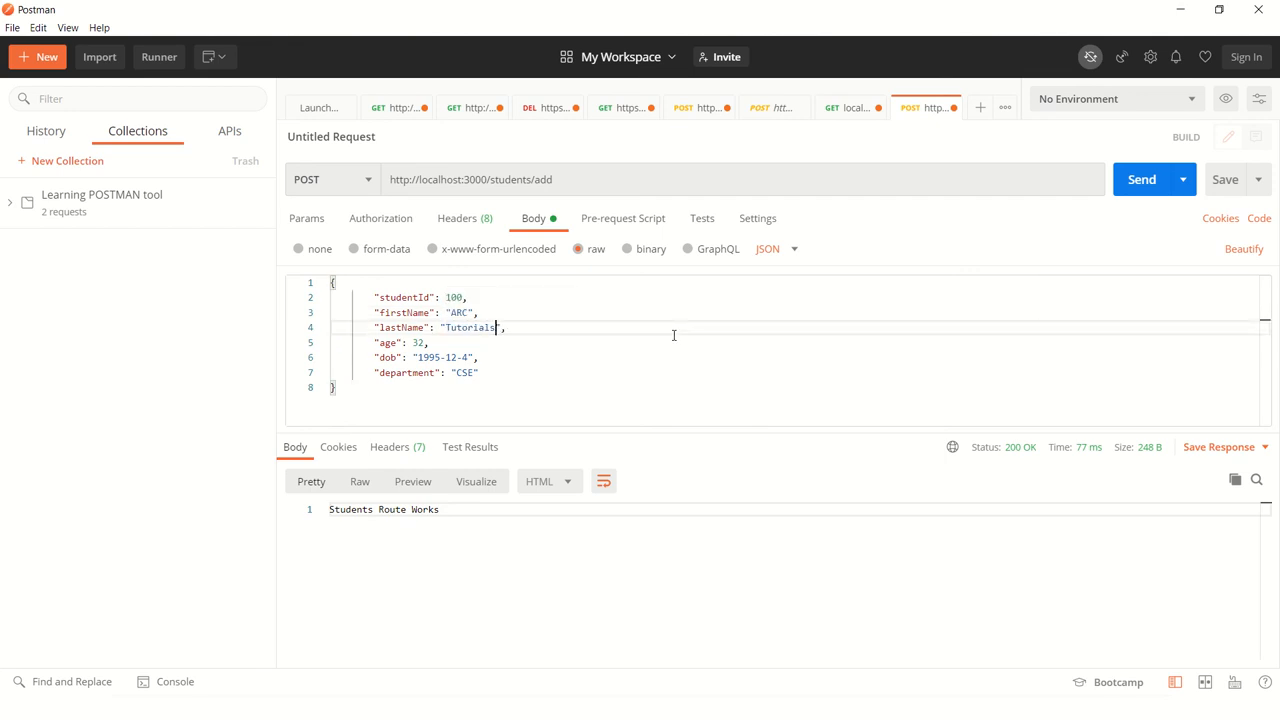
Enter a raw JSON student body with firstName ABC, lastName Tutorials, age, dob and department.
double_click(404, 296)
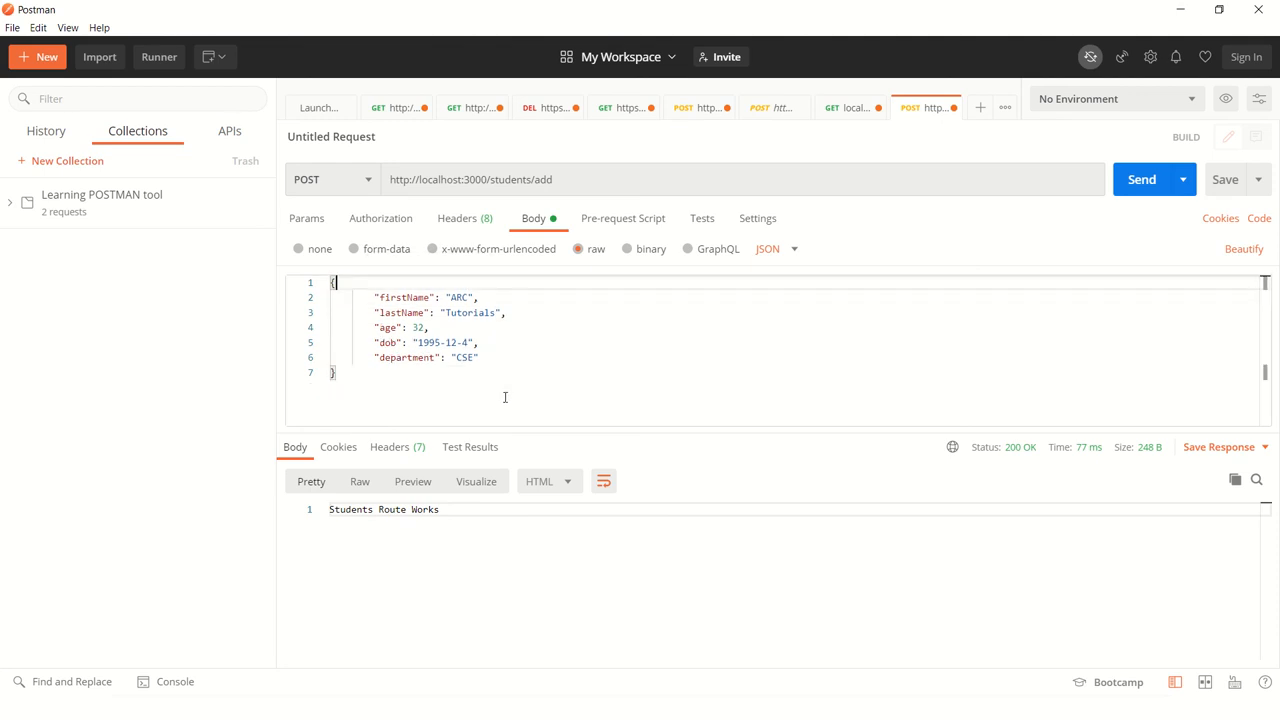
double_click(404, 296)
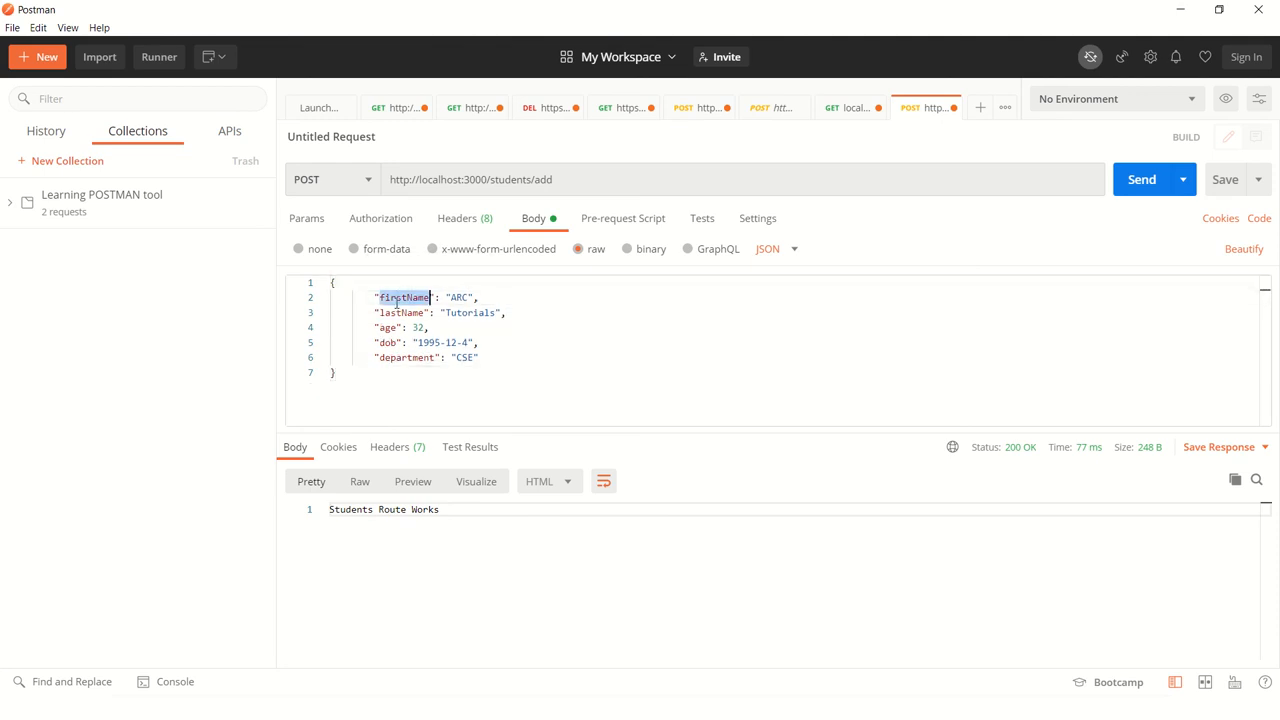
double_click(404, 356)
text(0)
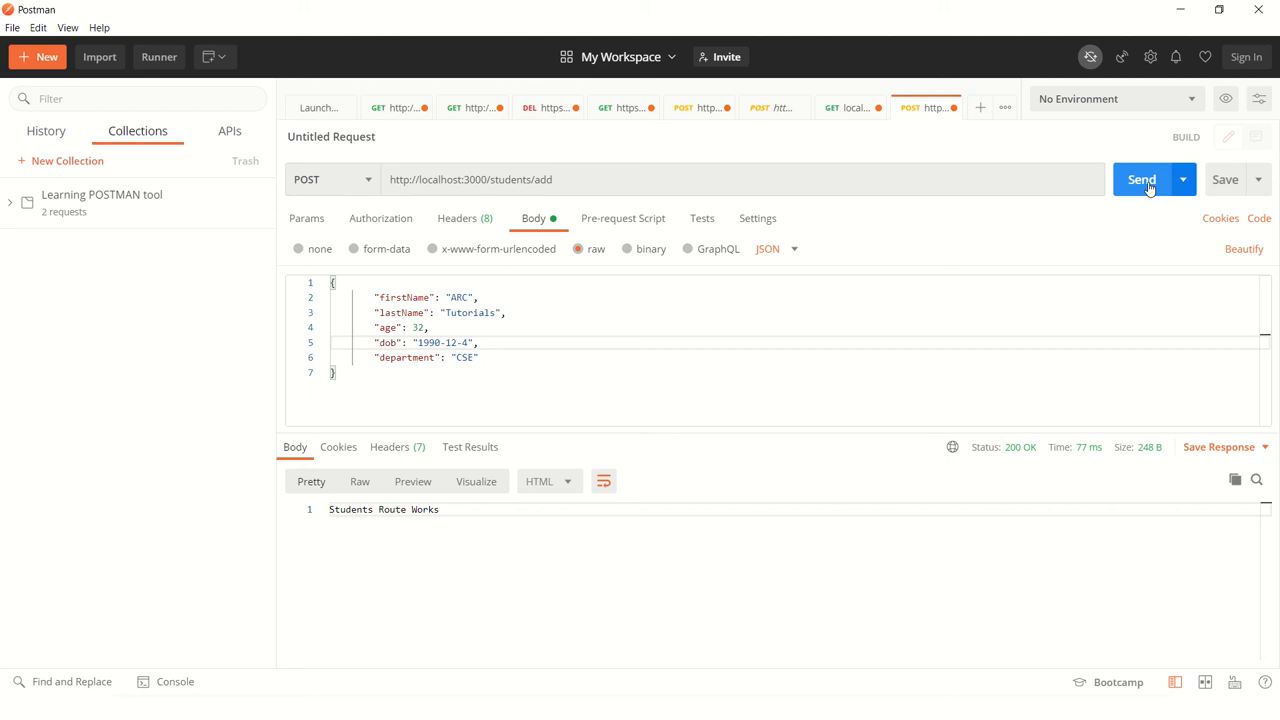
Send POST /students/add, see the 500 'firstName of undefined' error, and return to students.js.
click(1140, 180)
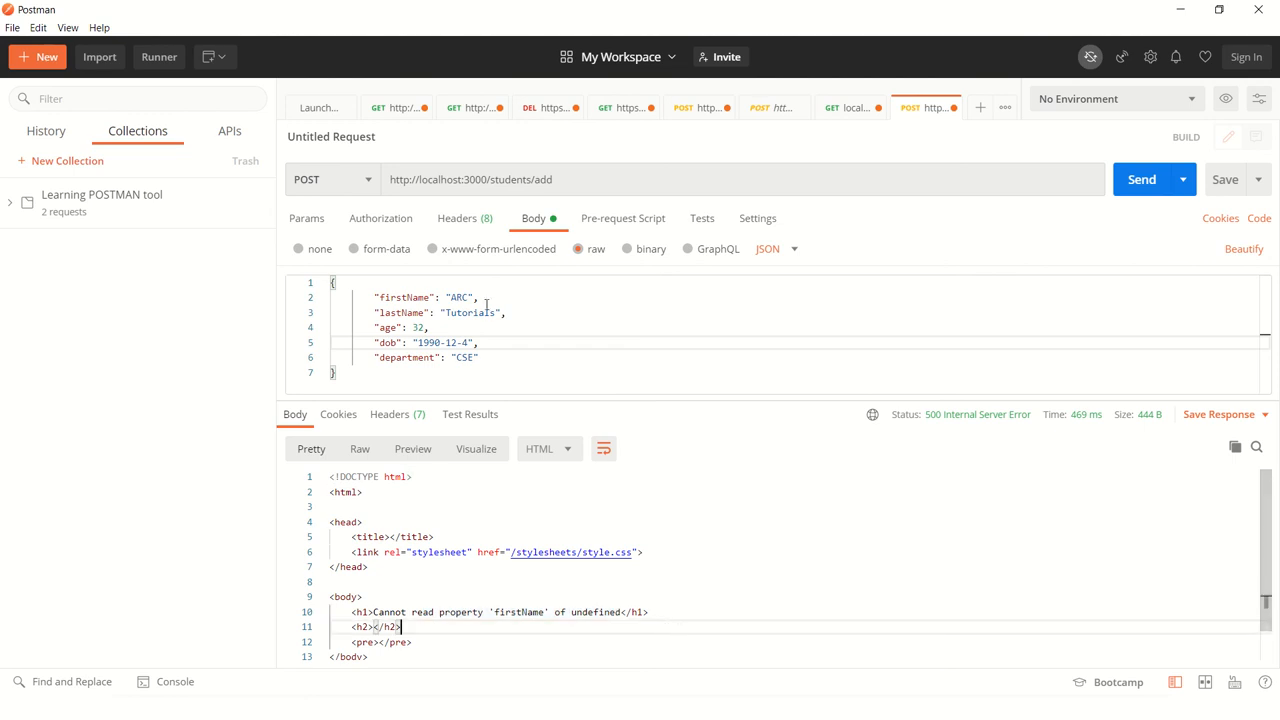
key(alt+tab)
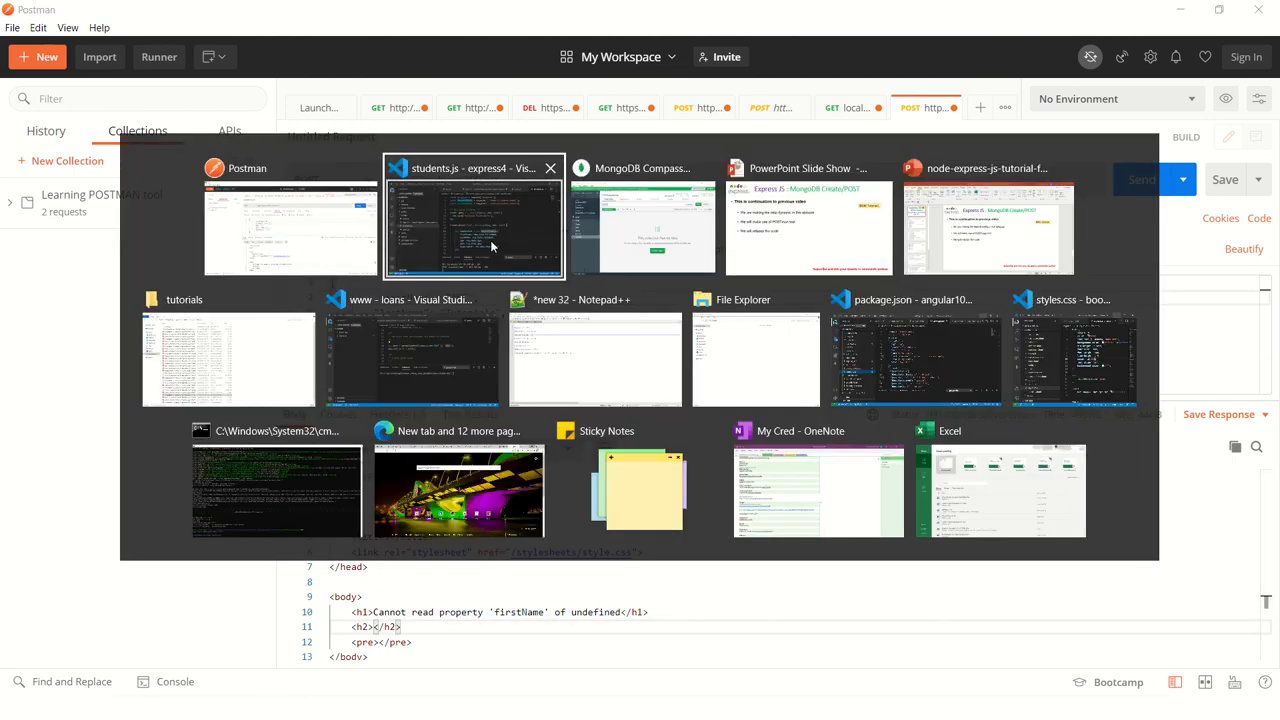
click(472, 218)
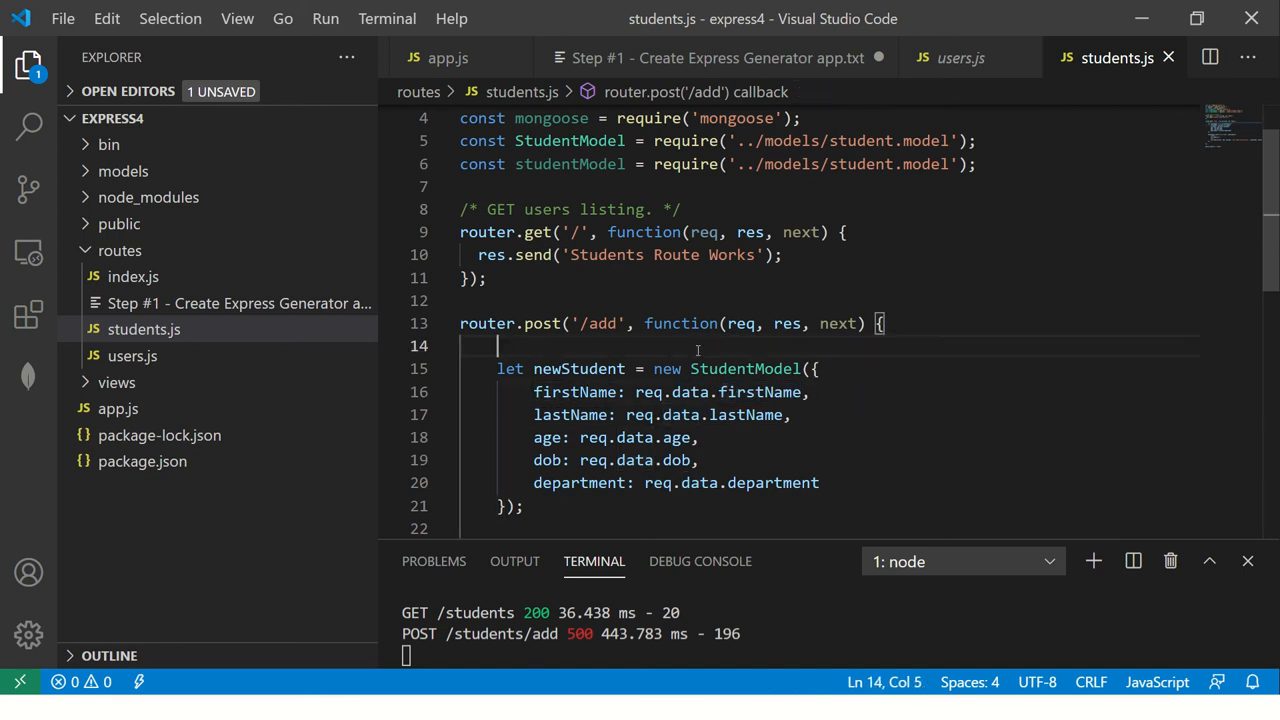
scroll(down, 3)
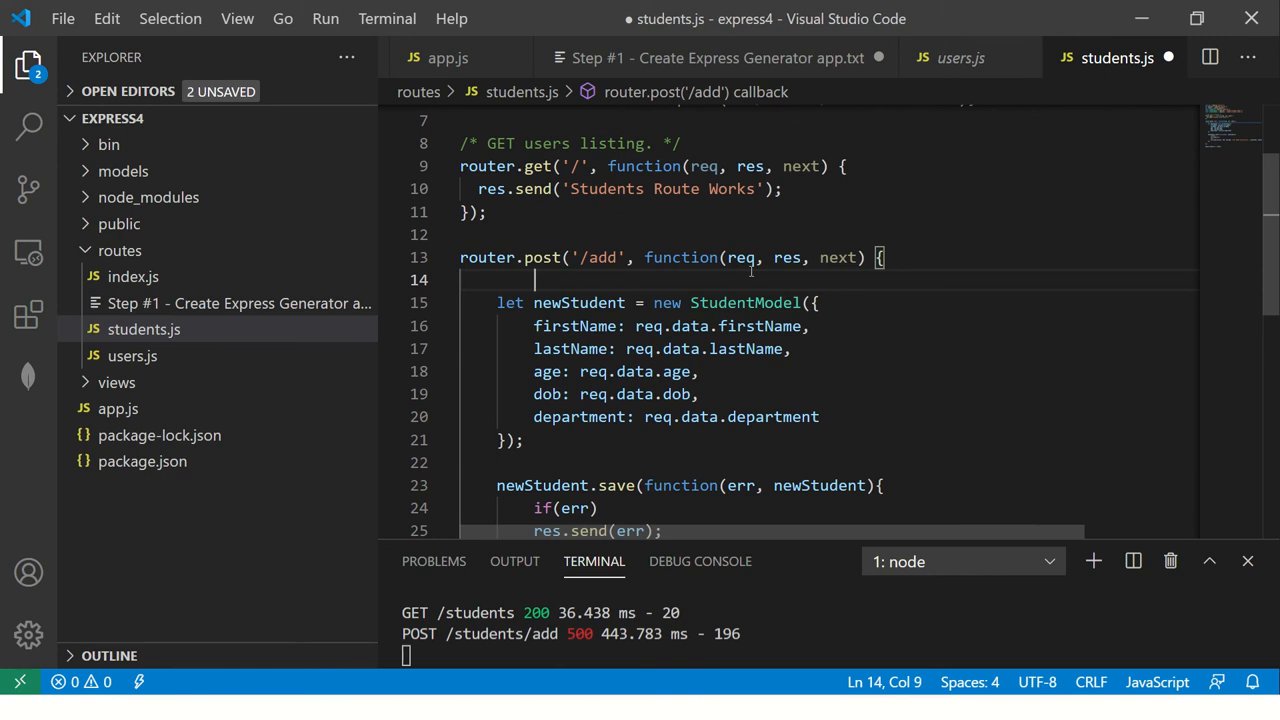
Add console.log(req.data) at the start of router.post, then stop the server with Ctrl+C and confirm y.
text(conso)
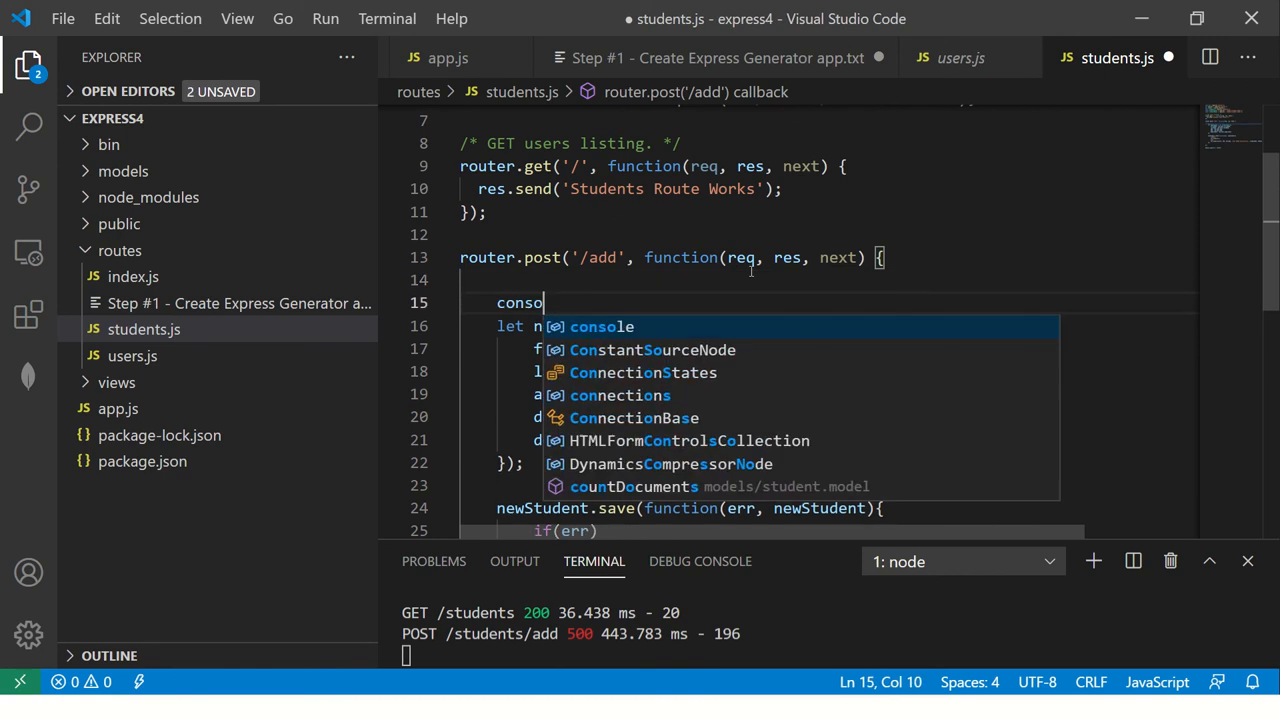
text(le.log()
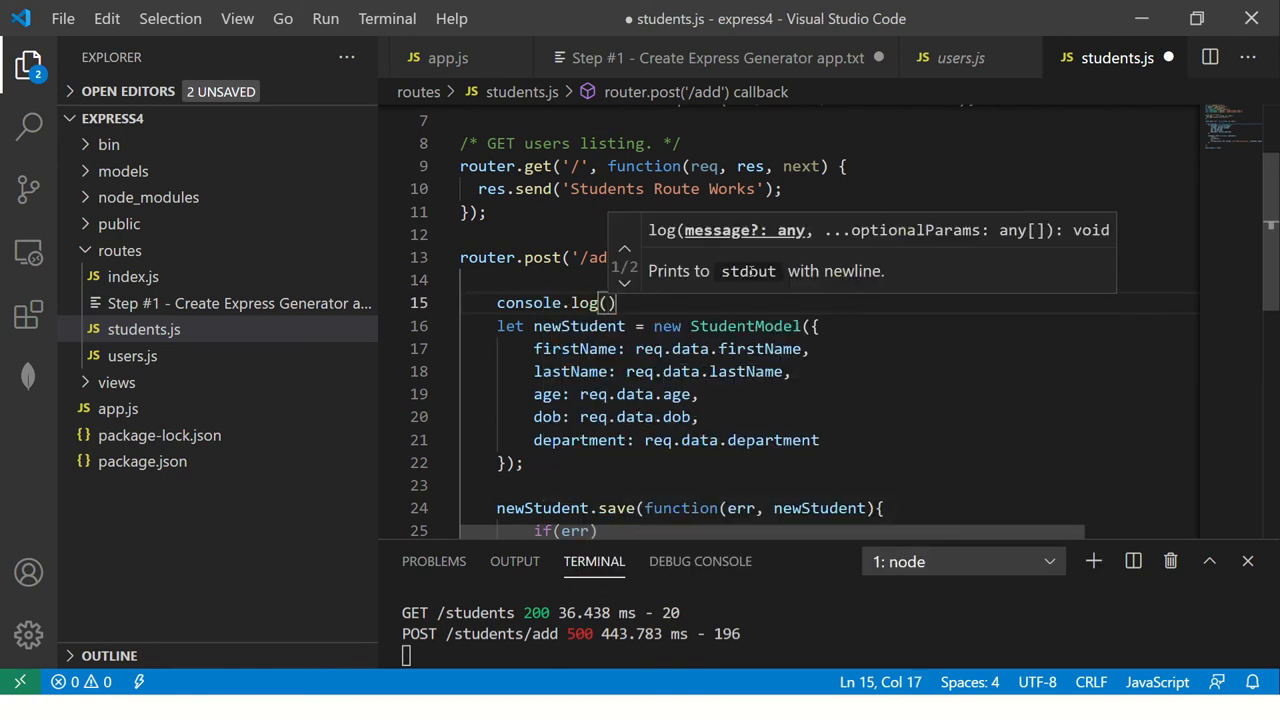
text(req.data)
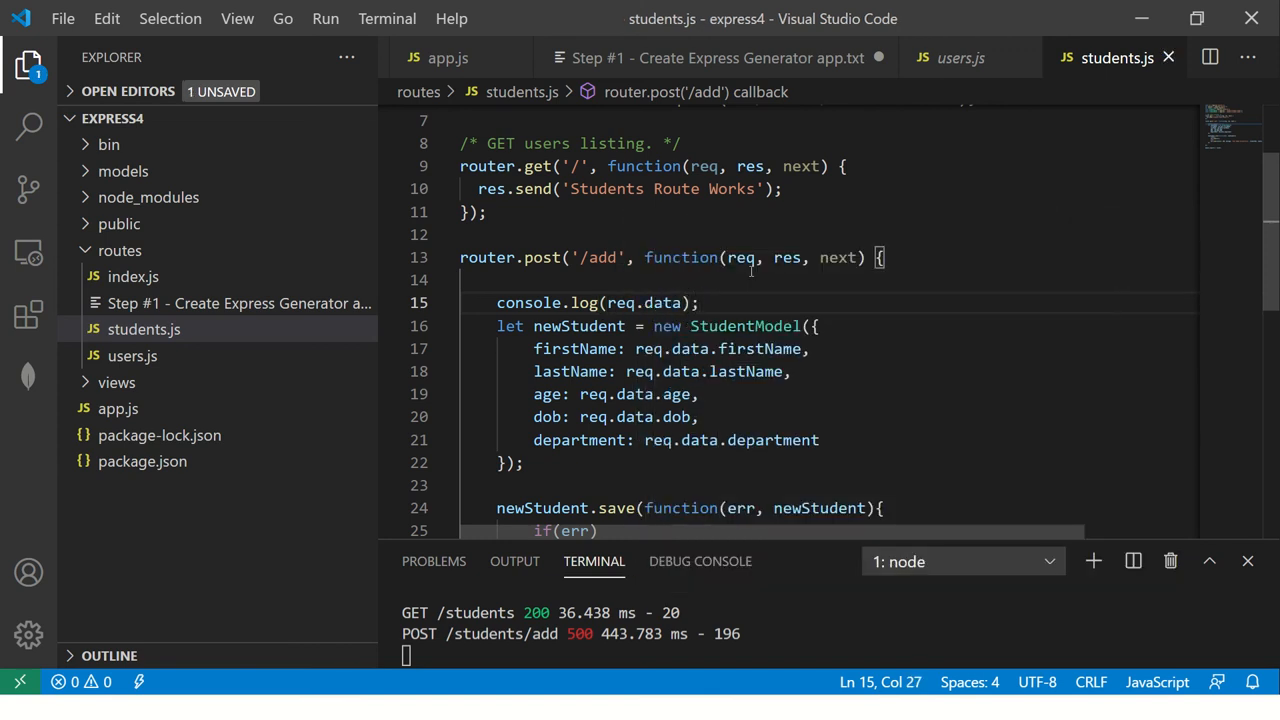
key(ctrl+c)
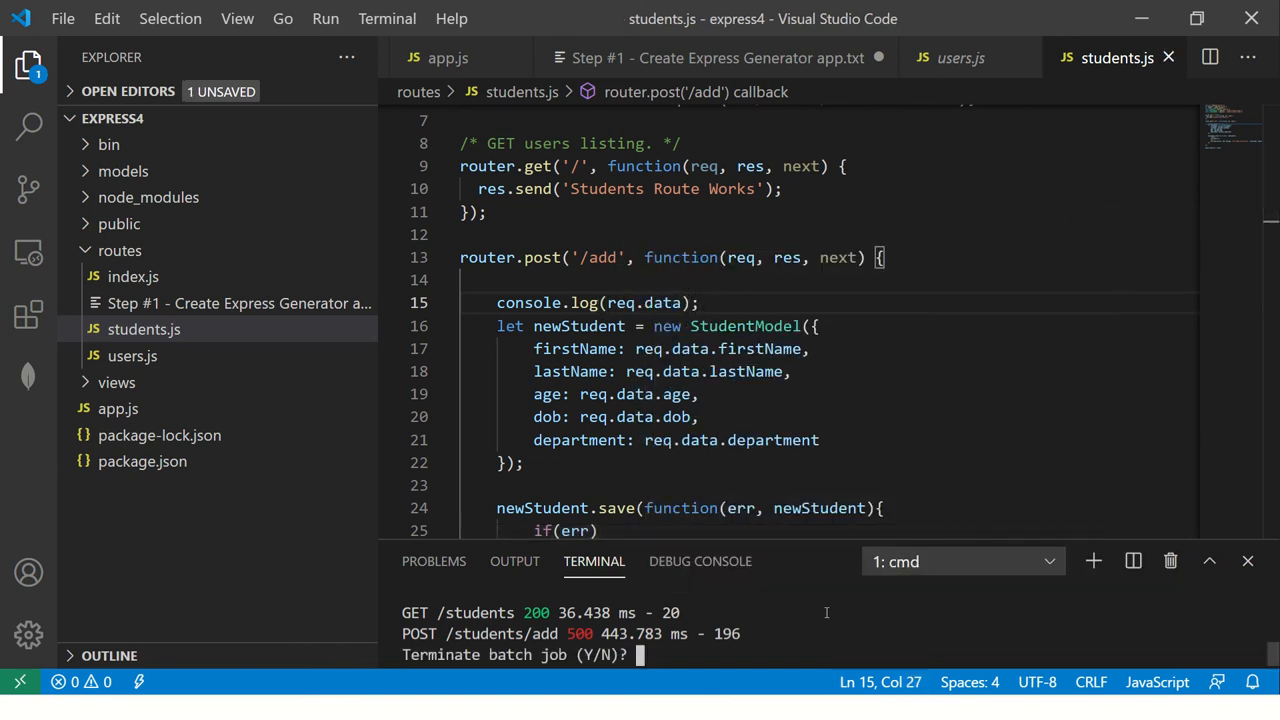
text(y)
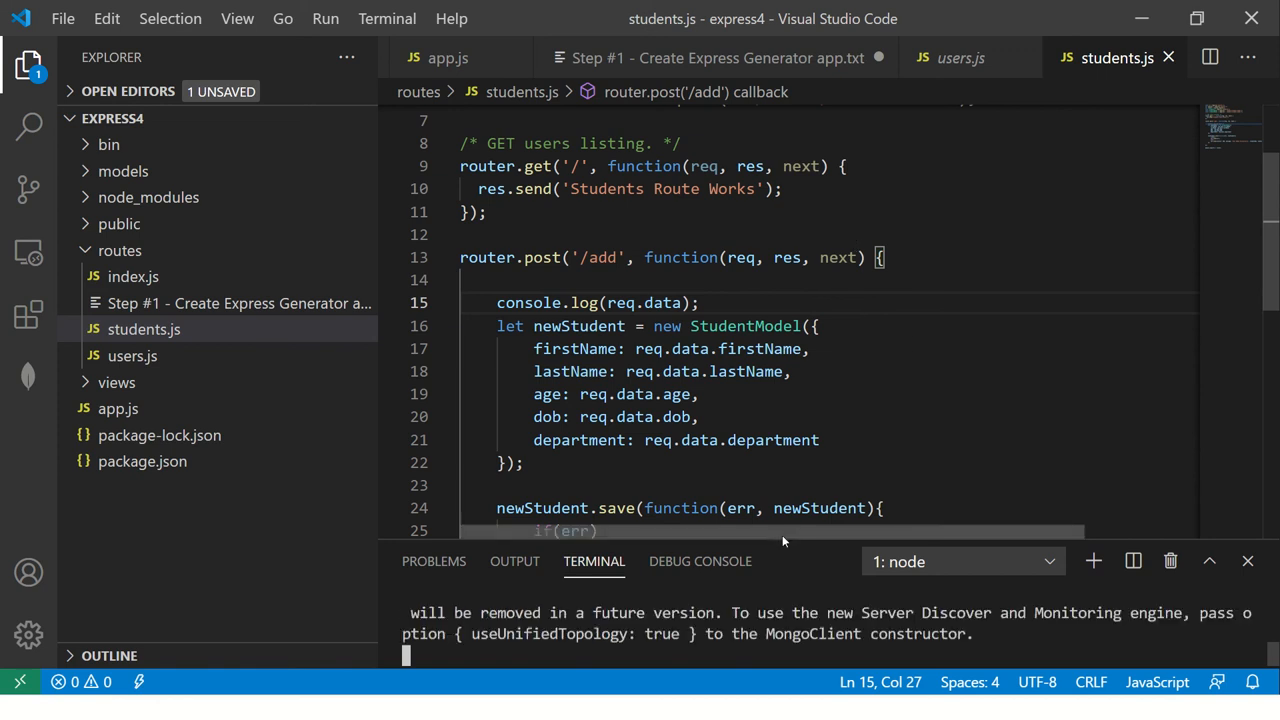
scroll(down, 3)
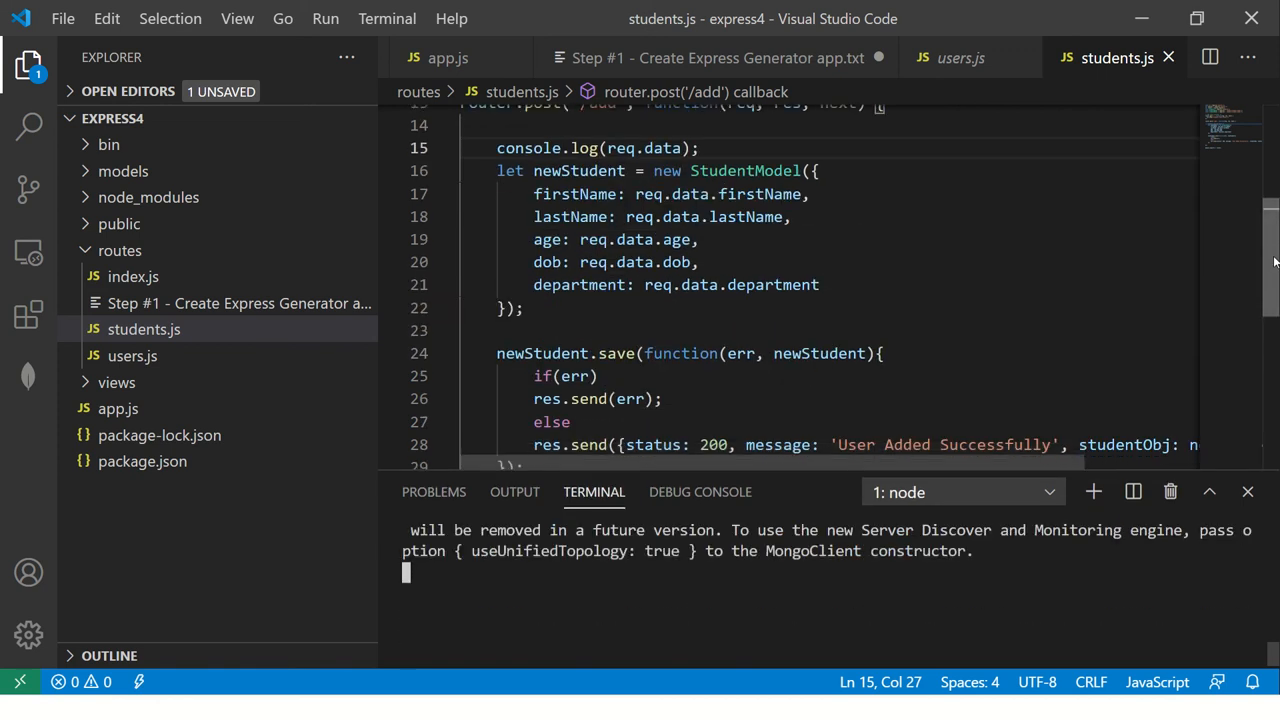
mouse_move(1050, 576)
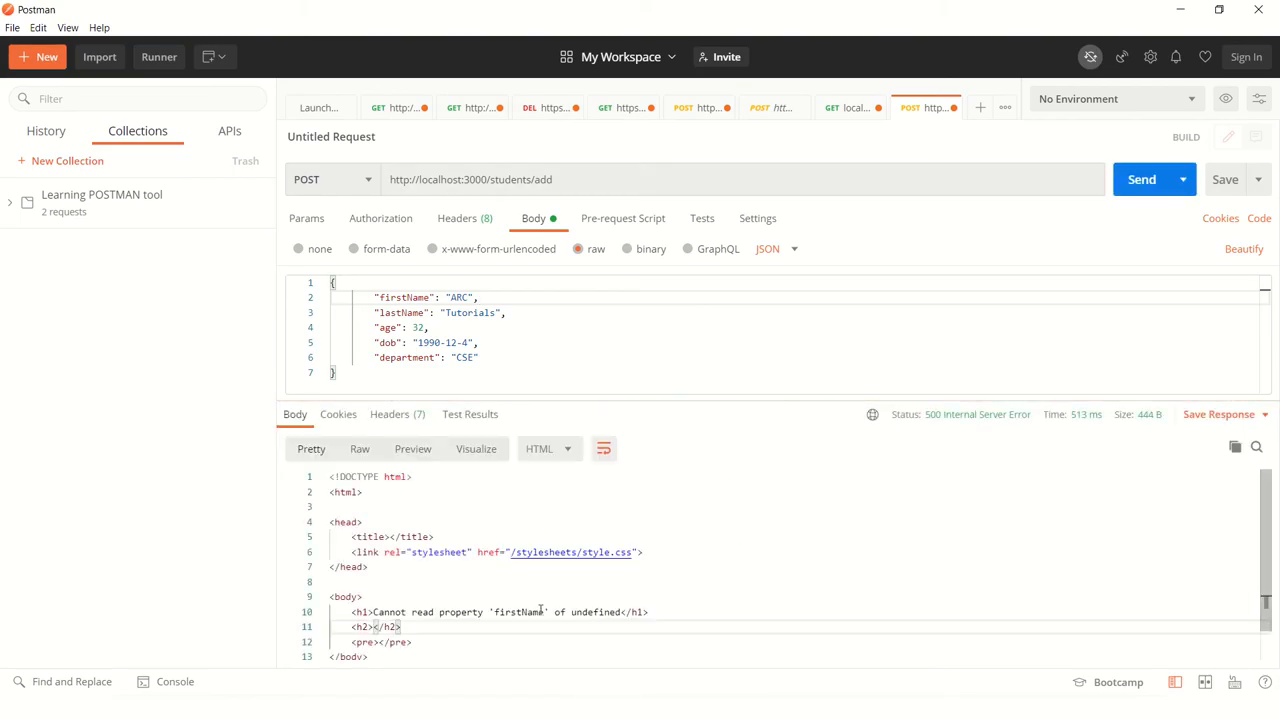
drag(376, 612, 648, 612)
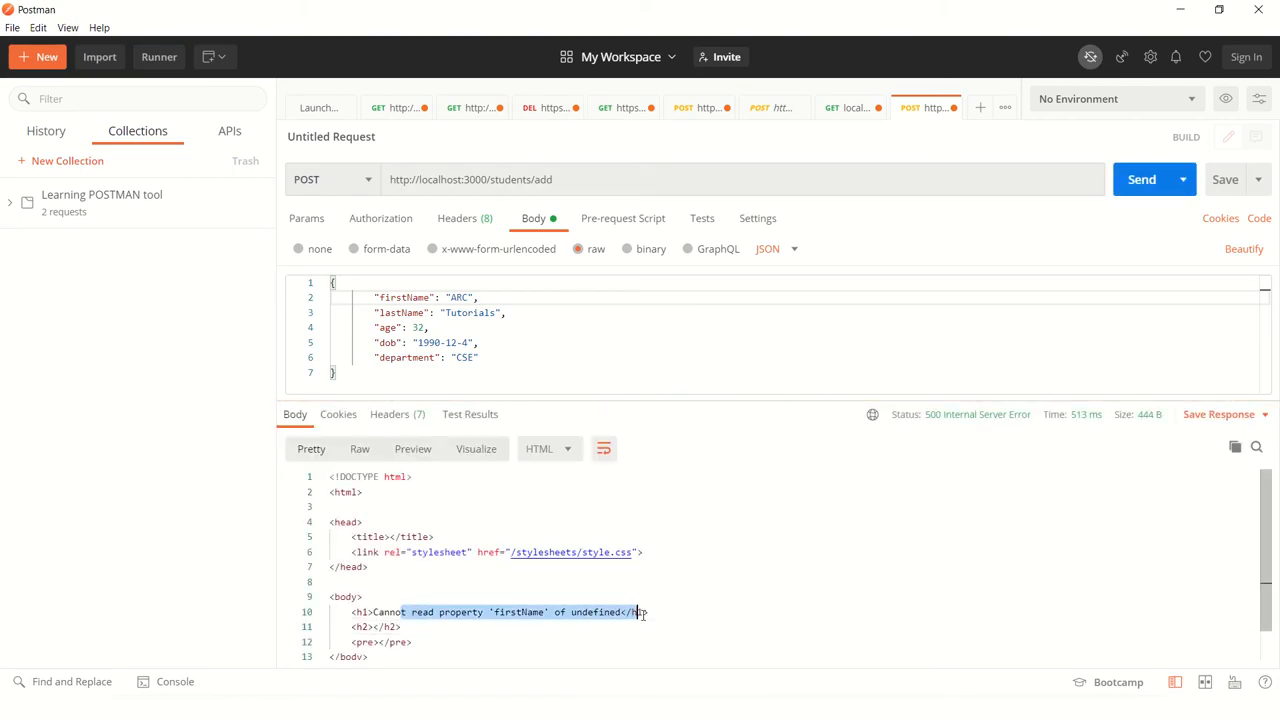
key(alt+tab)
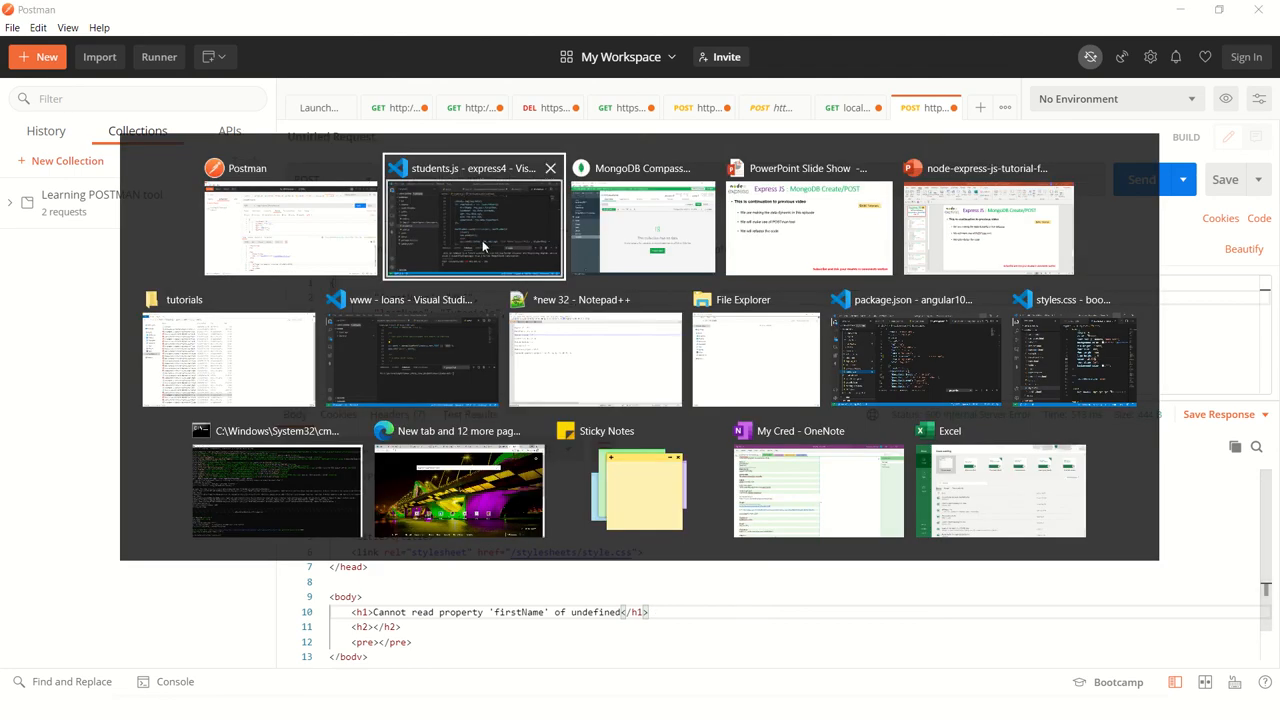
click(472, 216)
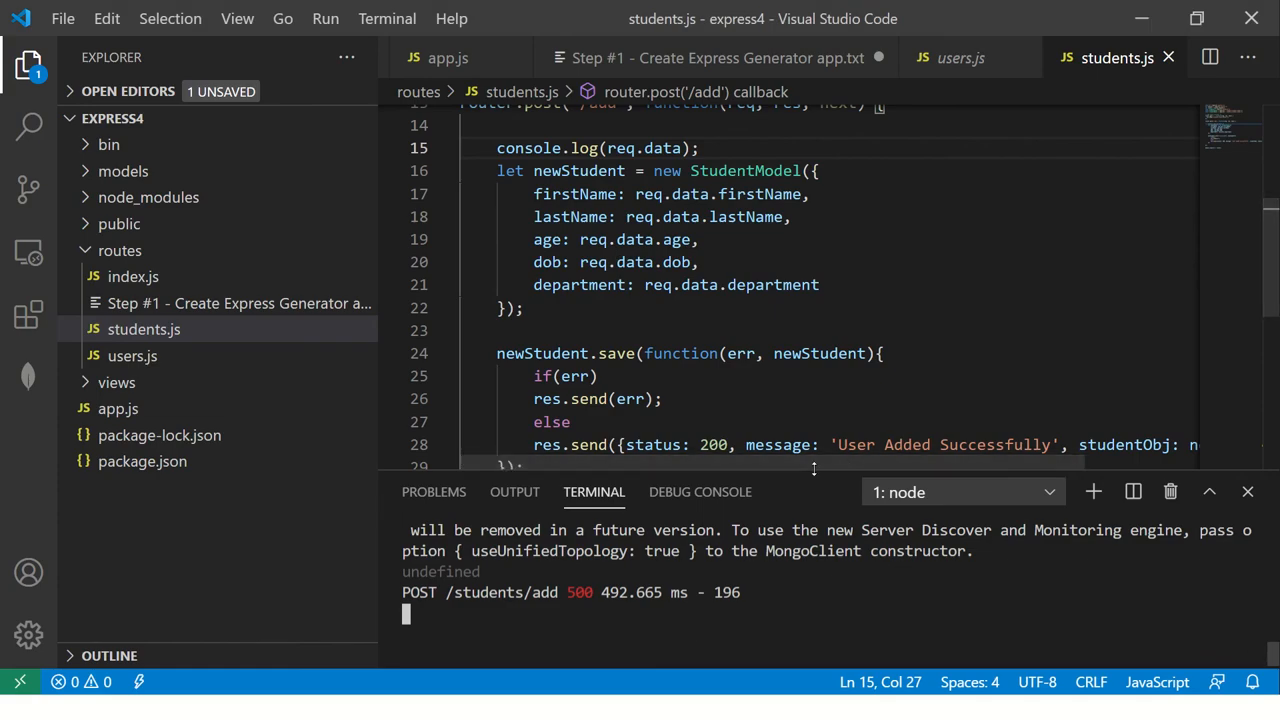
drag(832, 492, 832, 376)
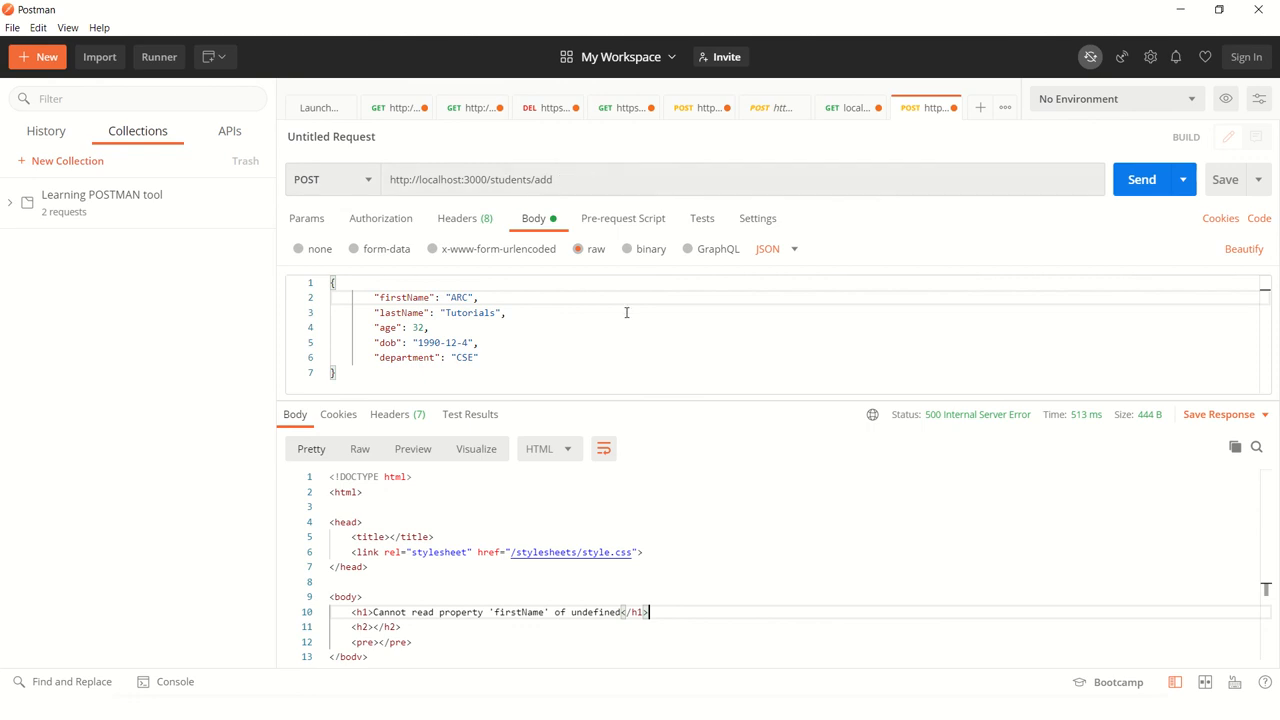
mouse_move(656, 264)
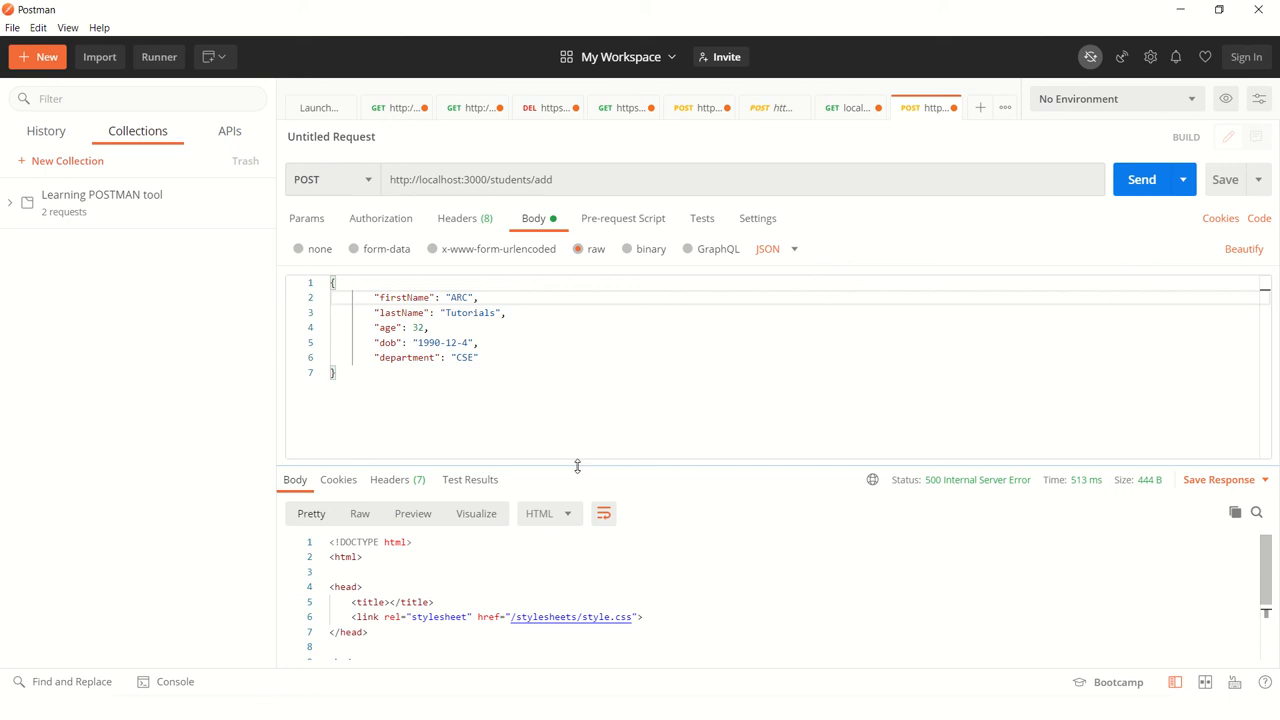
double_click(404, 296)
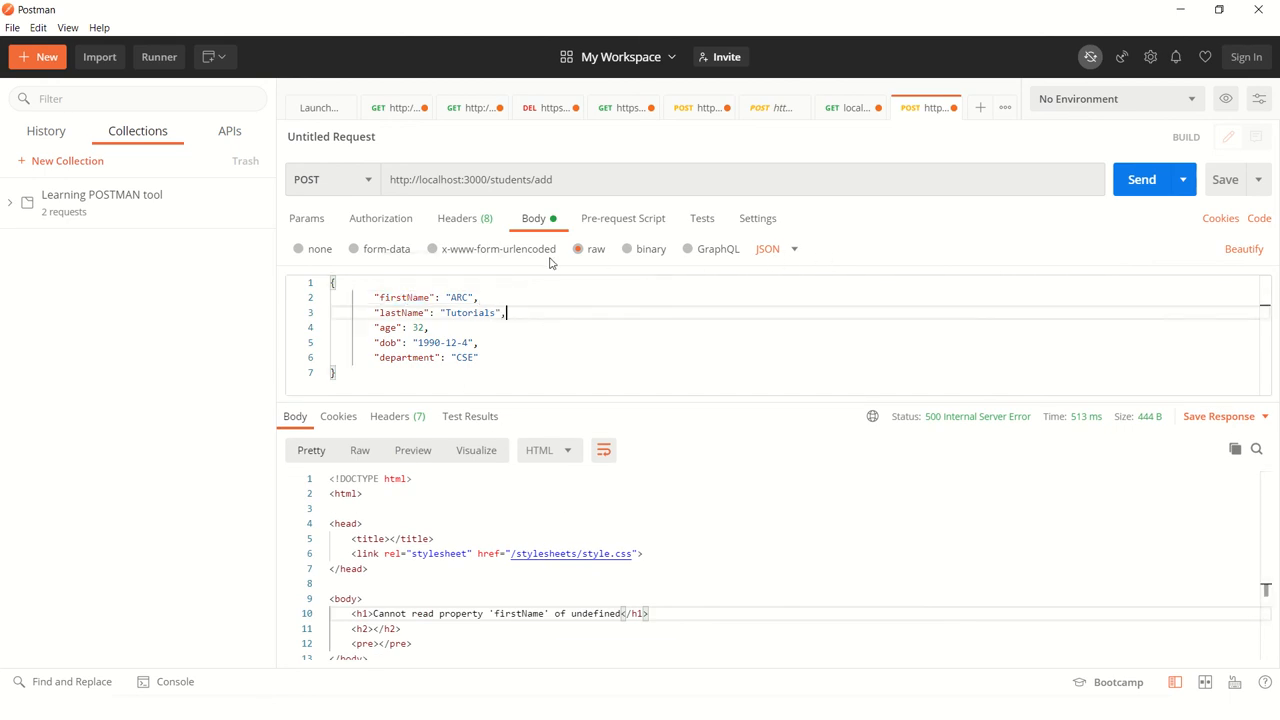
mouse_move(790, 244)
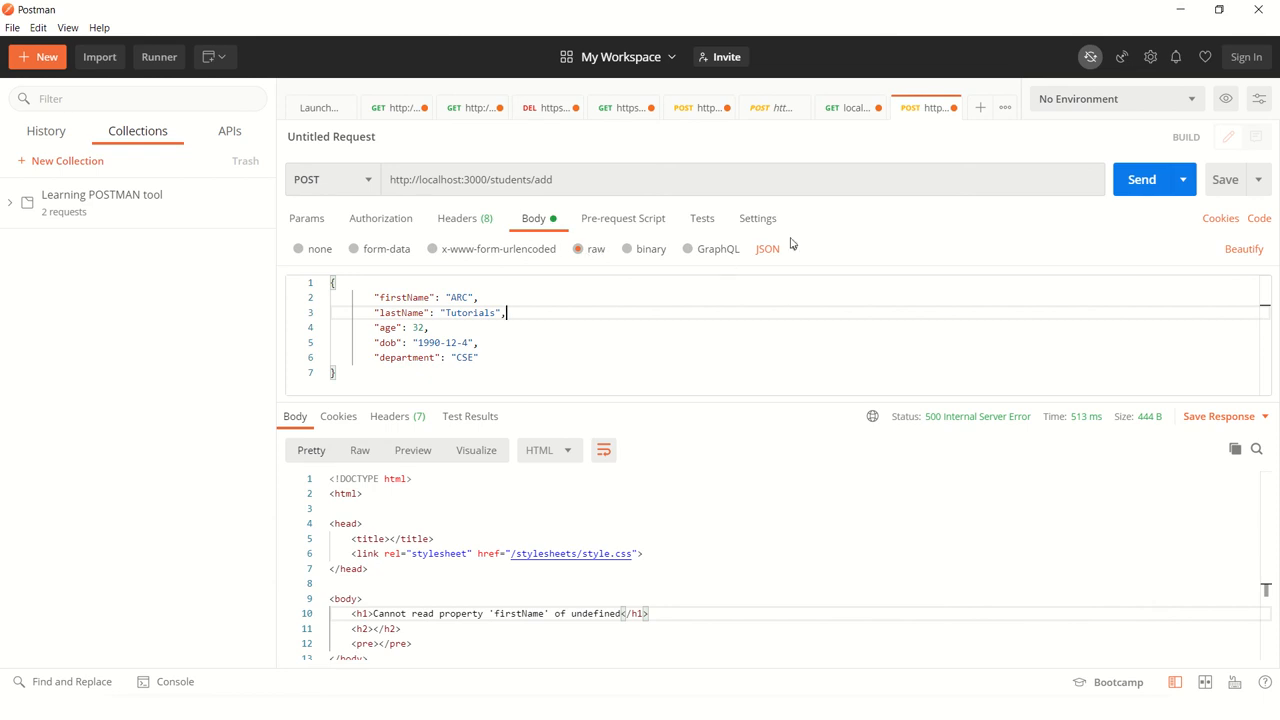
mouse_move(856, 276)
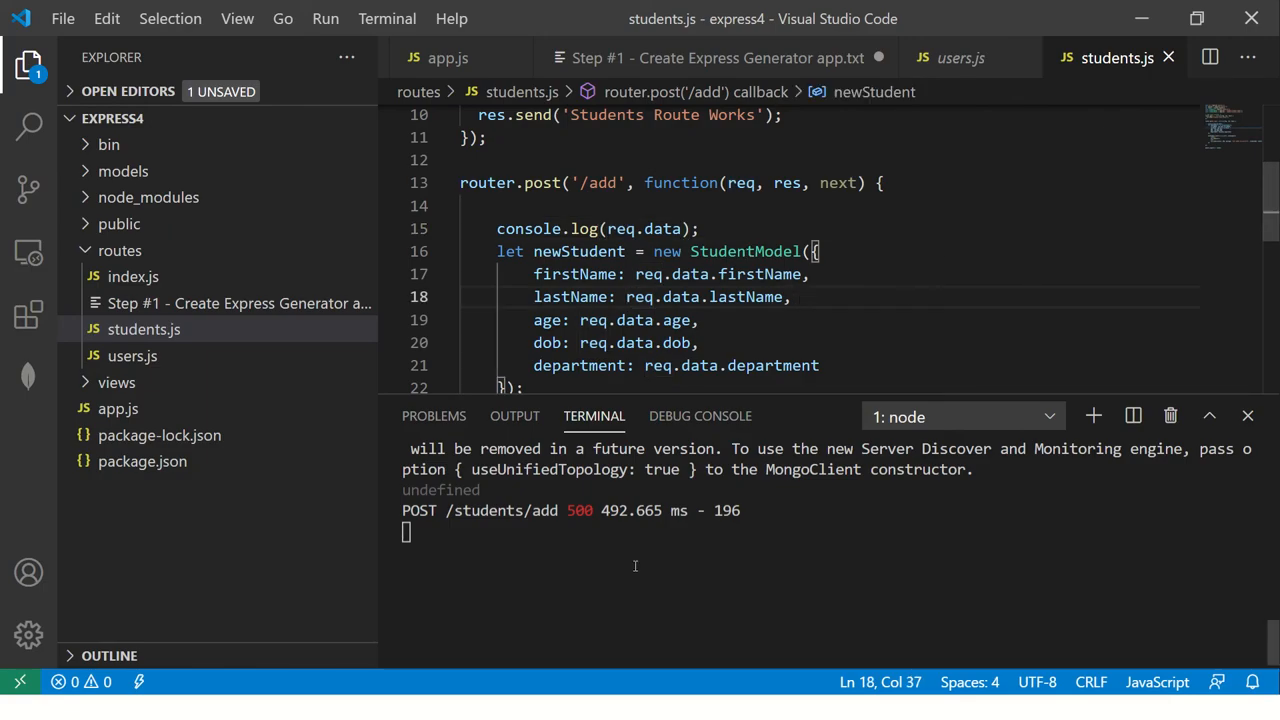
Restart the Express server in the terminal with npm run start.
click(792, 184)
text(y)
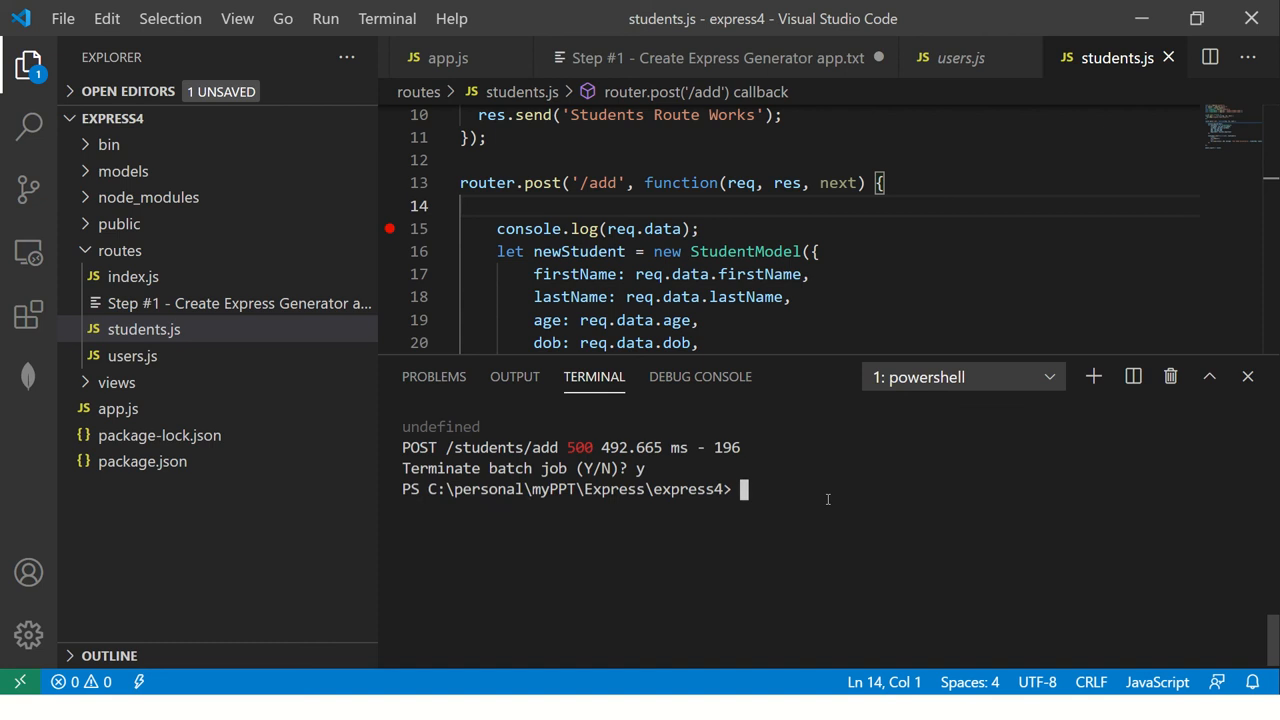
text(npm run start)
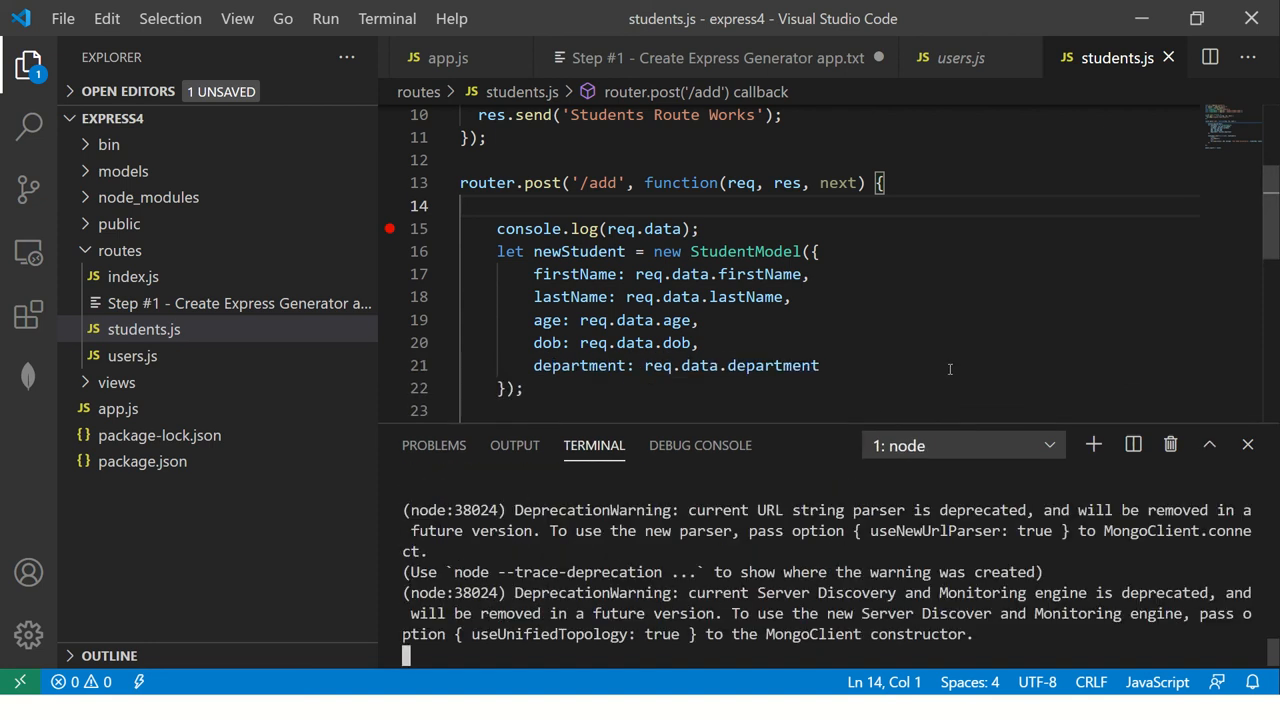
click(1154, 180)
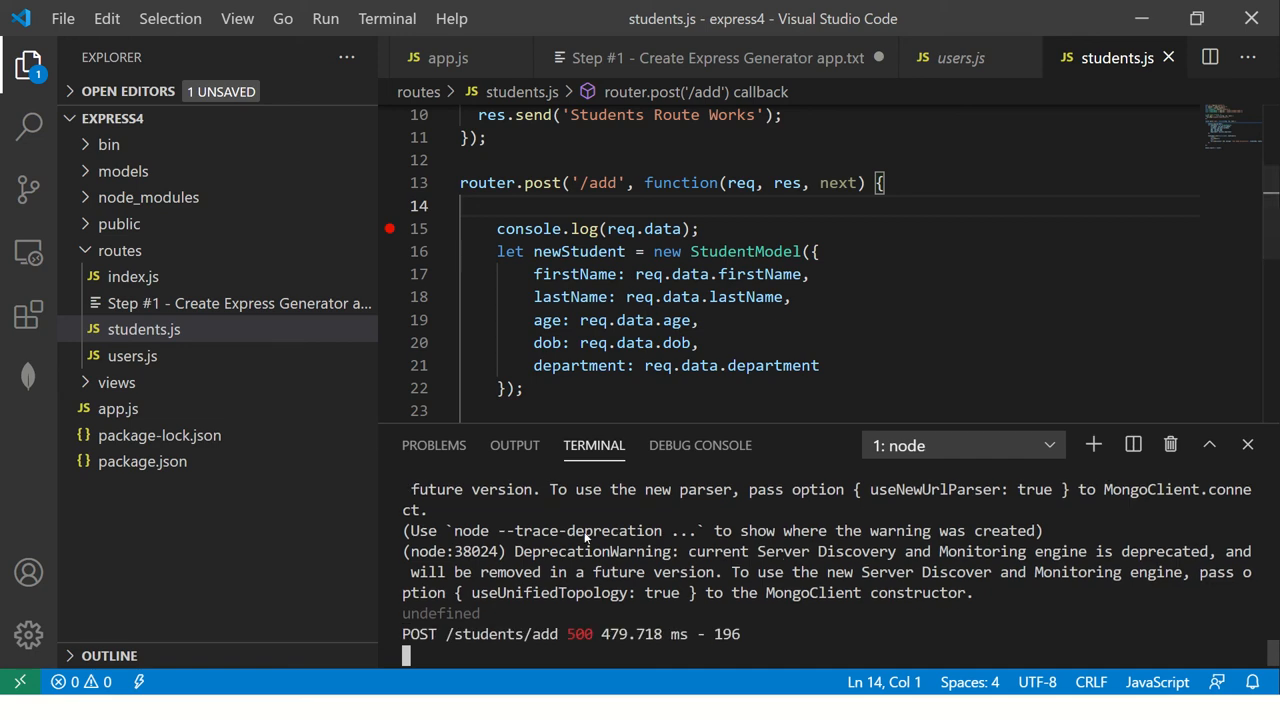
mouse_move(476, 612)
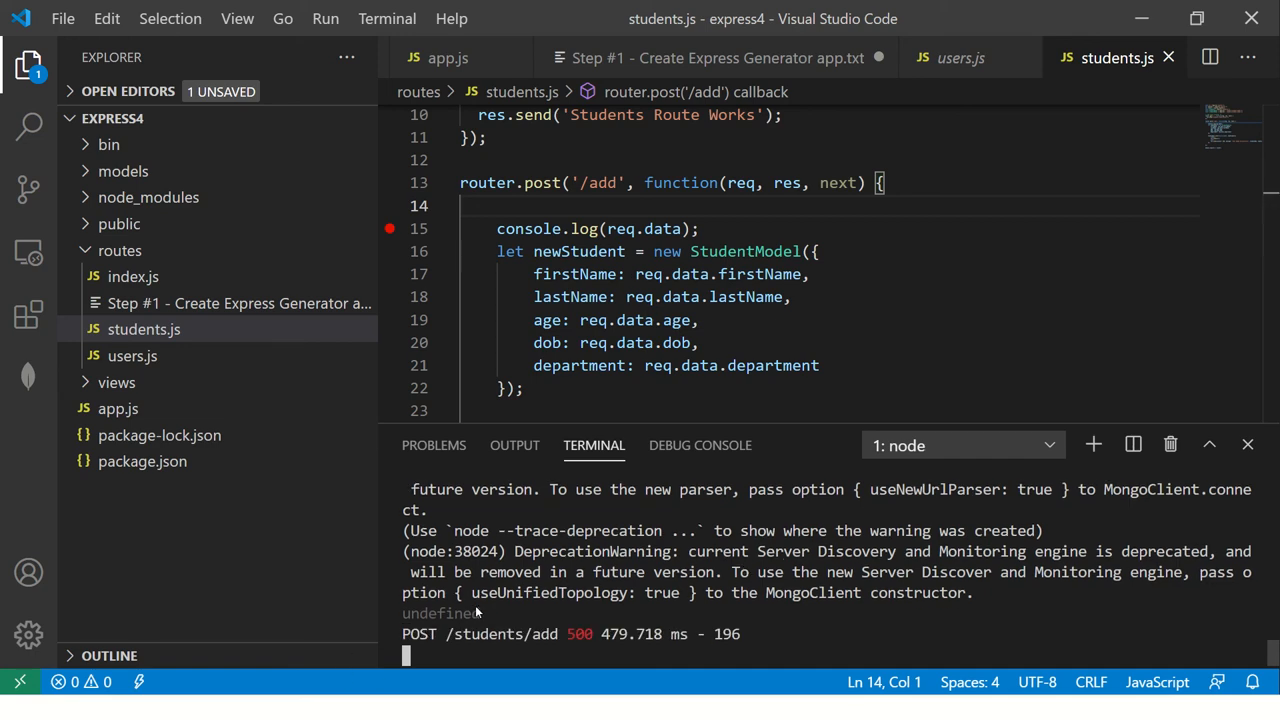
Rewrite the add route's request reference from req.data to req.body.
click(704, 228)
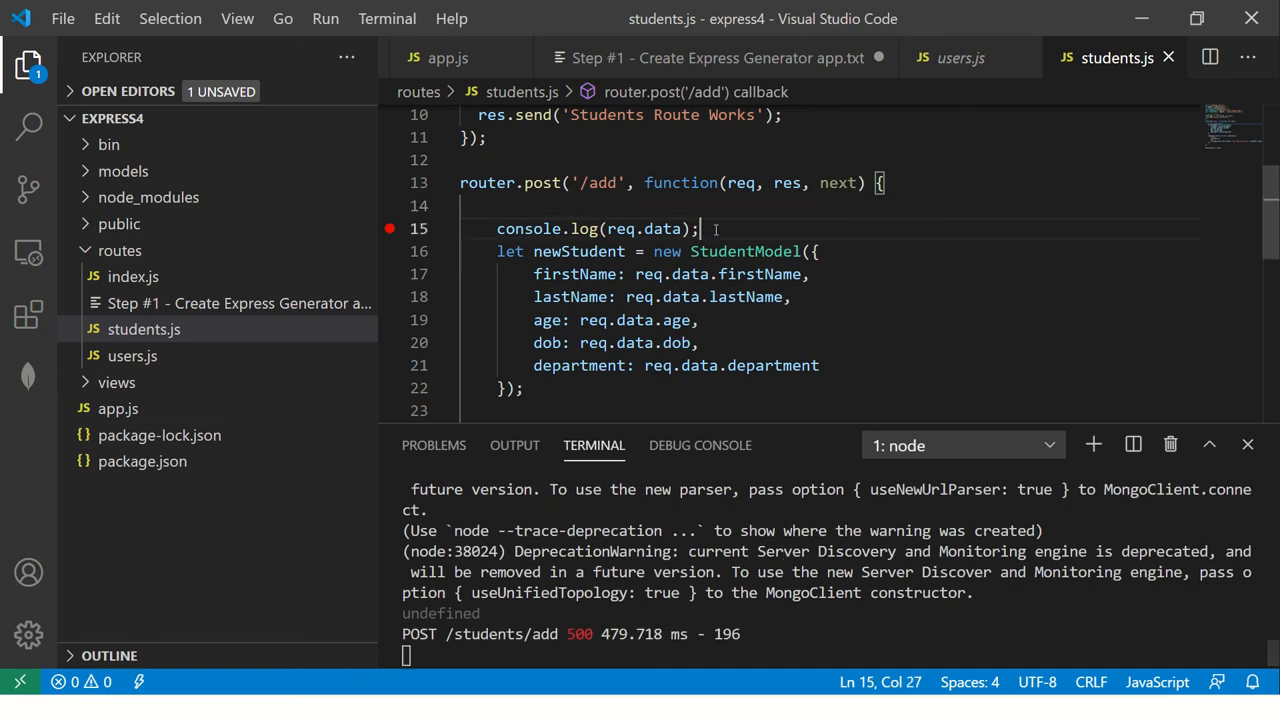
double_click(620, 228)
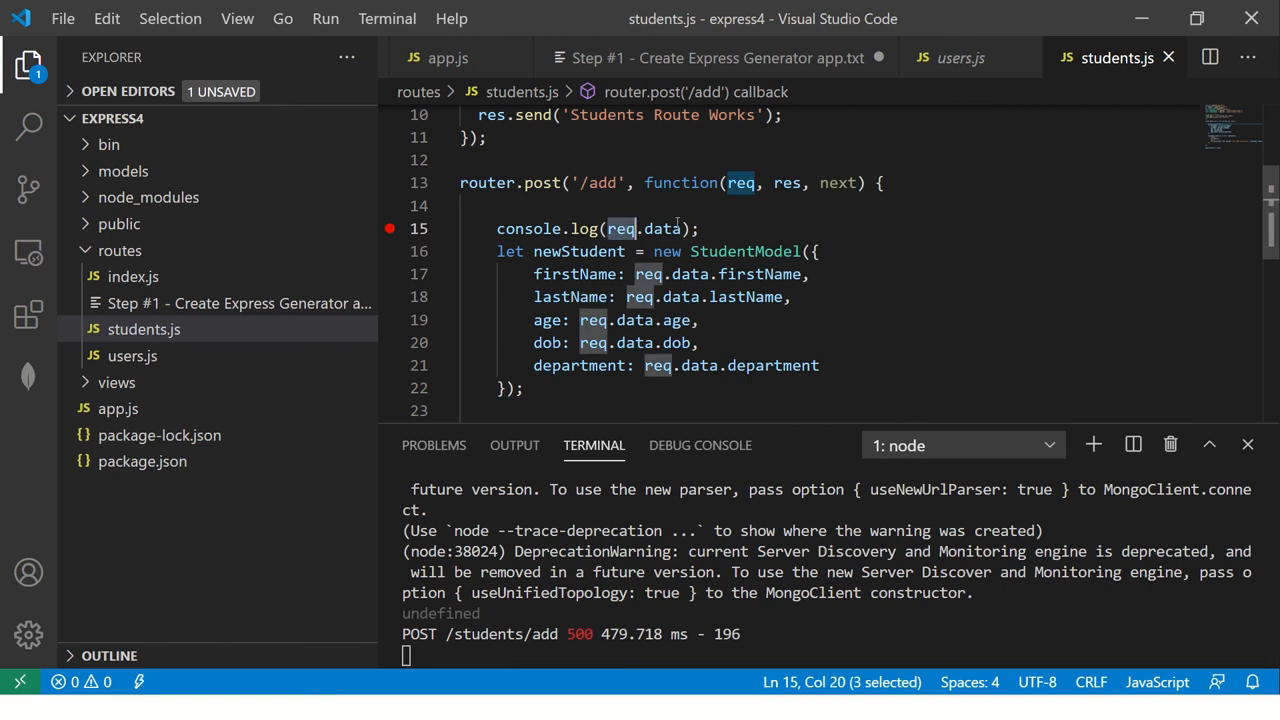
text(.)
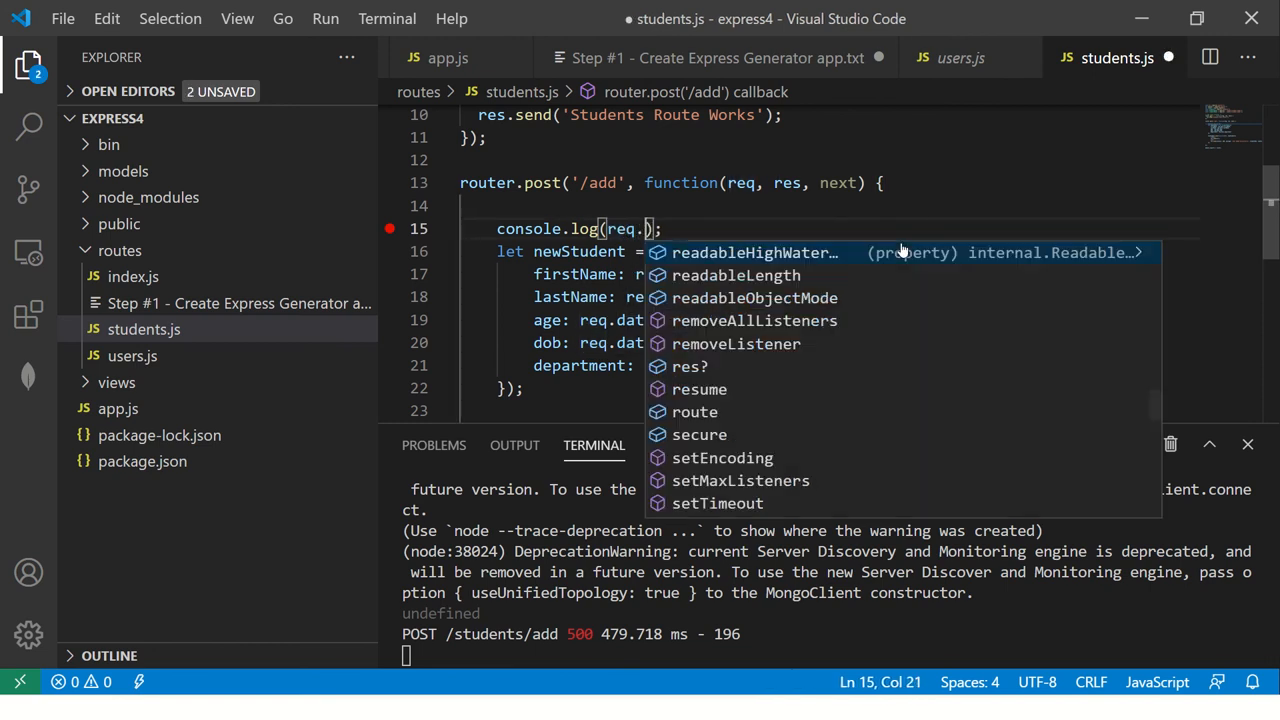
text(da)
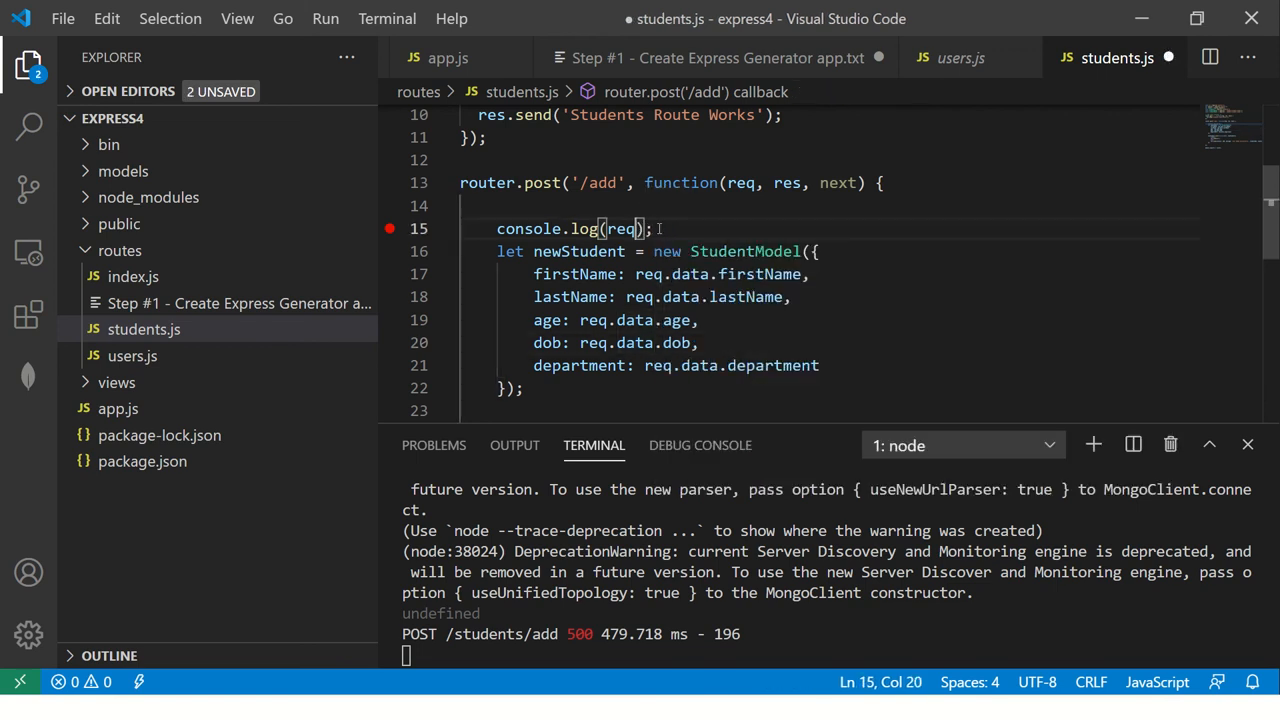
text(.body)
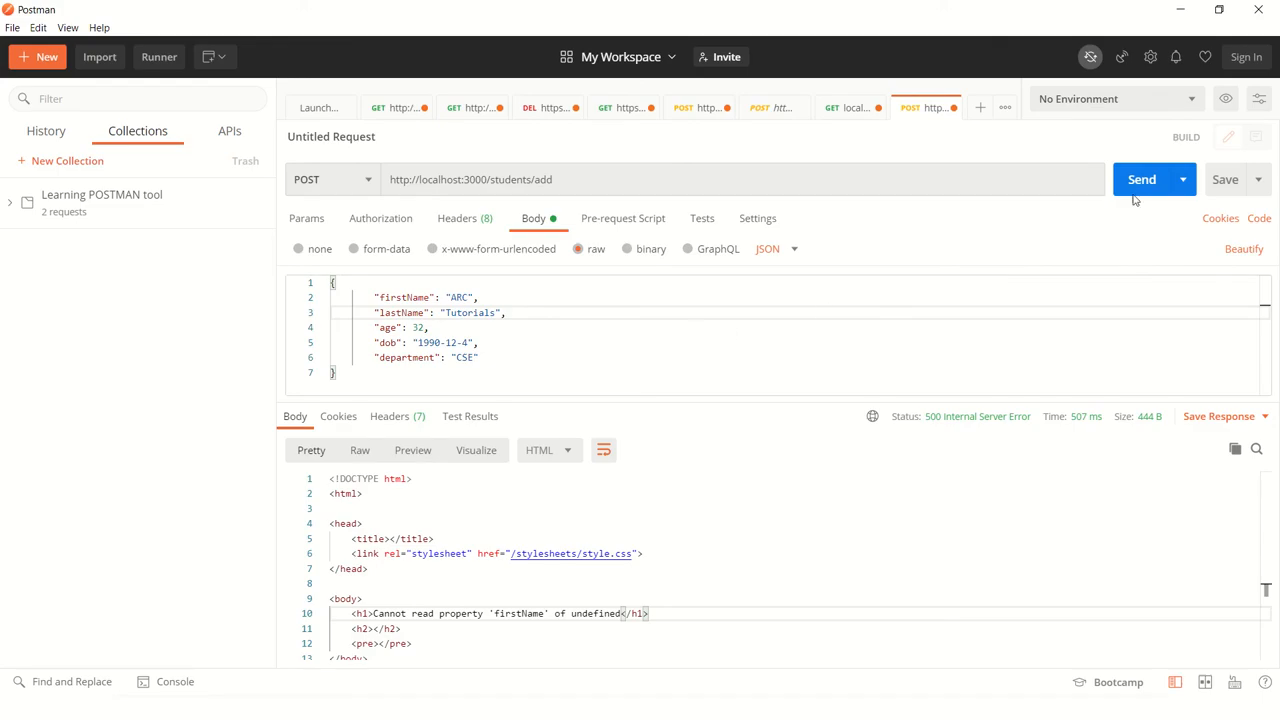
Send POST /students/add again and read the 200 'User Added Successfully' response with the saved student.
click(1140, 180)
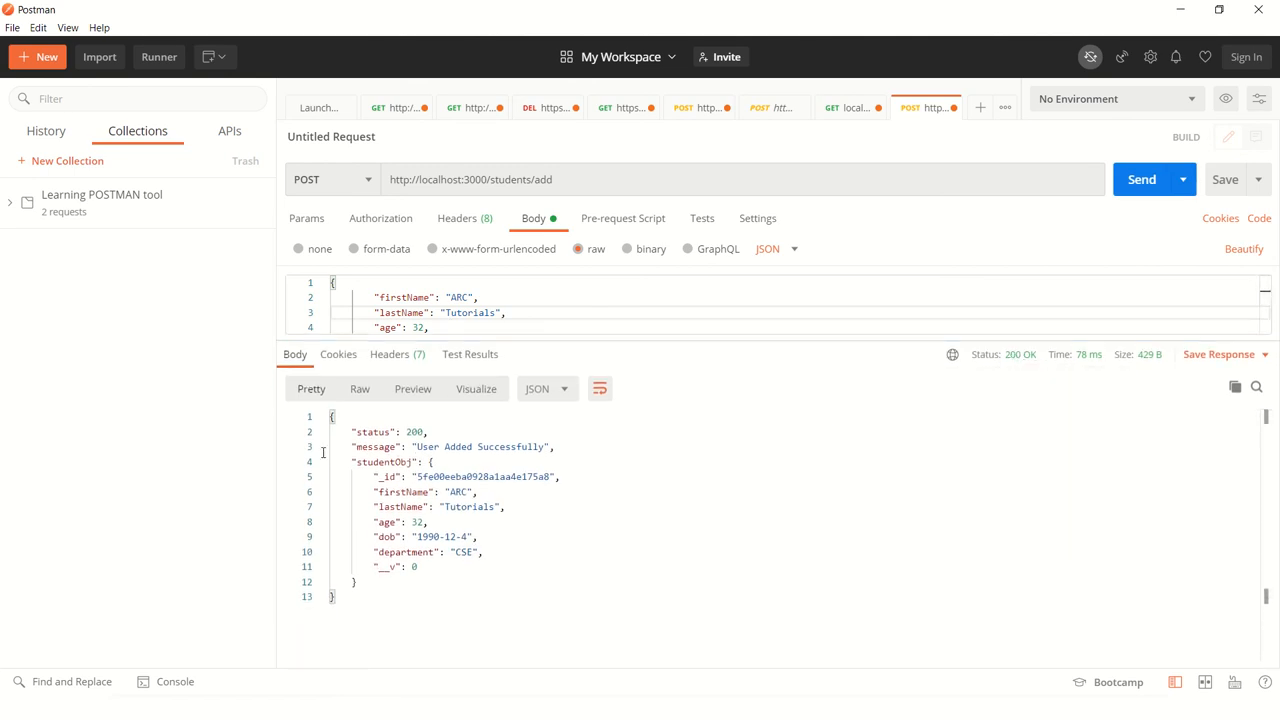
drag(374, 492, 356, 580)
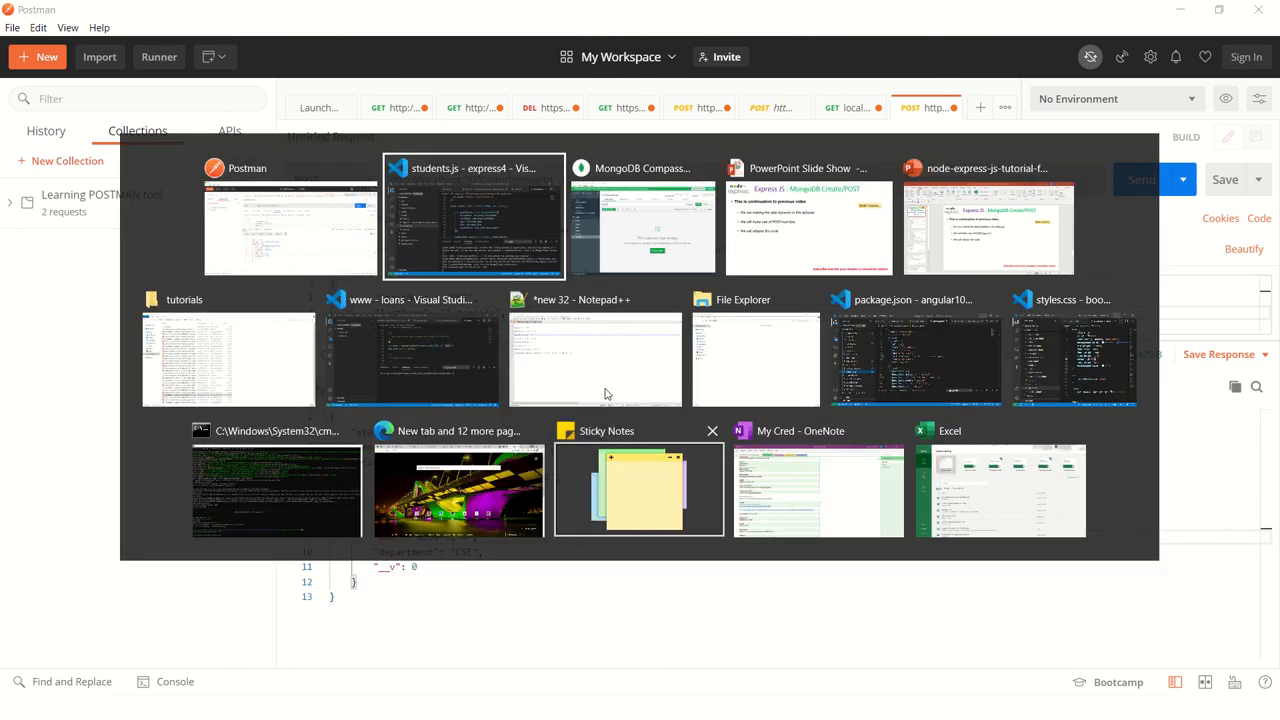
click(642, 216)
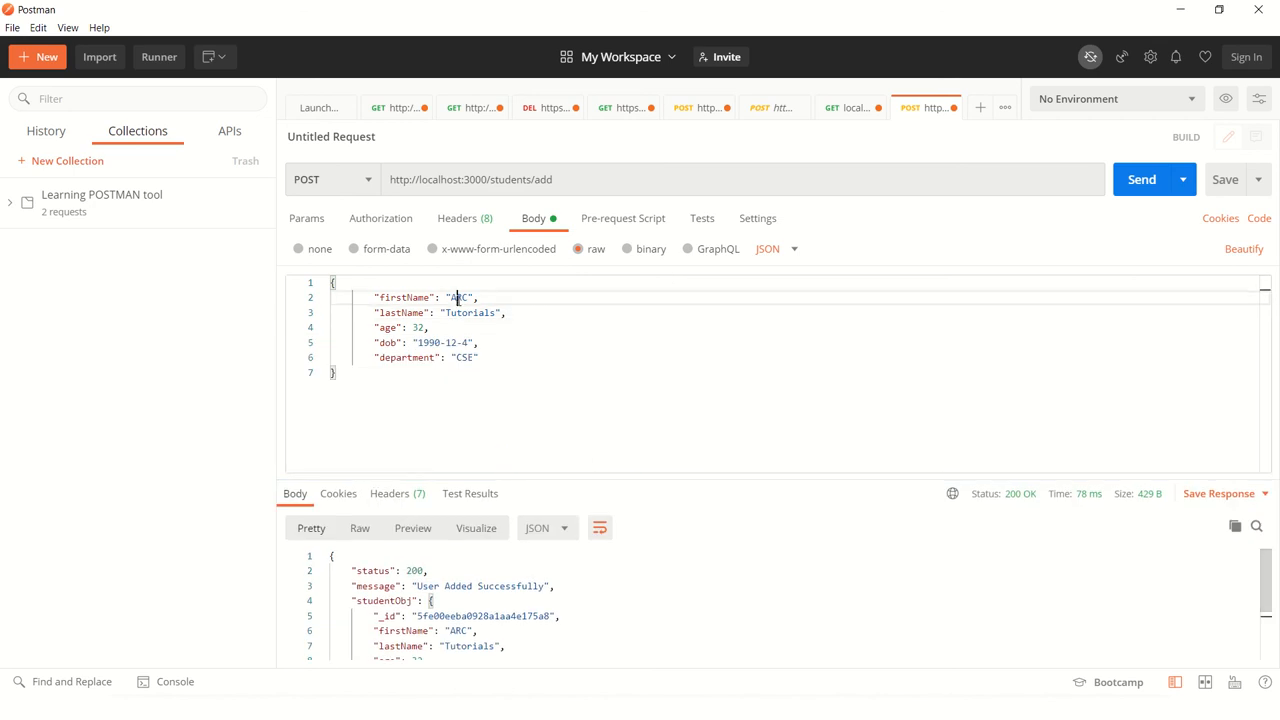
Edit the raw JSON body to firstName YouTube, lastName Project, age 30.
double_click(460, 296)
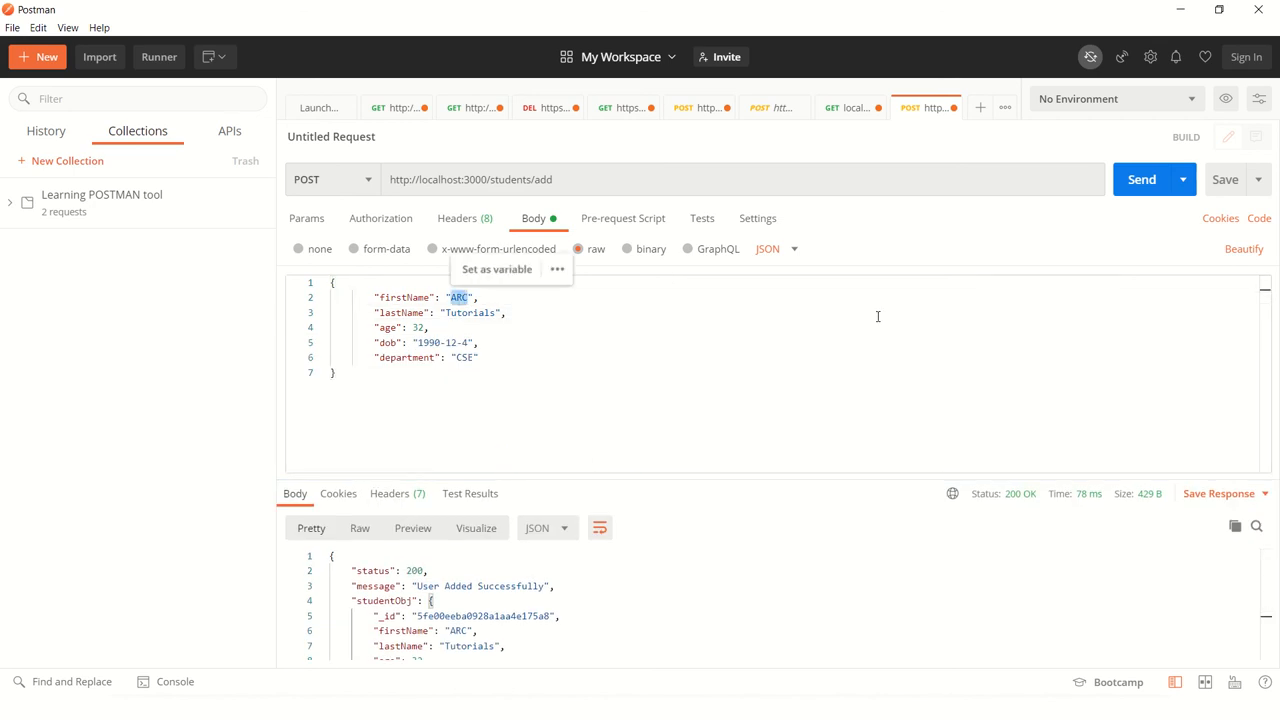
text(YouTu)
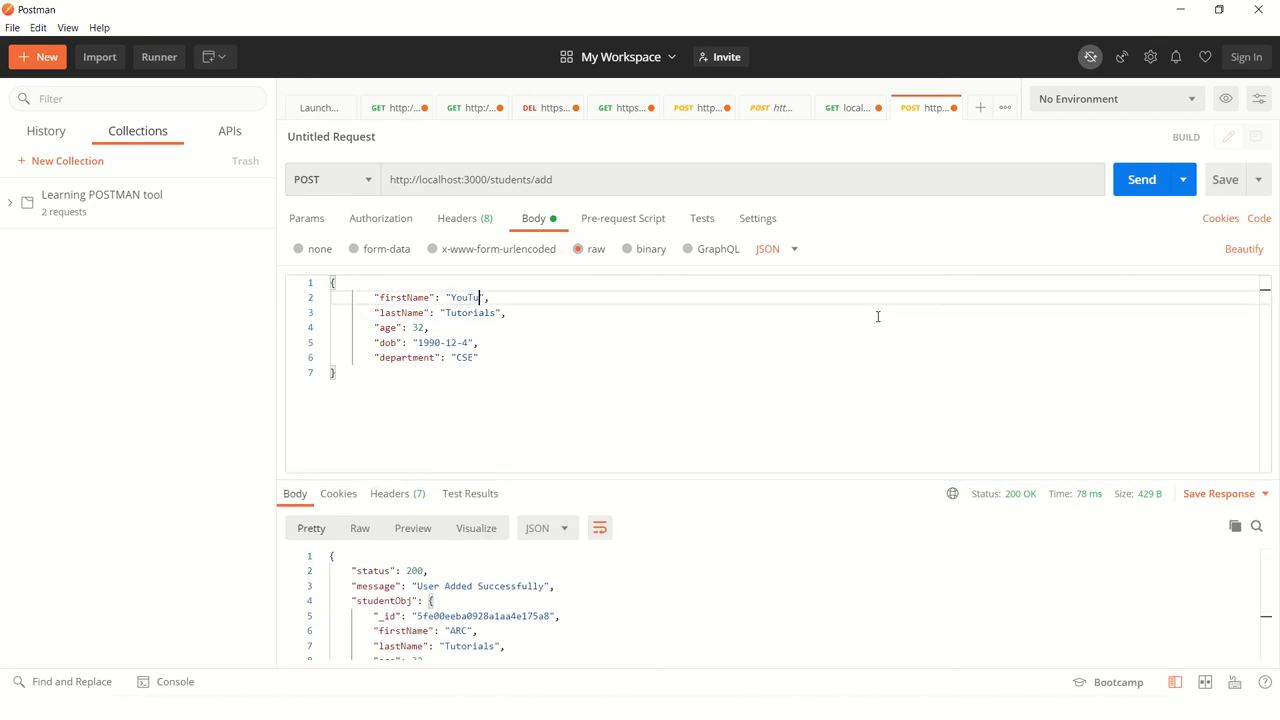
double_click(470, 312)
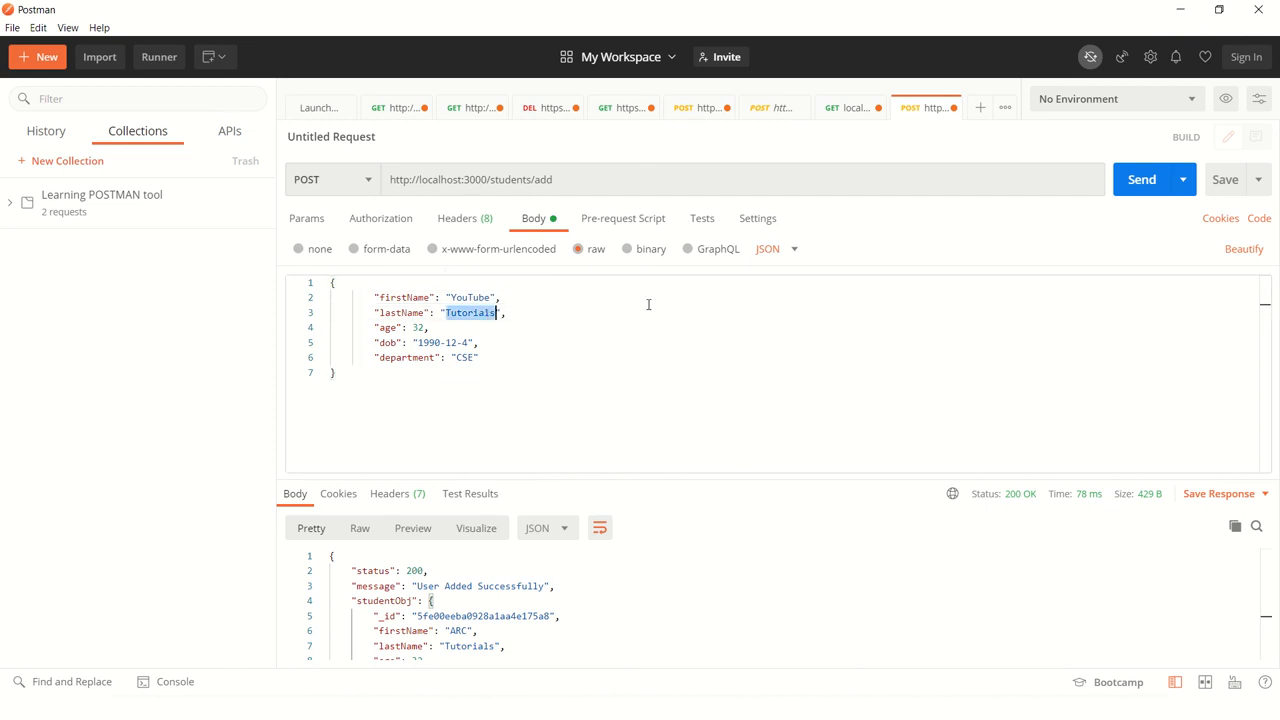
text(Project)
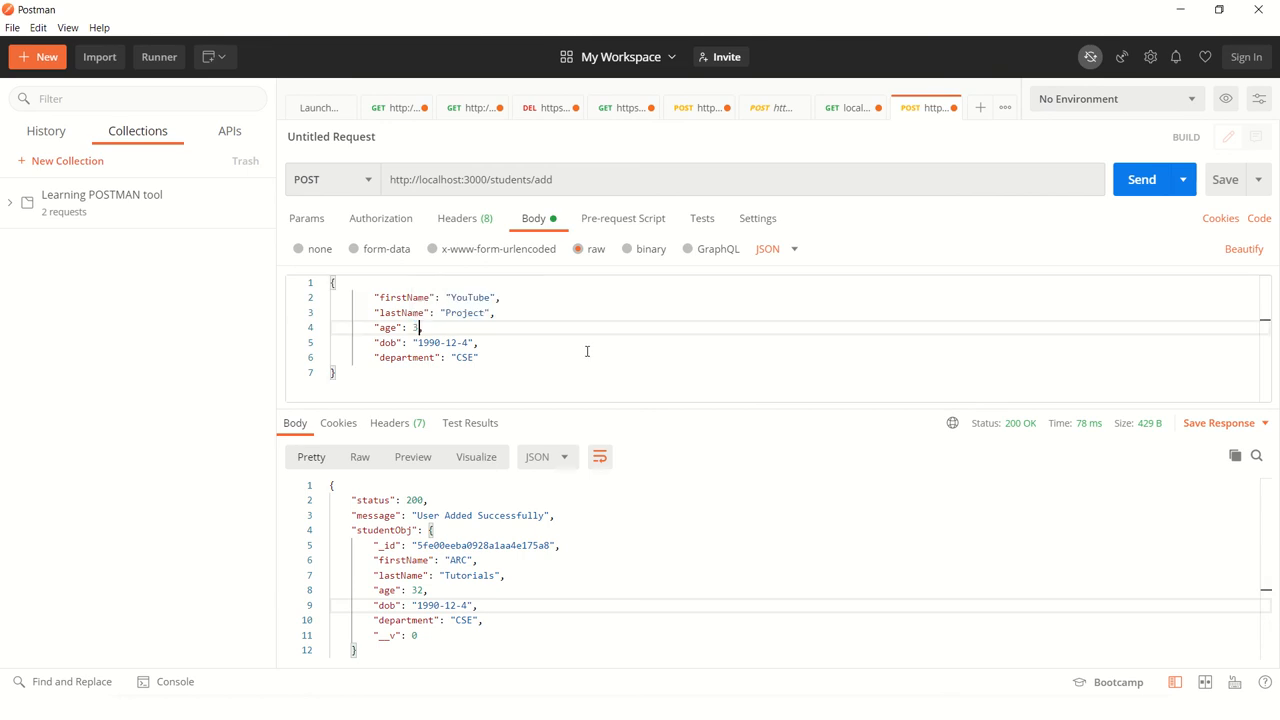
text(0)
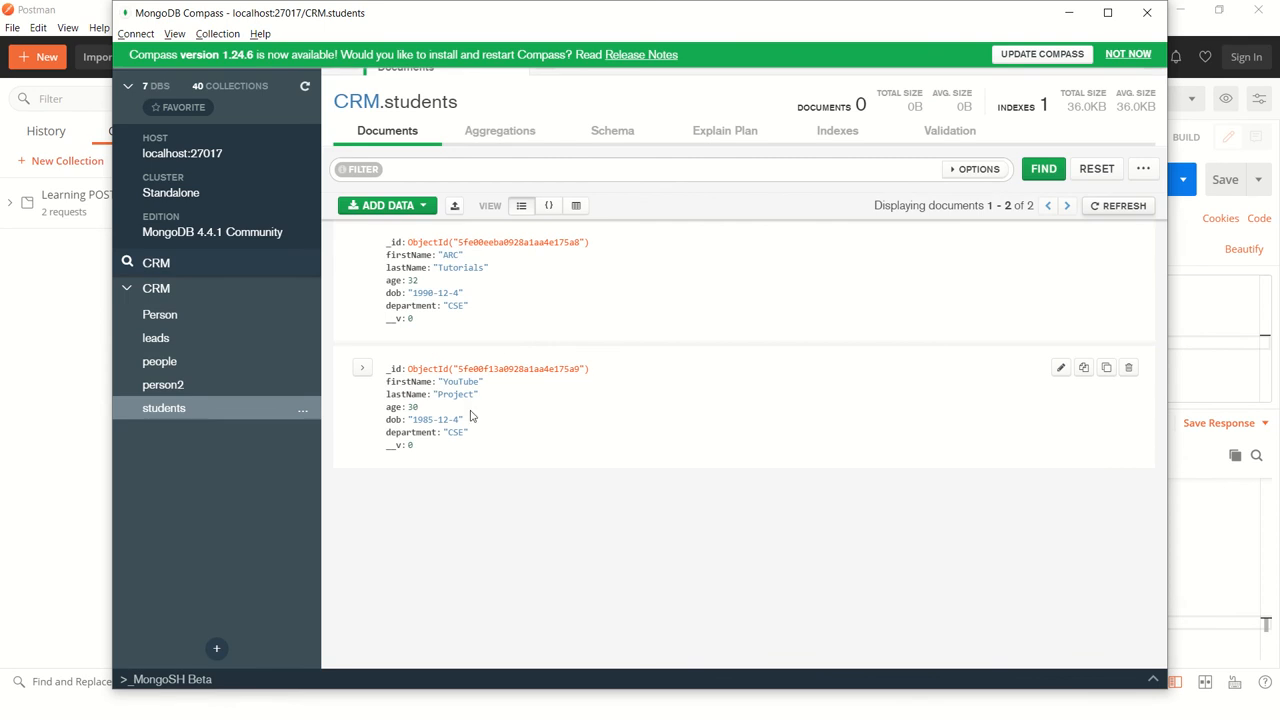
mouse_move(476, 460)
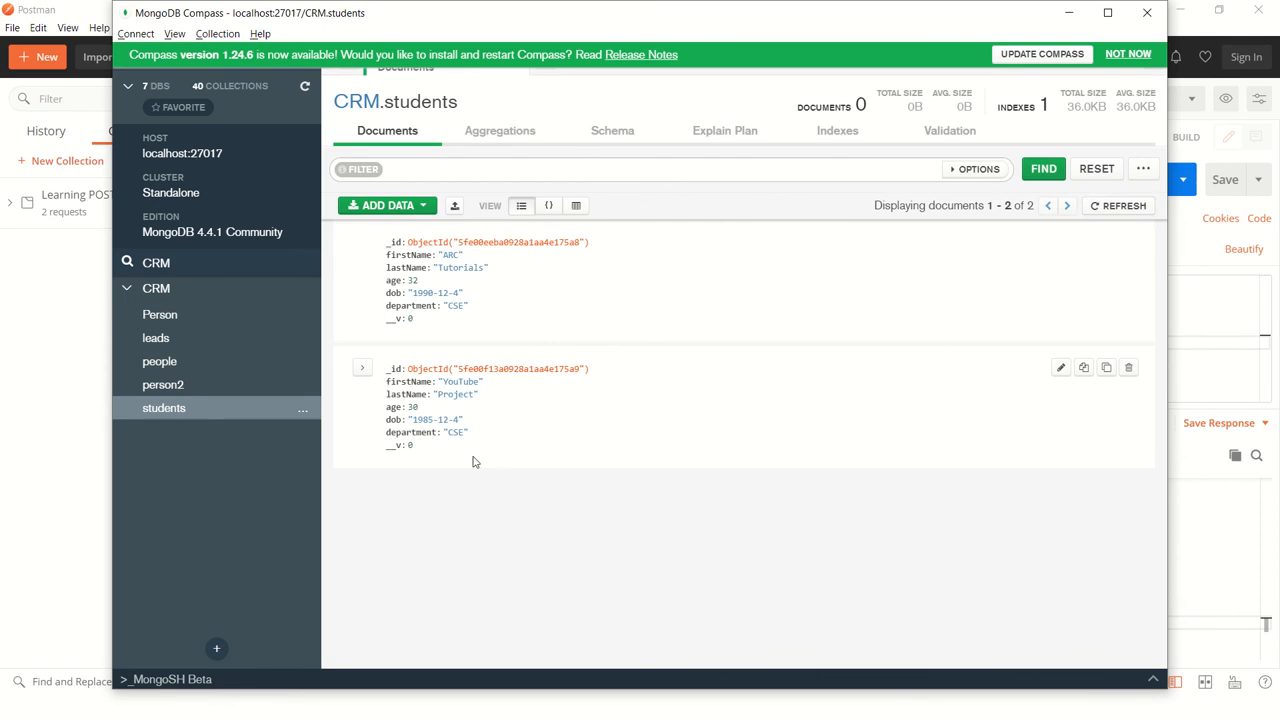
mouse_move(508, 412)
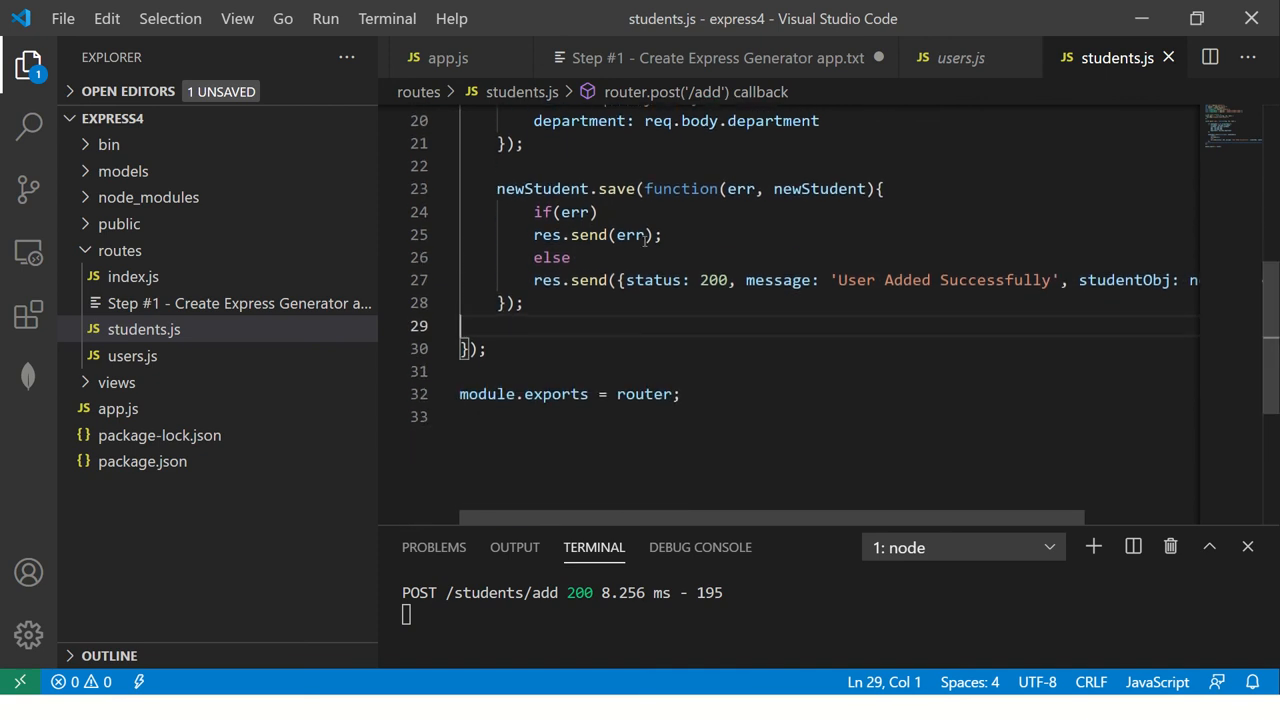
double_click(630, 236)
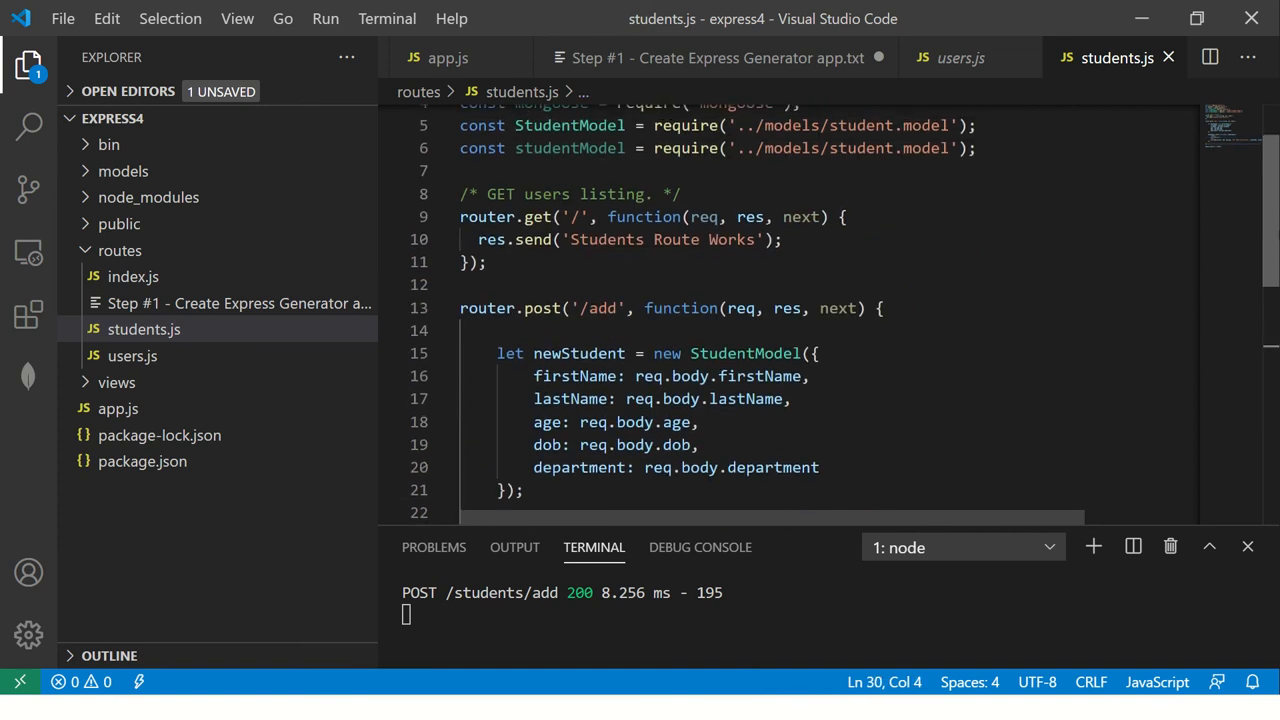
scroll(down, 3)
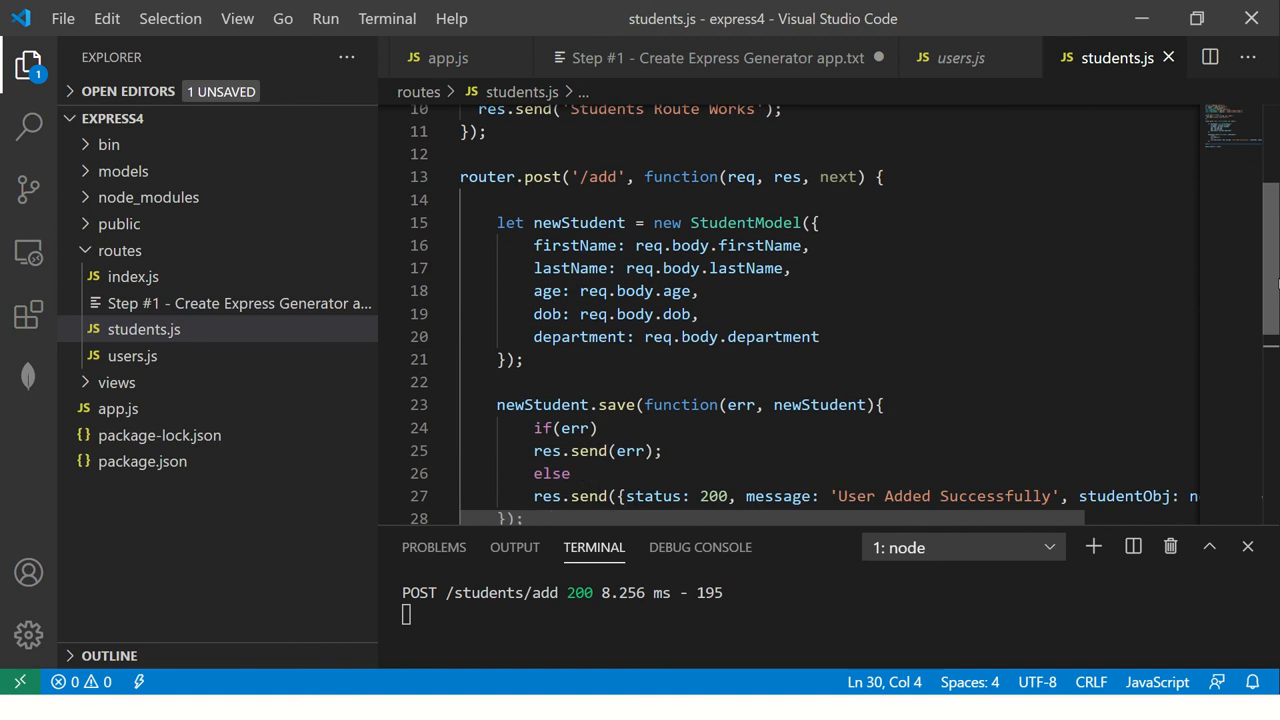
scroll(down, 3)
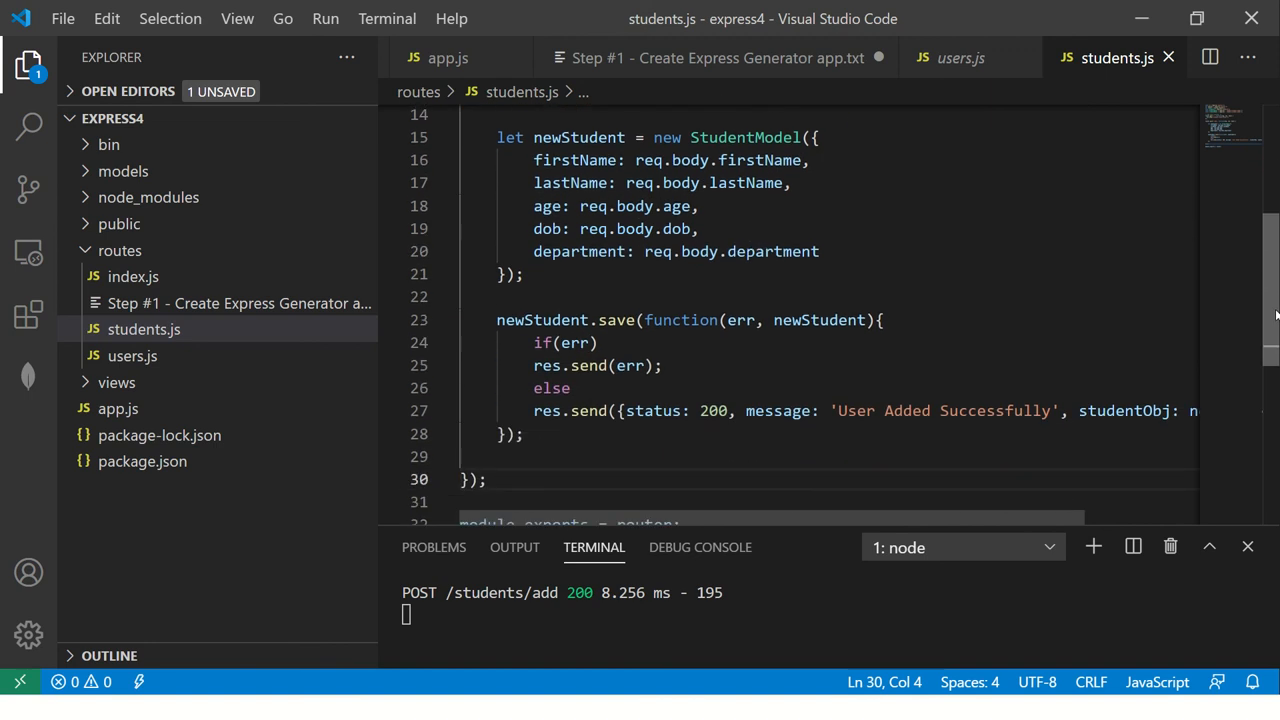